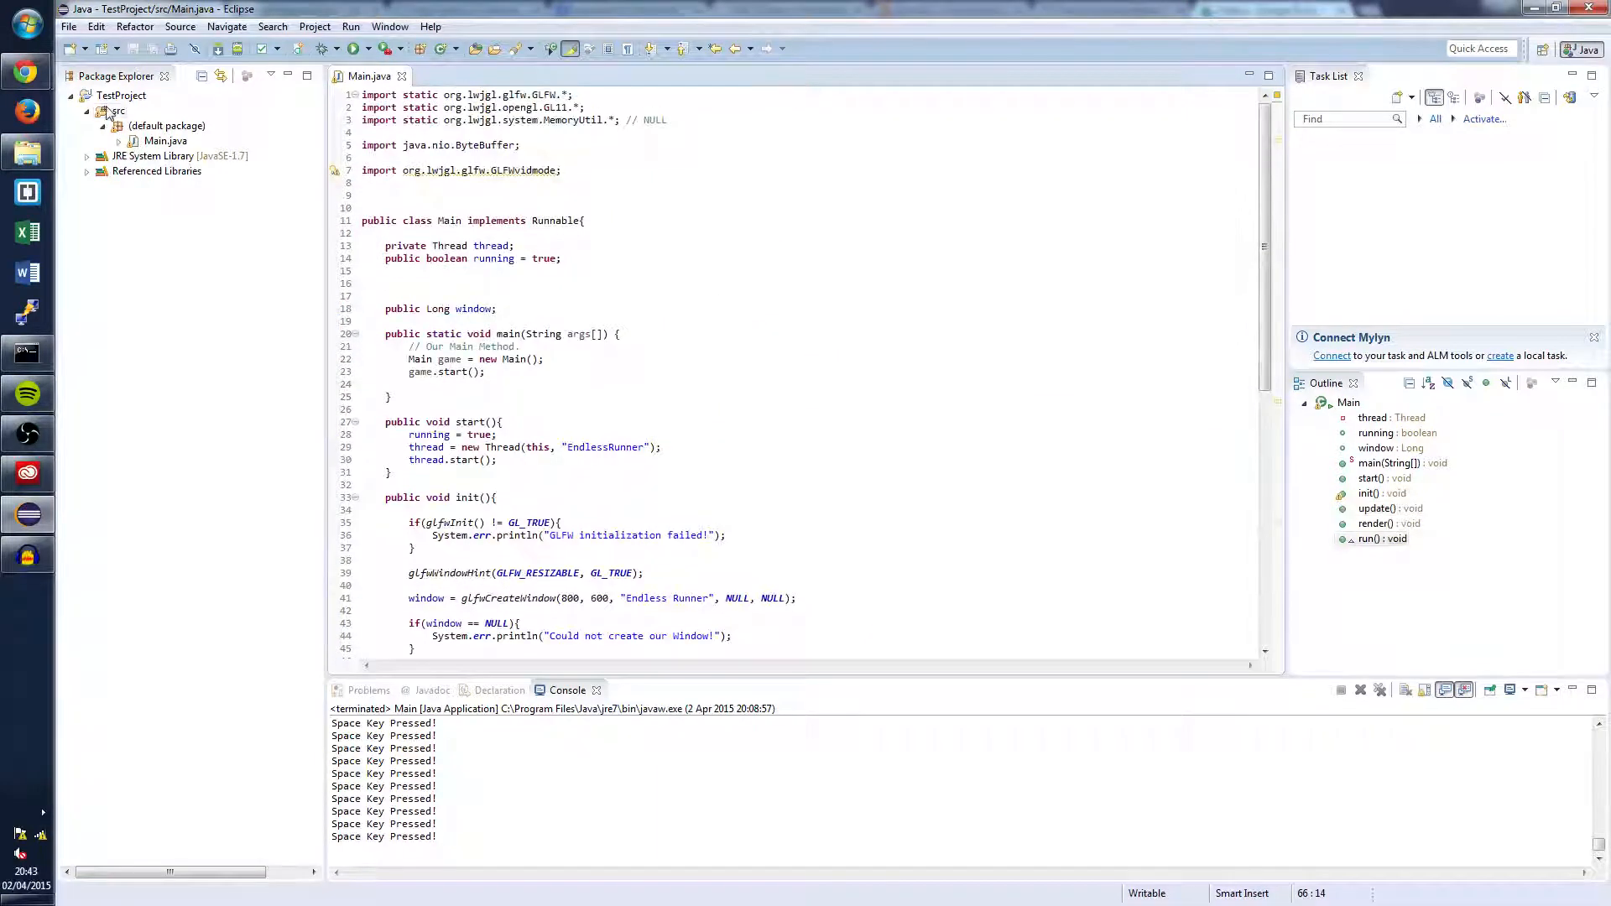
Create a class named Input in a new package Input under TestProject's src folder.
{"action": "right_click", "coordinate": [117, 110]}
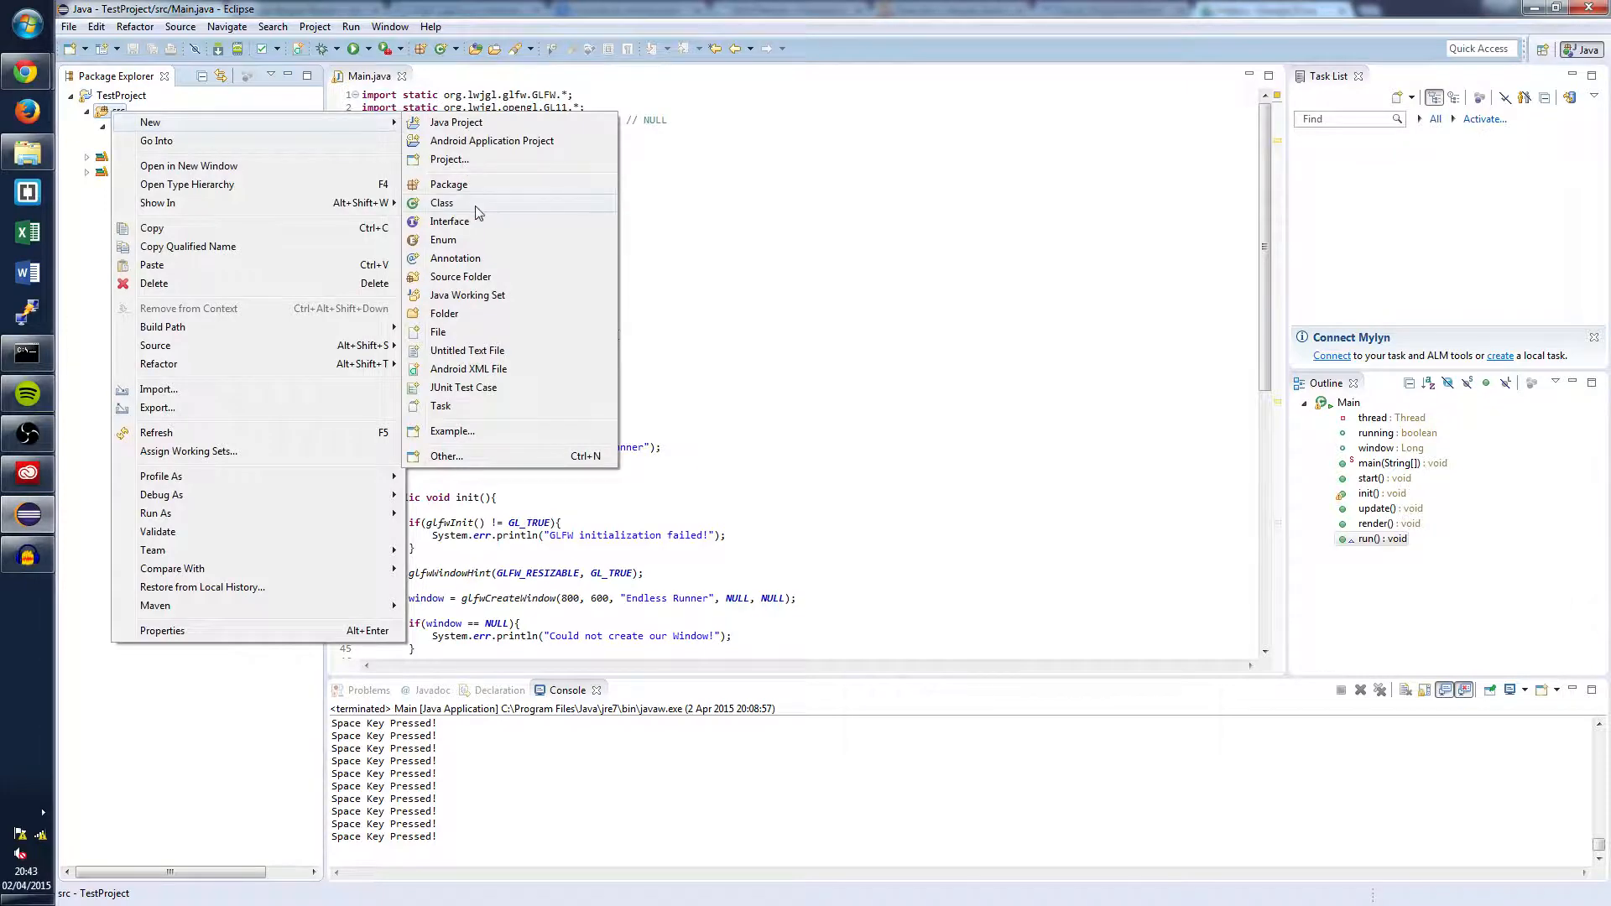
{"action": "left_click", "coordinate": [442, 202]}
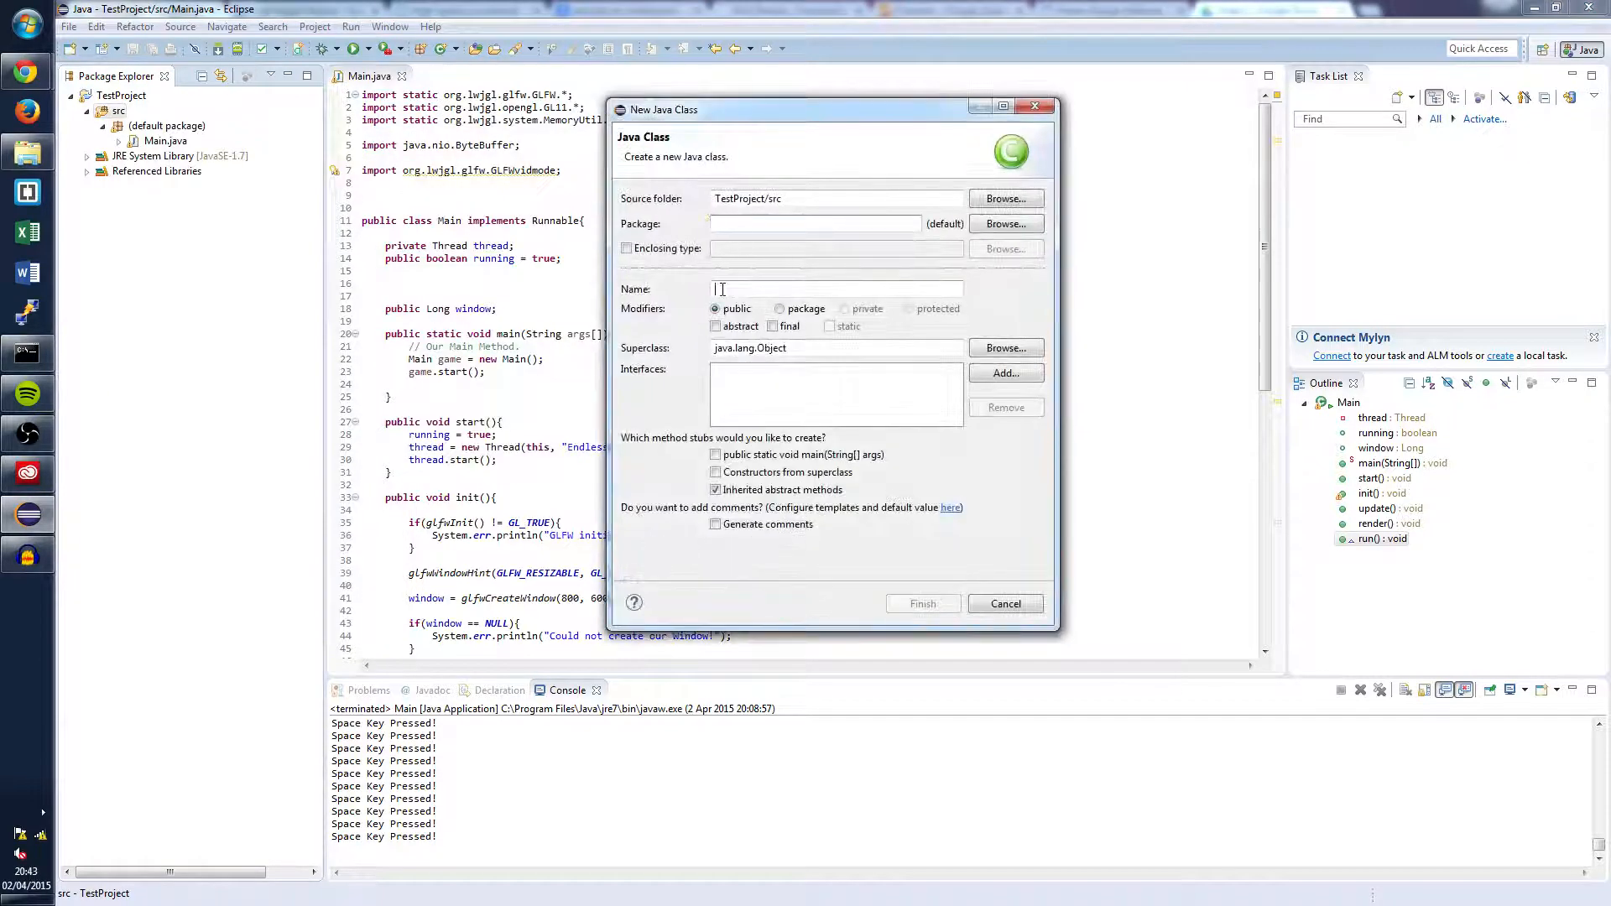
{"action": "type", "text": "Input"}
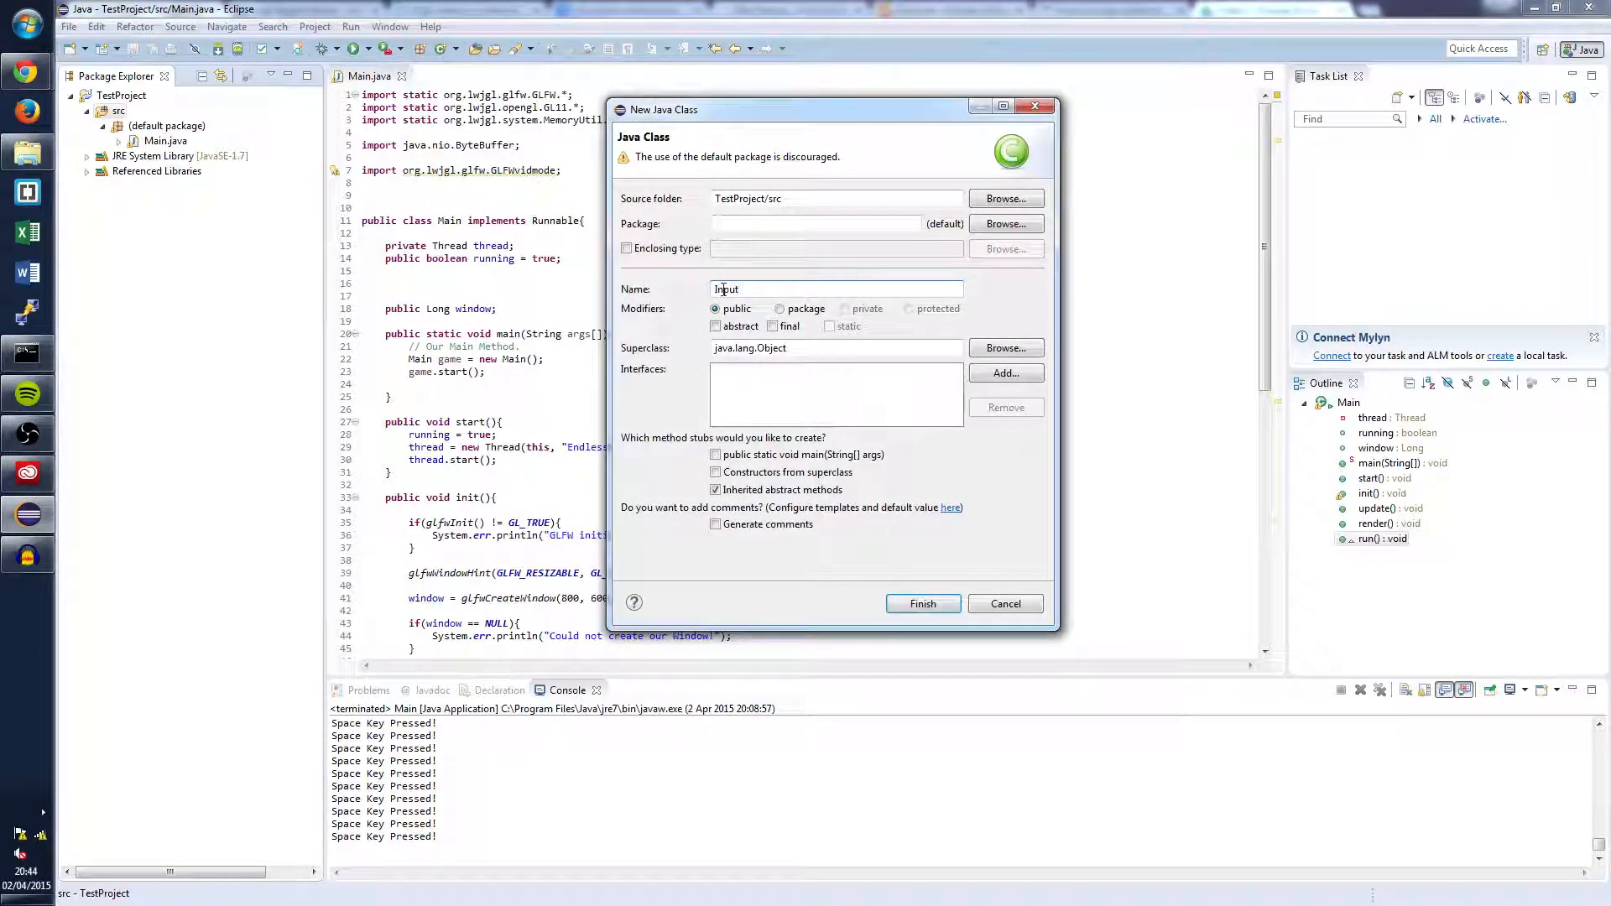
{"action": "left_click", "coordinate": [815, 223]}
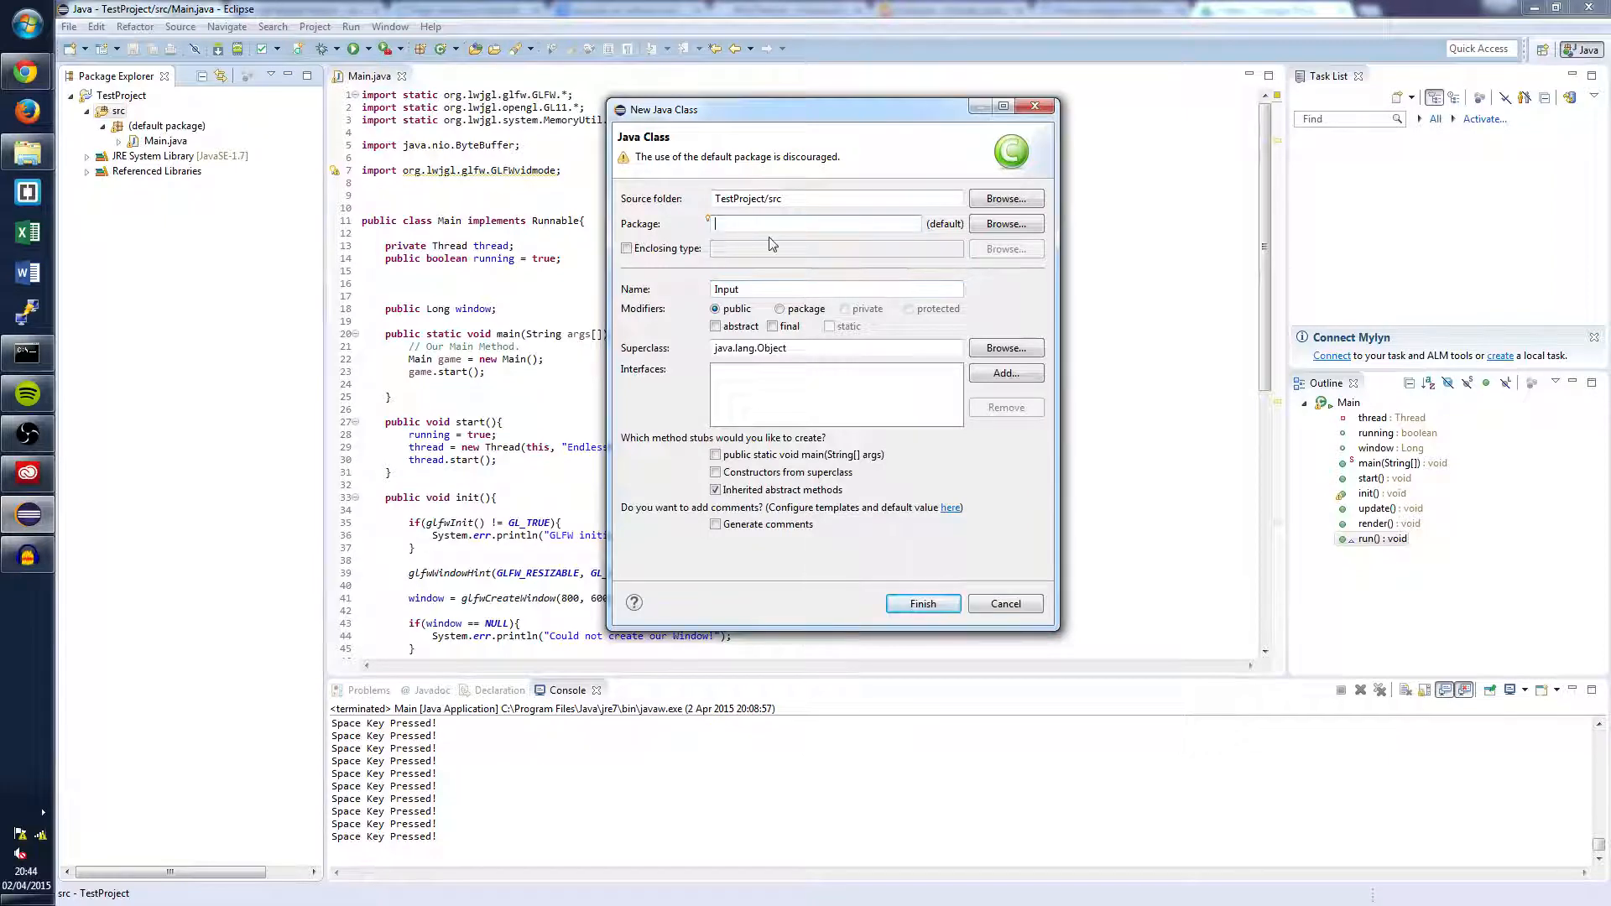
{"action": "type", "text": "Input"}
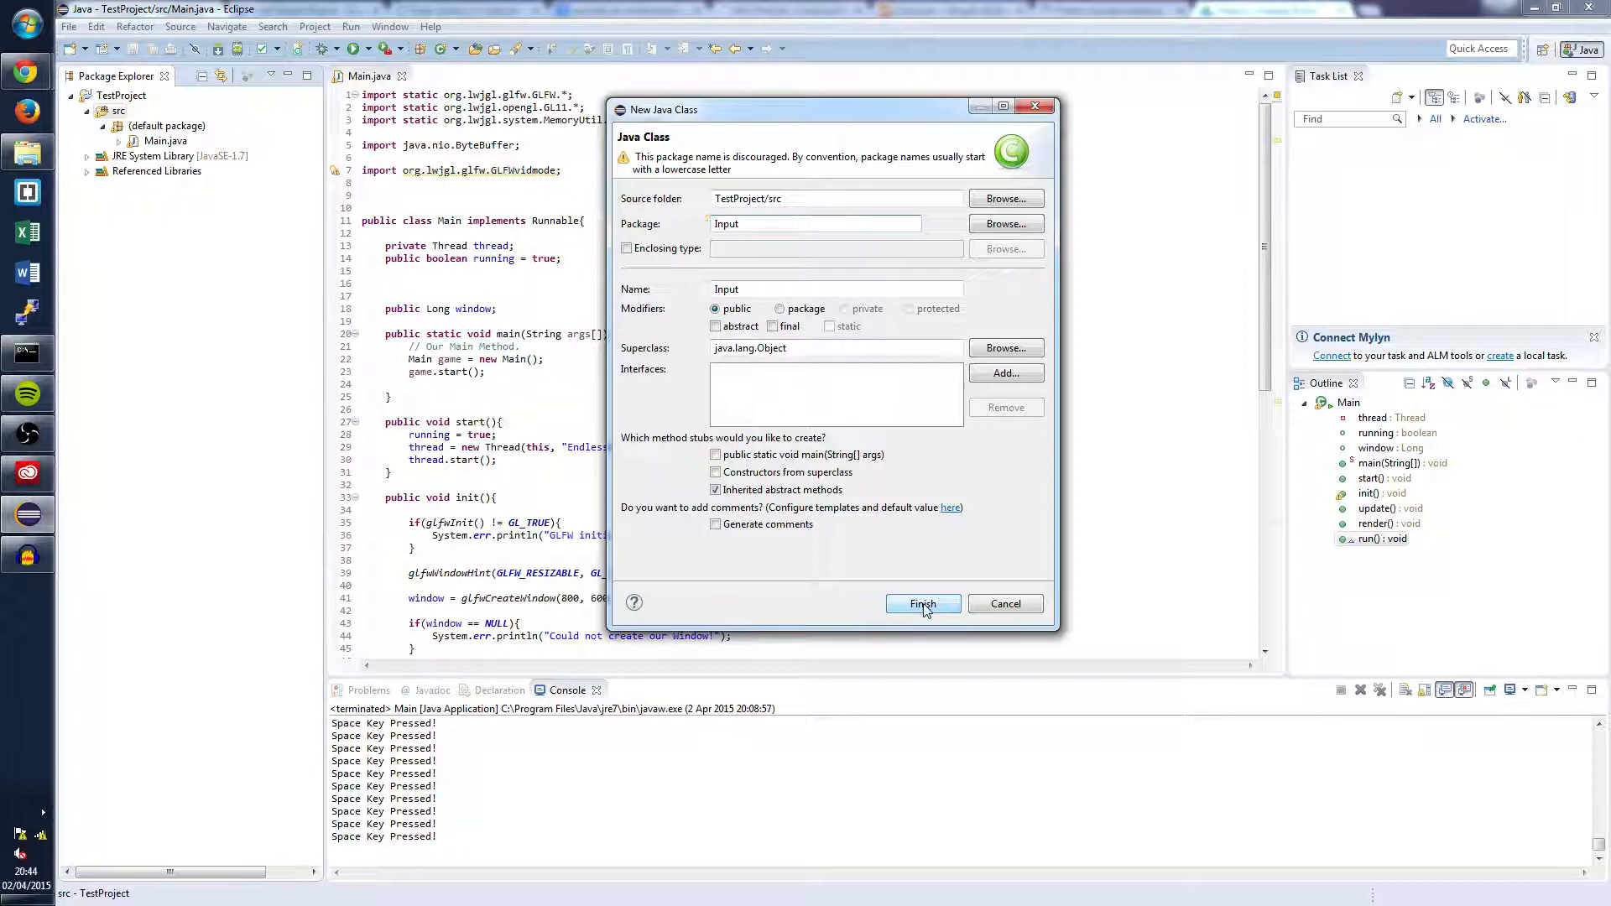
{"action": "left_click", "coordinate": [921, 603]}
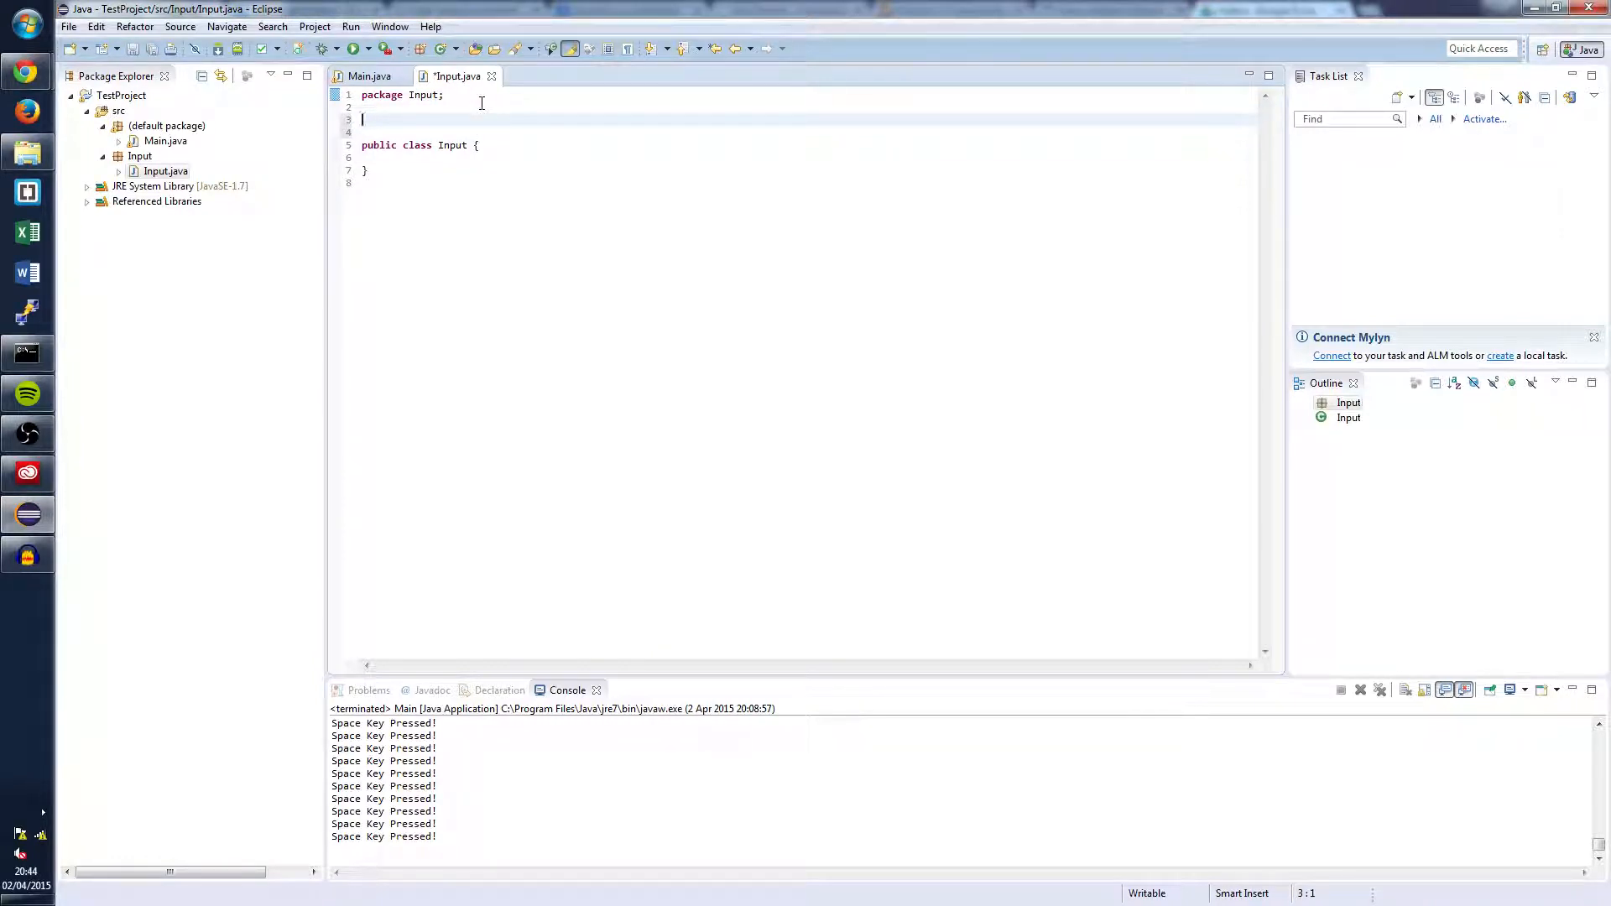
Add 'import org.lwjgl.glfw.GLFWKeyCallback;' and 'import static org.lwjgl.glfw.GLFW.*;' to Input.java.
{"action": "type", "text": "import o"}
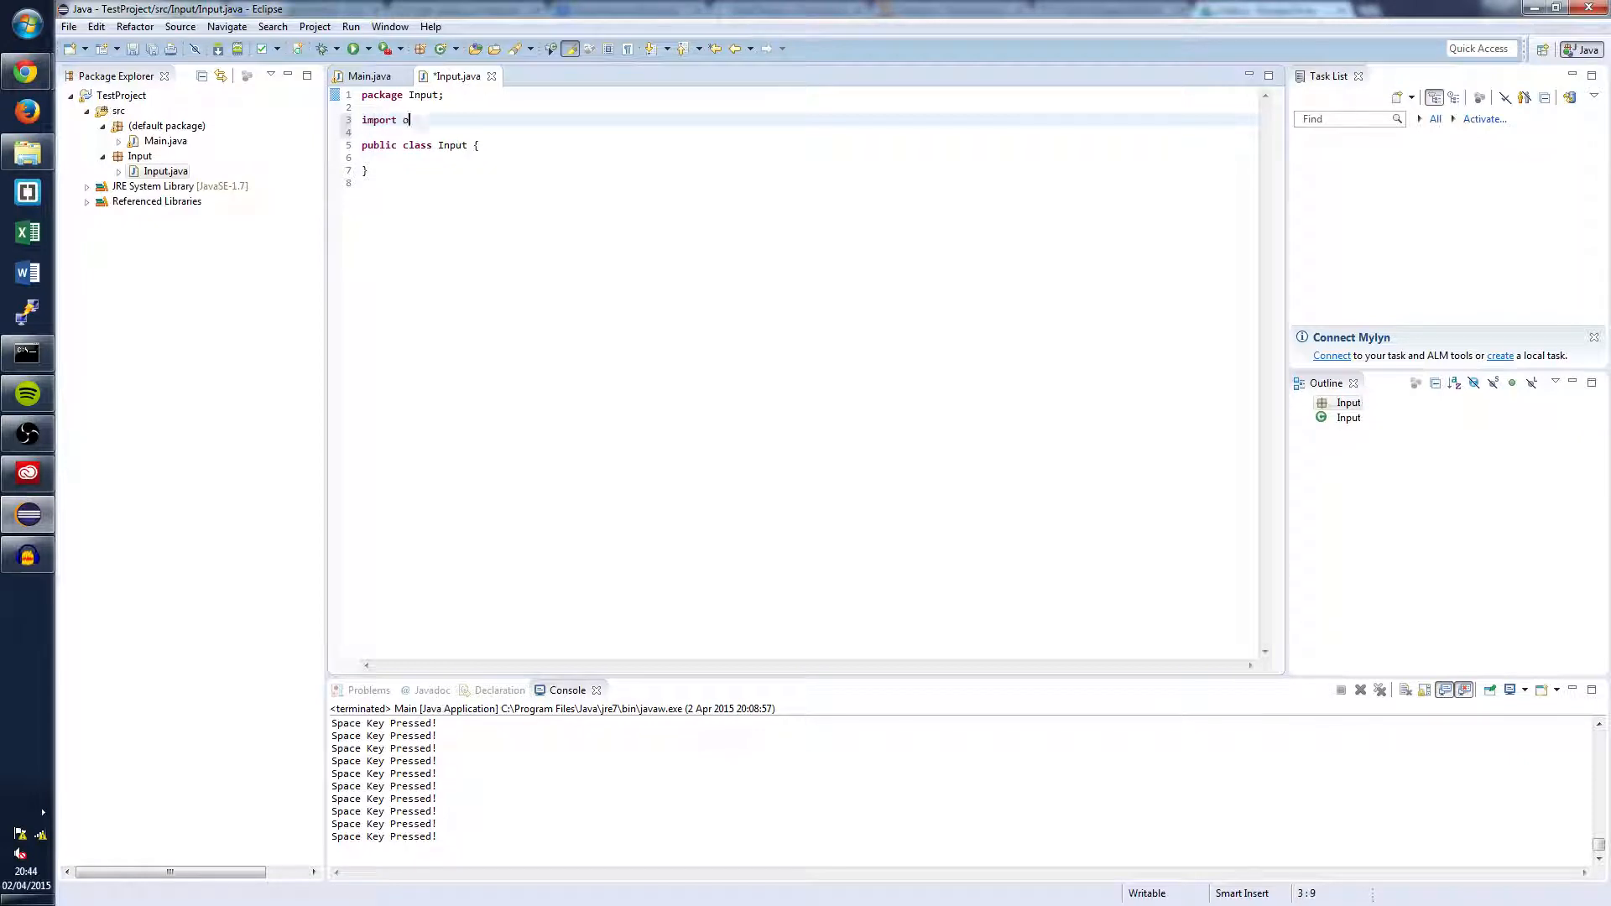
{"action": "type", "text": "rg.lwjgl.glfw.GLFW"}
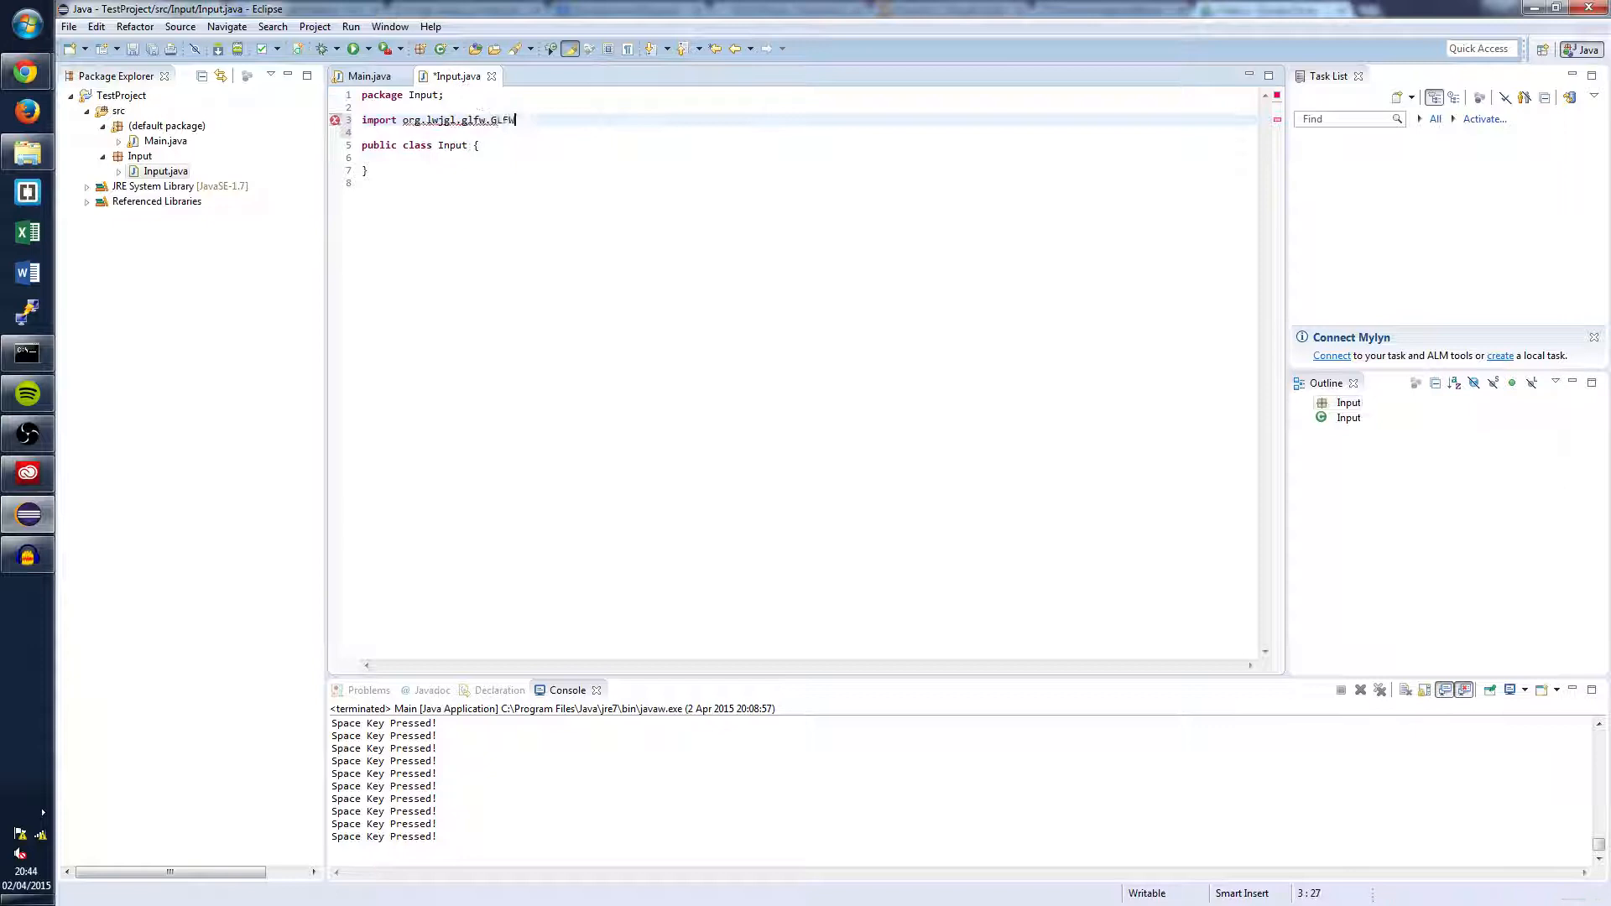
{"action": "type", "text": "KeyCallback;"}
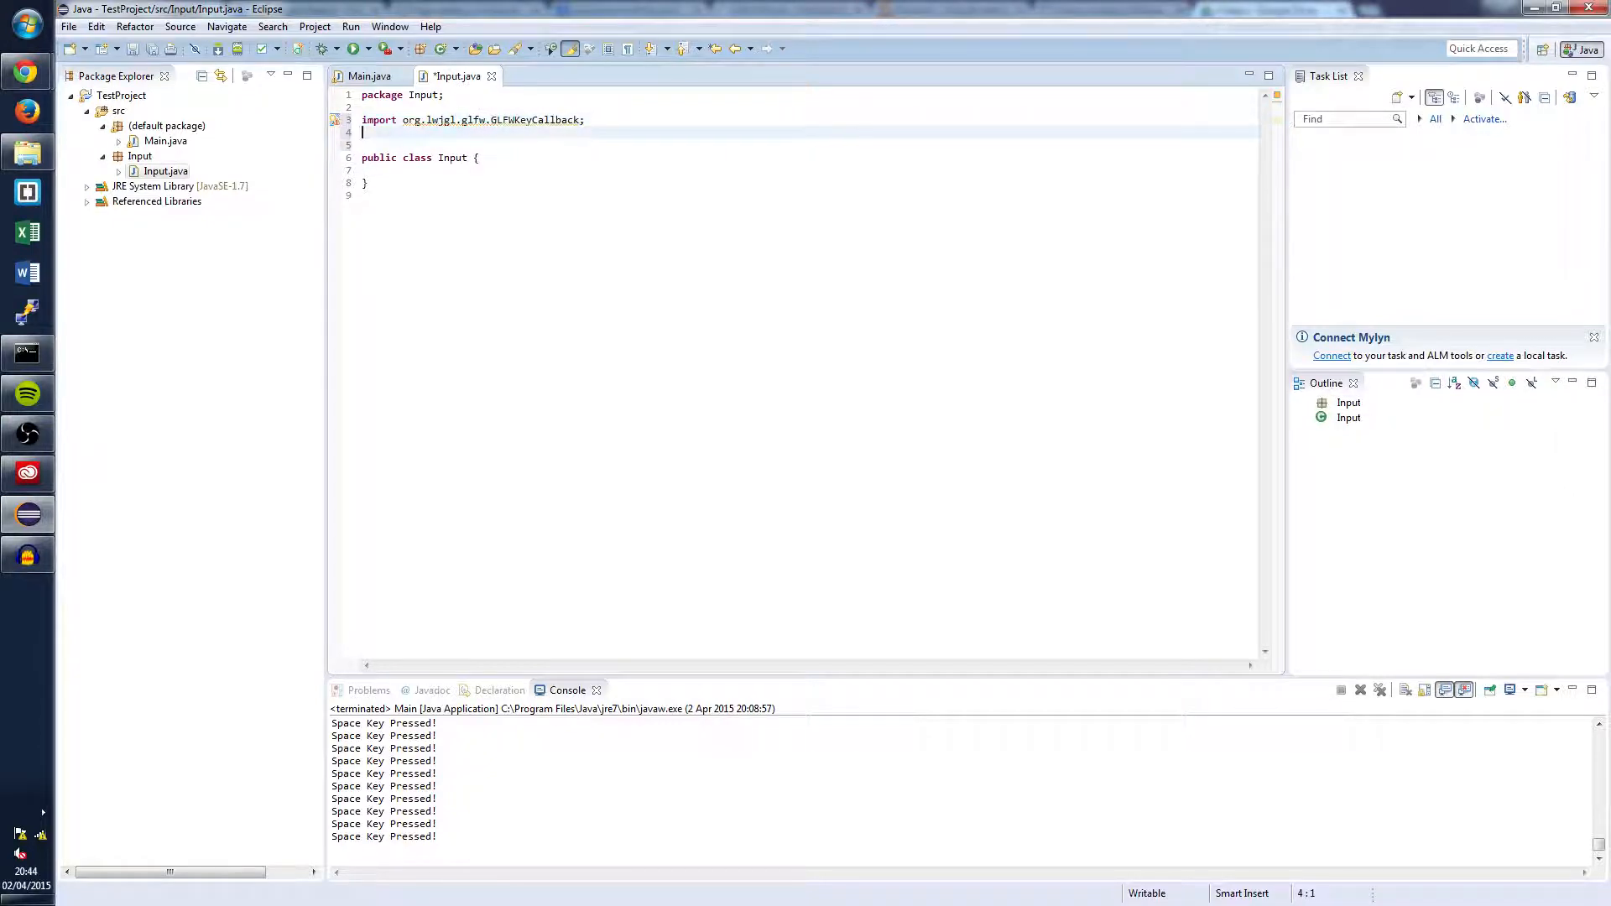
{"action": "type", "text": "im"}
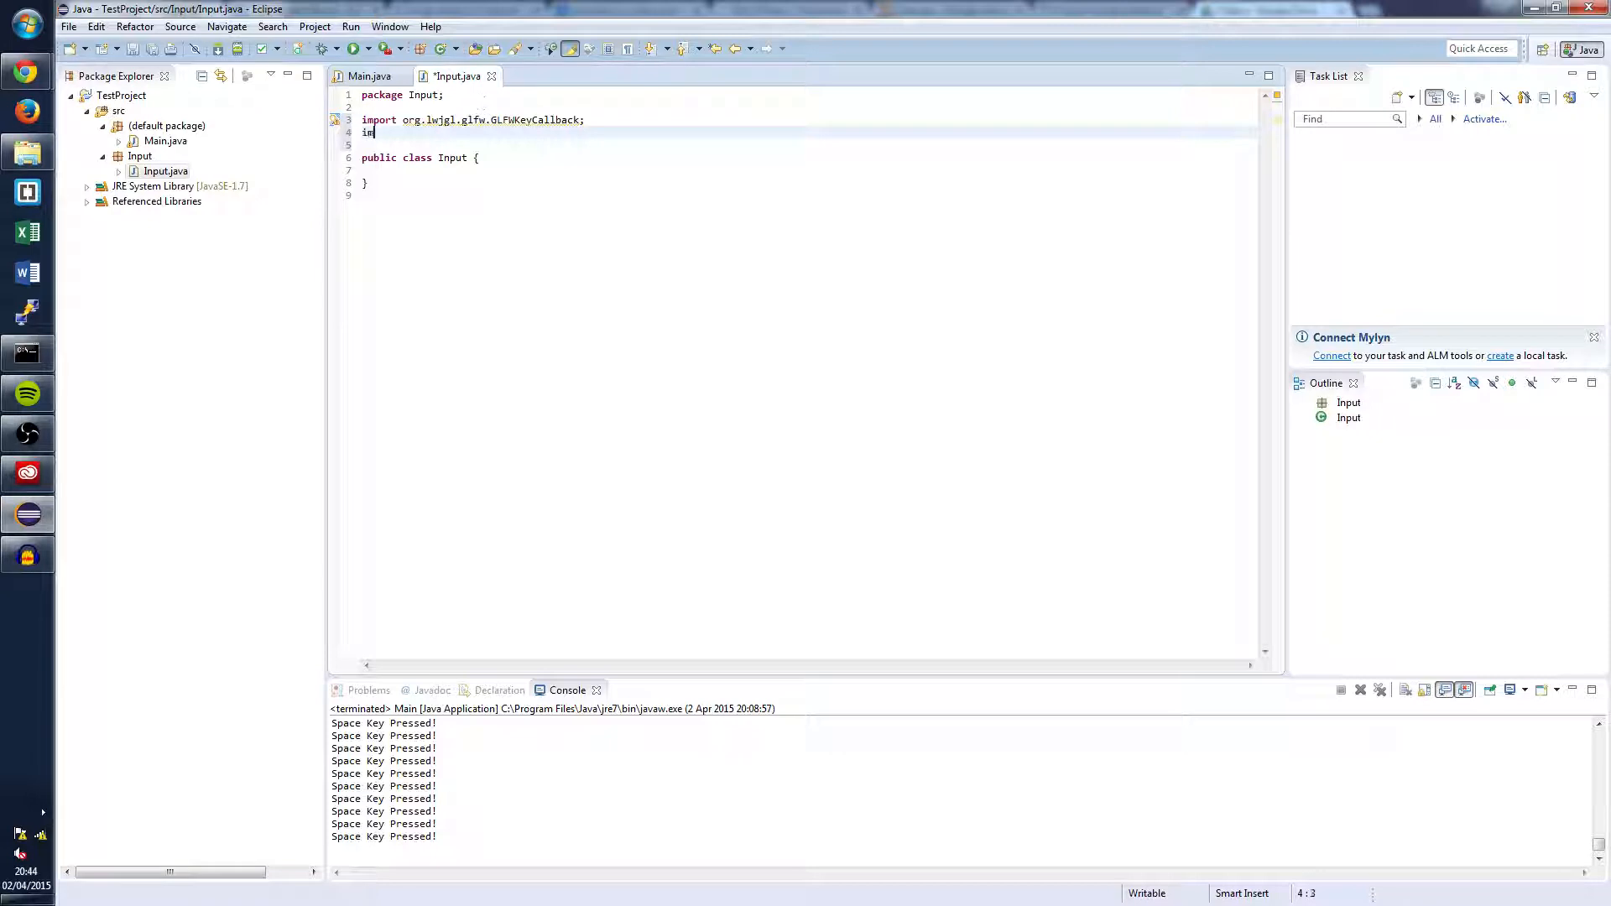
{"action": "type", "text": "mport s"}
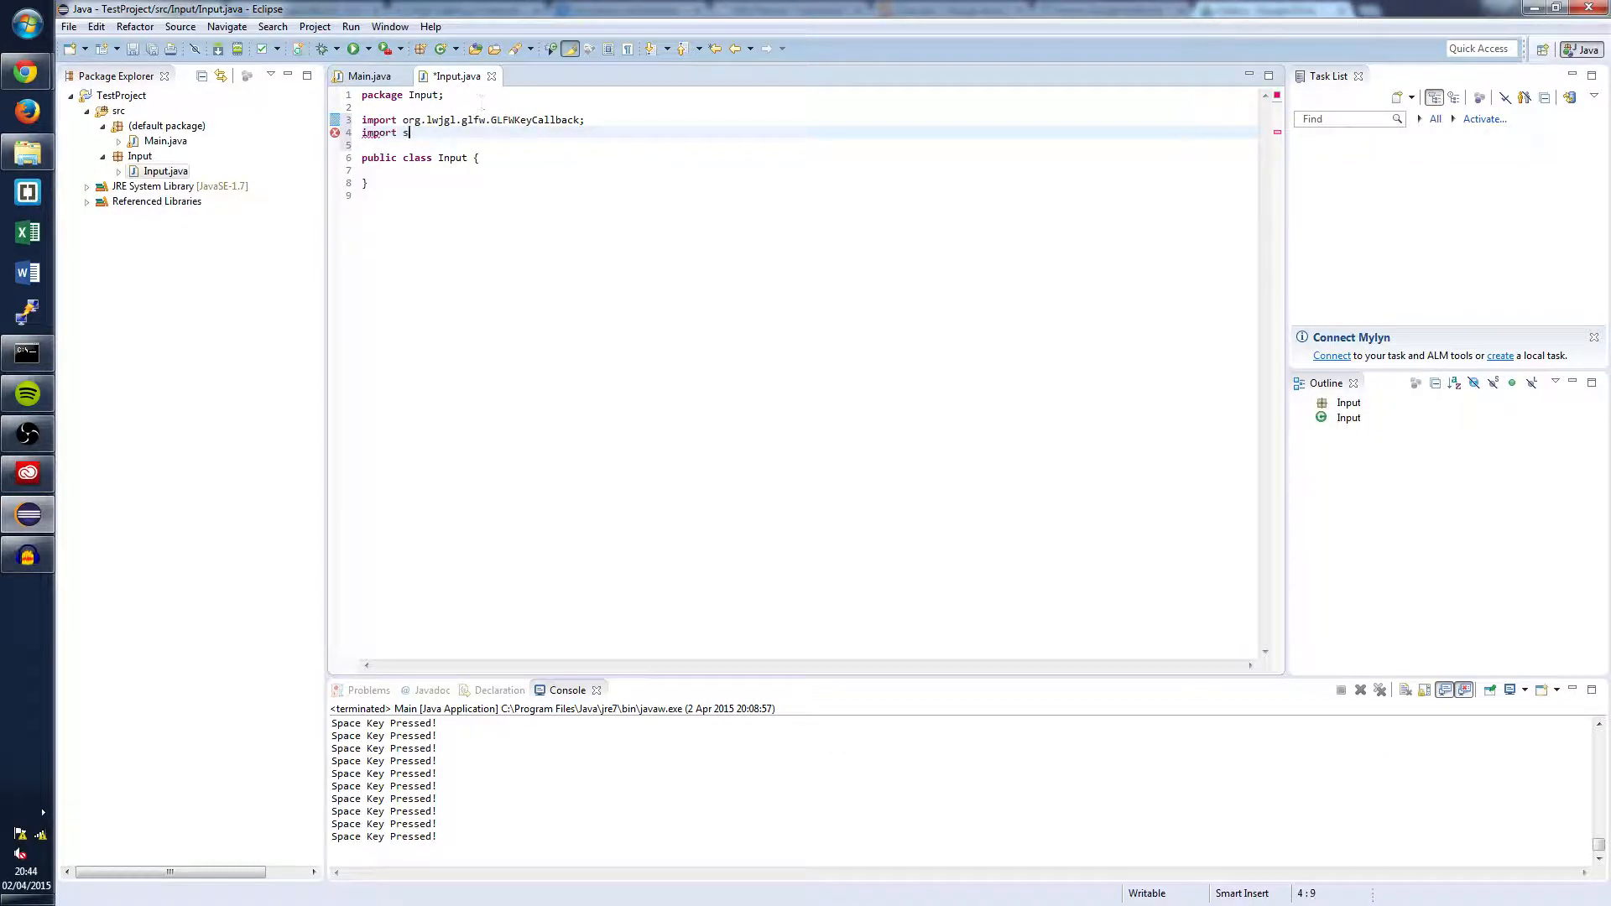
{"action": "type", "text": "tatic org.lwjgl."}
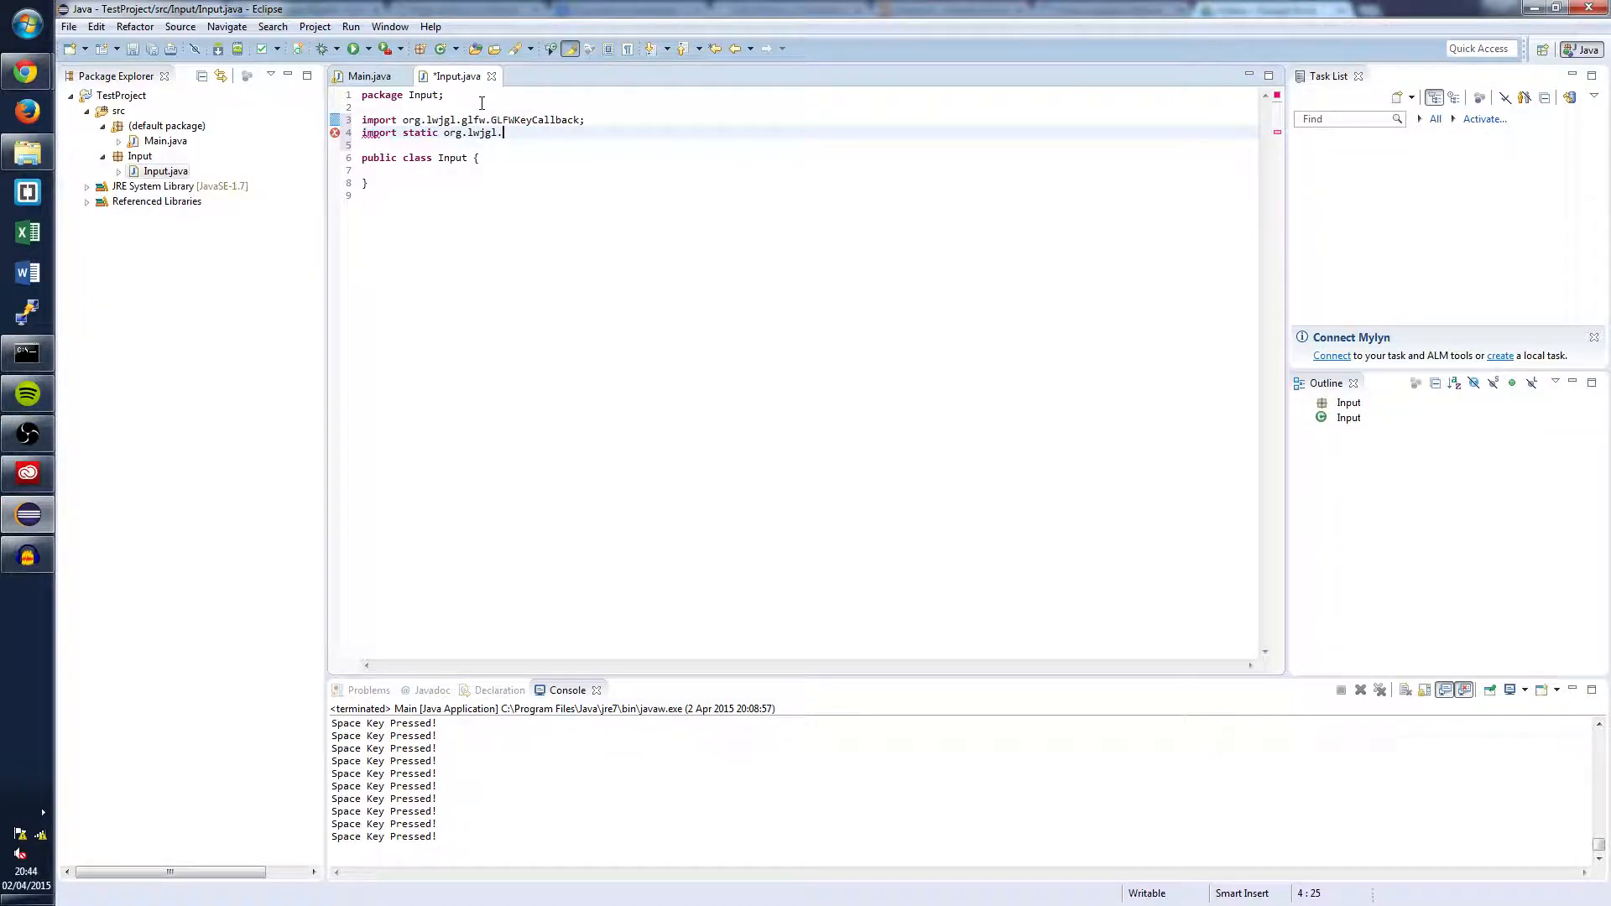
{"action": "type", "text": "glfw.GLFW.*;"}
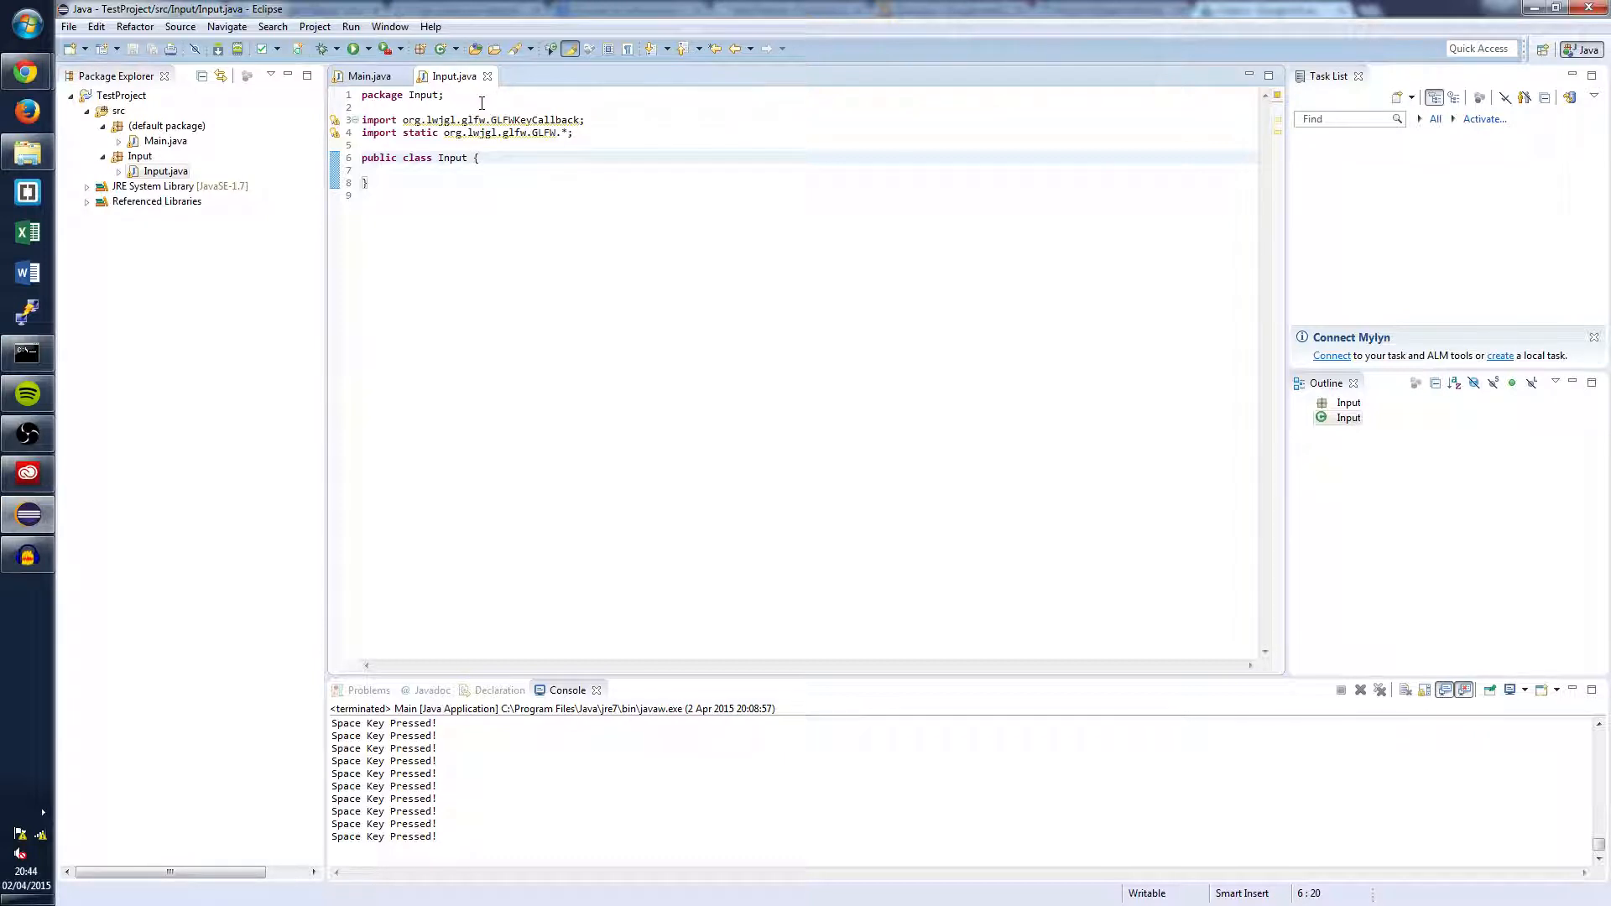
Declare Input as extending GLFWKeyCallback and generate the unimplemented invoke method stub.
{"action": "type", "text": "extends"}
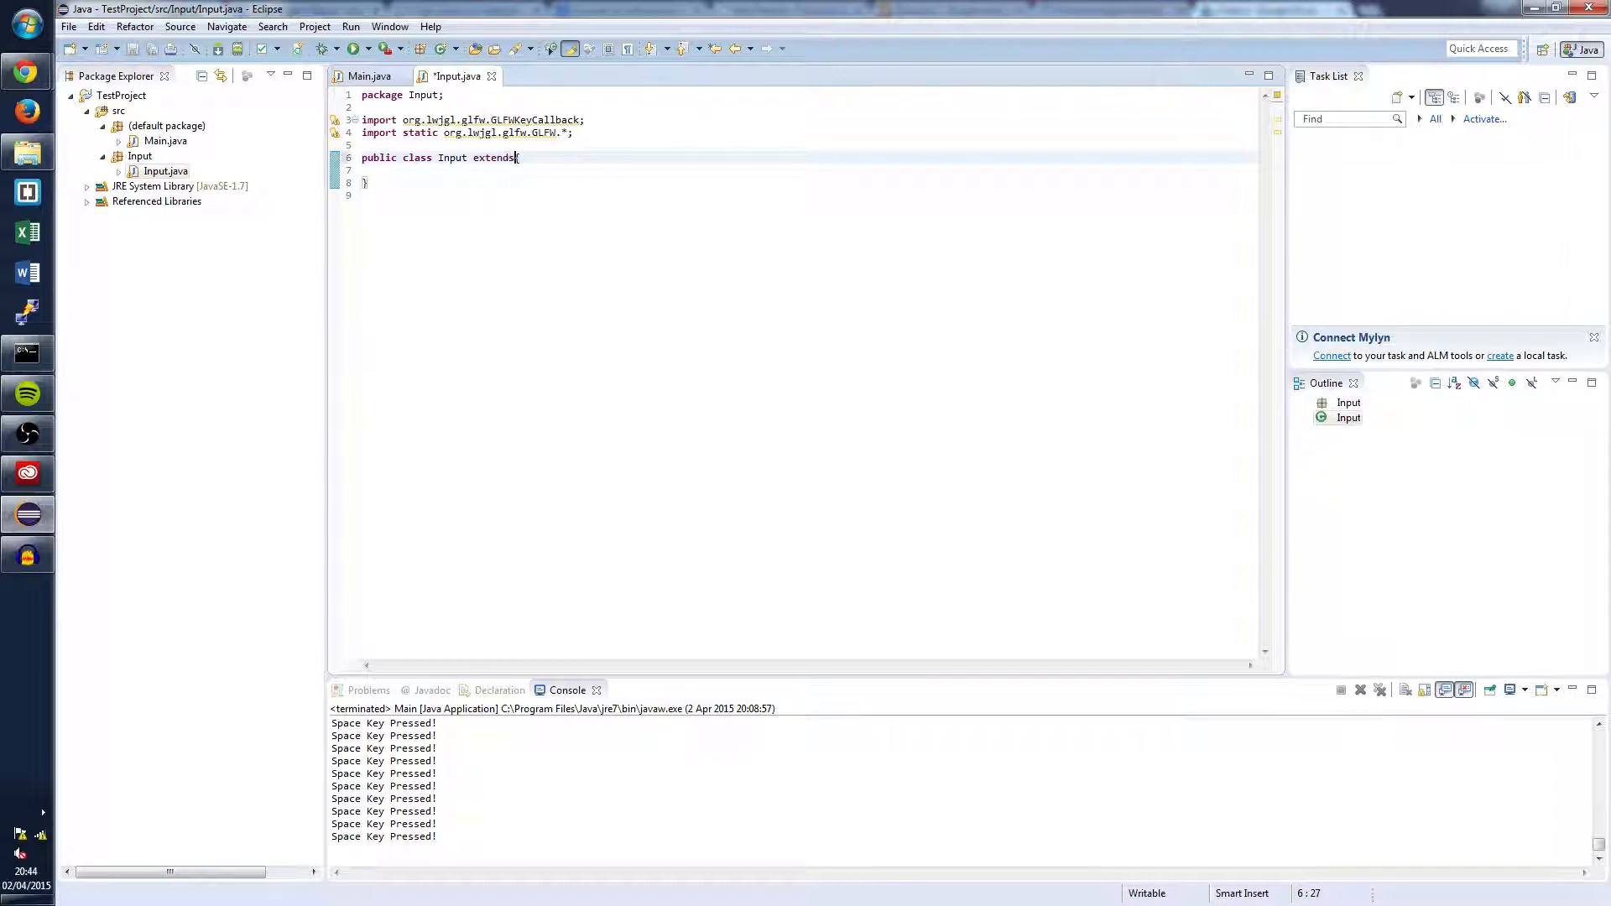
{"action": "type", "text": "GLFWKeyCallback"}
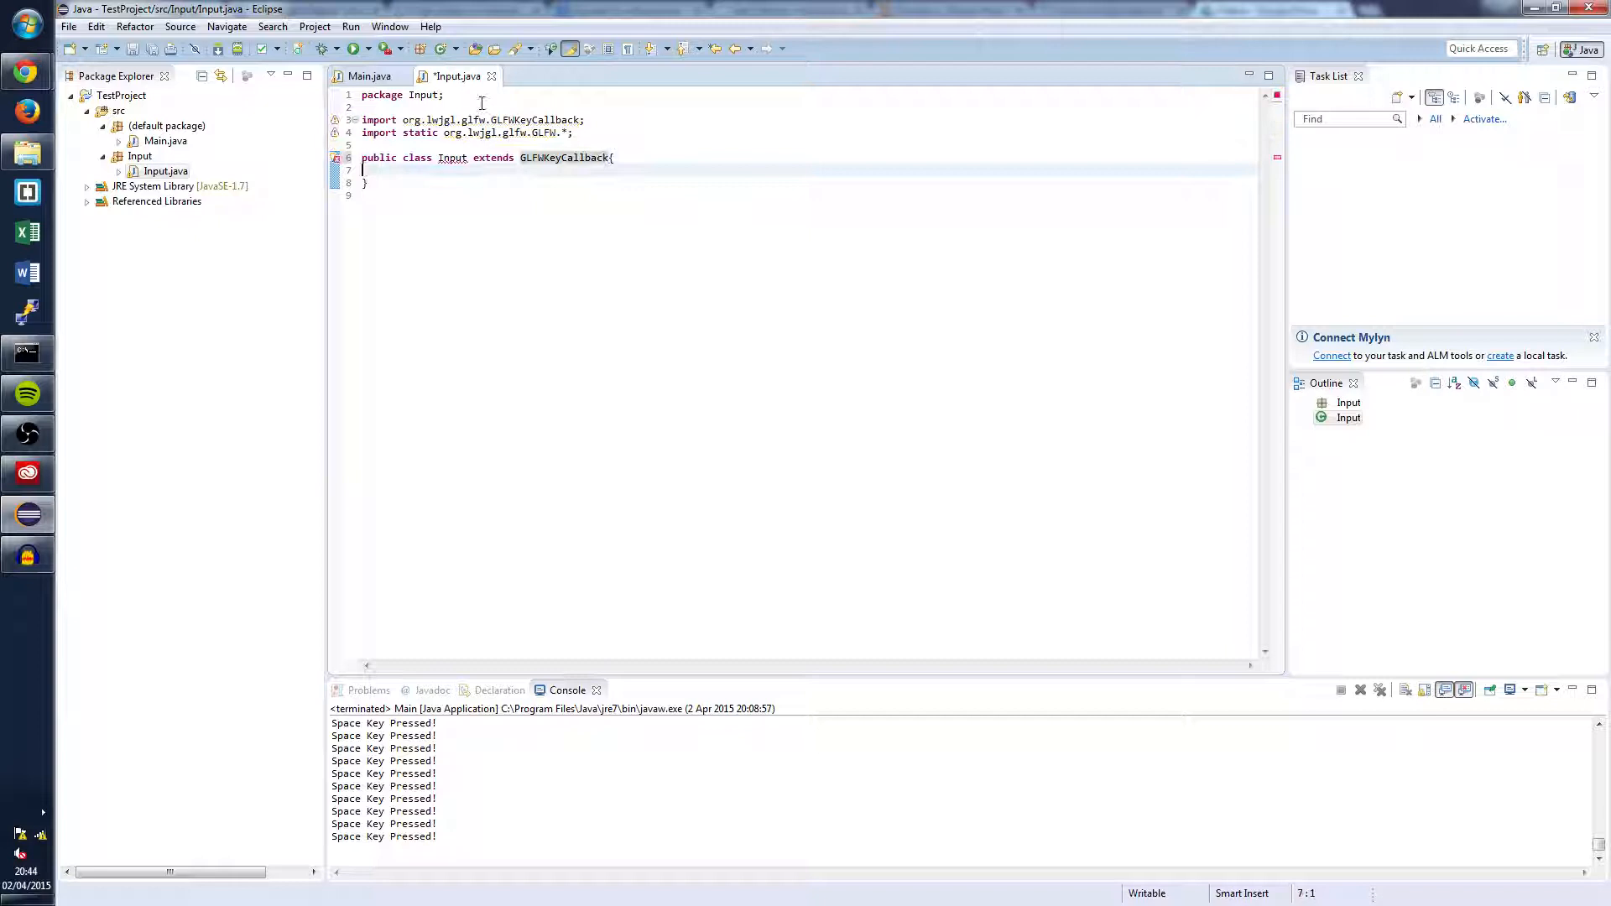
{"action": "key", "text": "Return"}
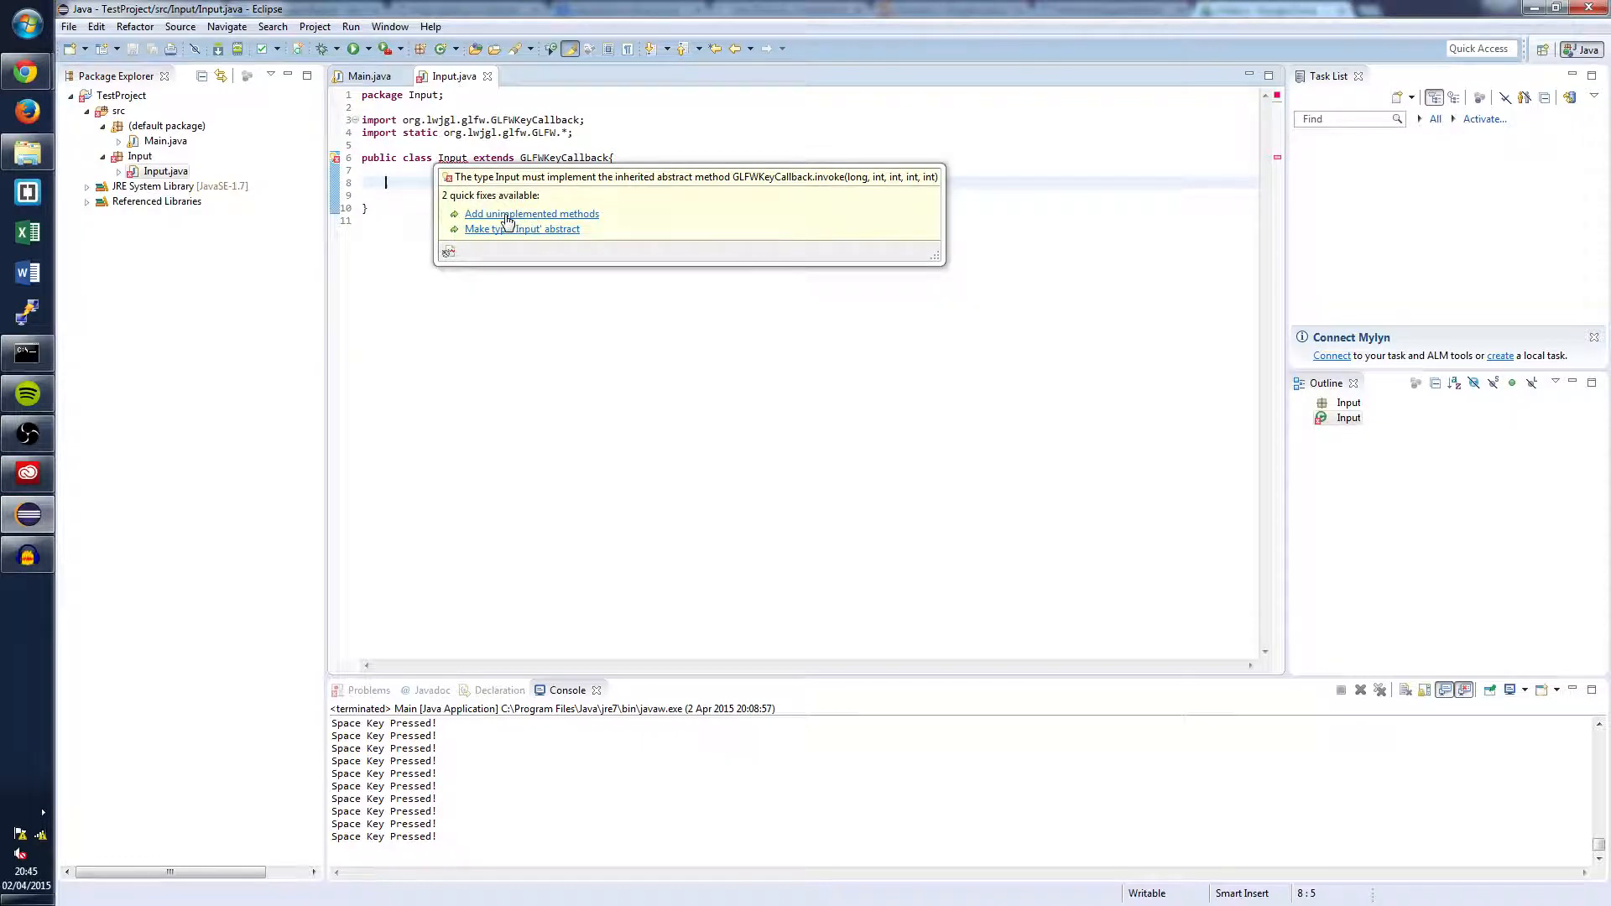
{"action": "left_click", "coordinate": [531, 214]}
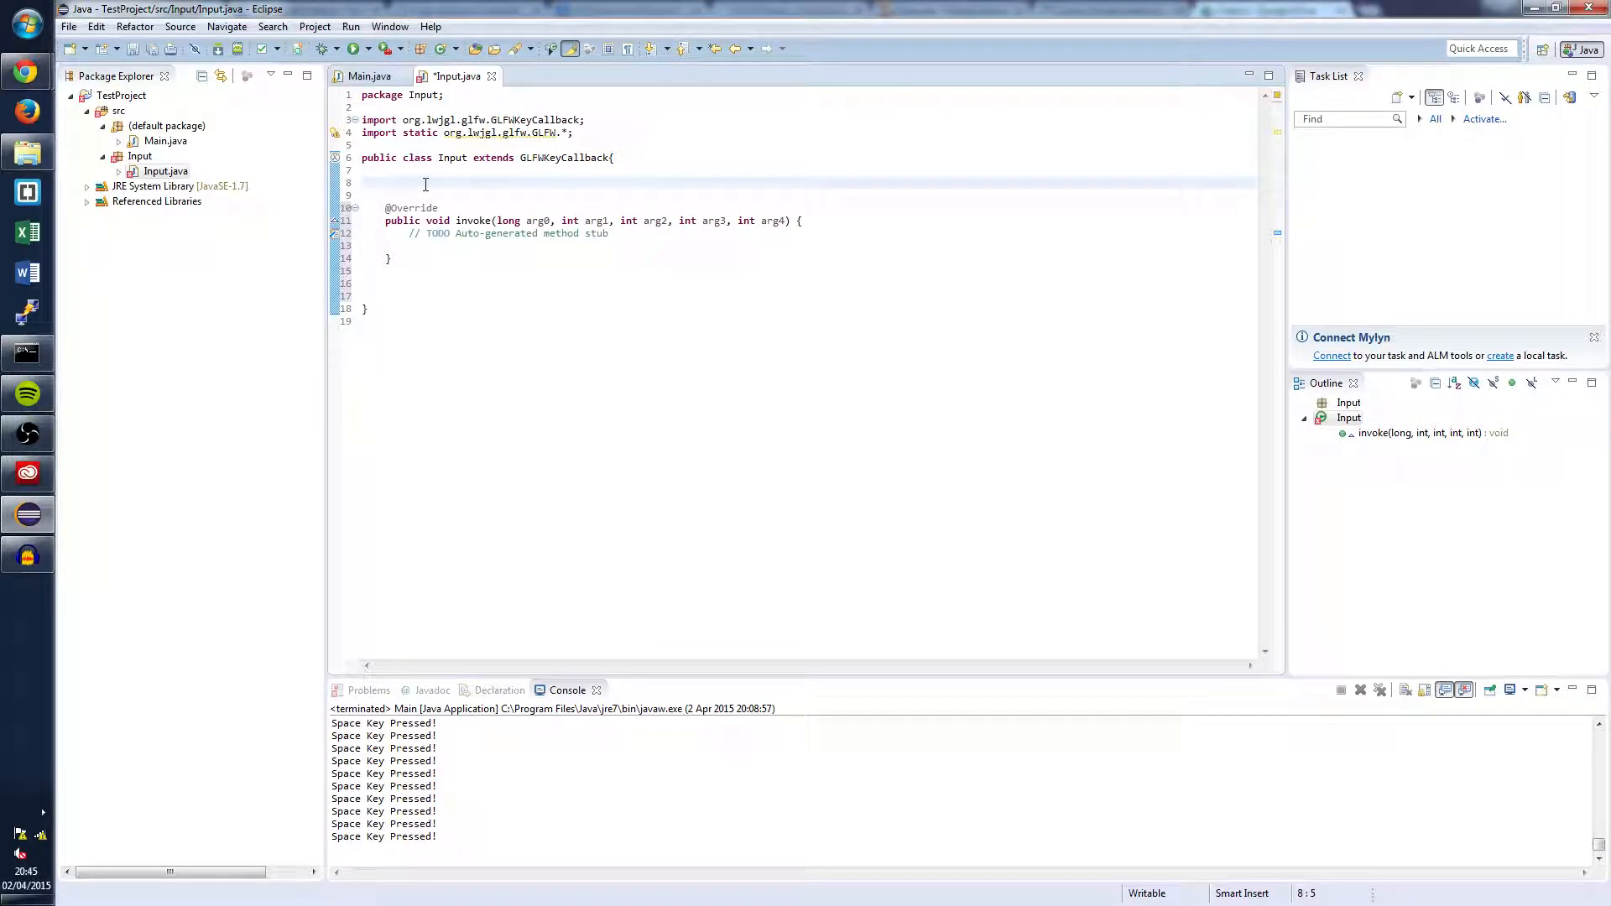
Declare 'public static boolean[] keys = new boolean[65535];' in the Input class.
{"action": "type", "text": "public"}
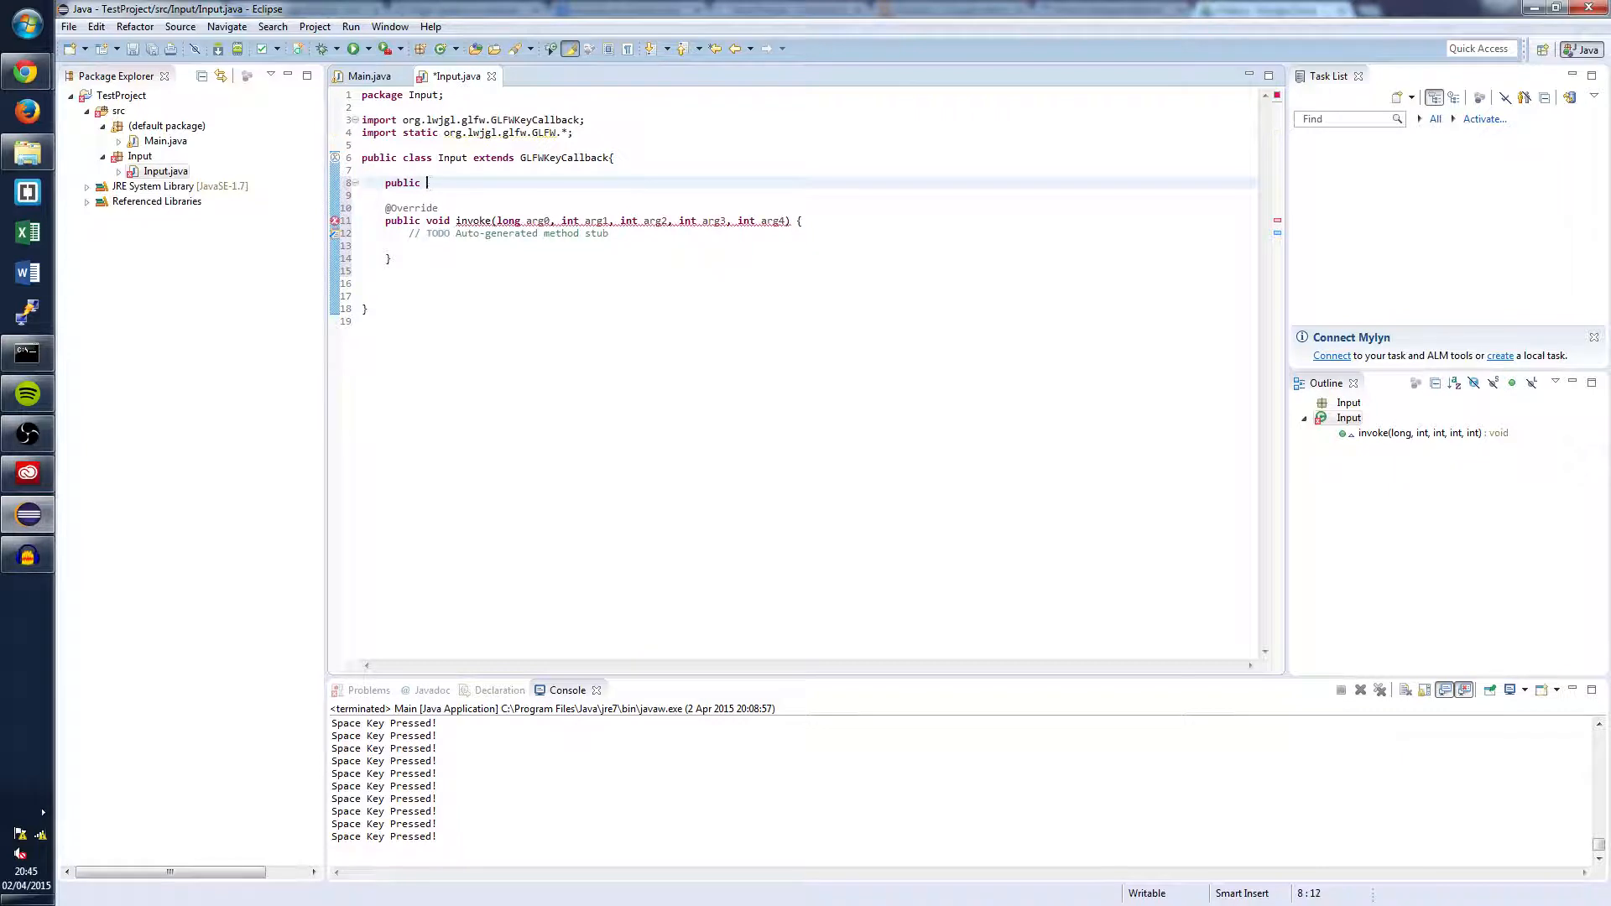
{"action": "type", "text": "static boolean"}
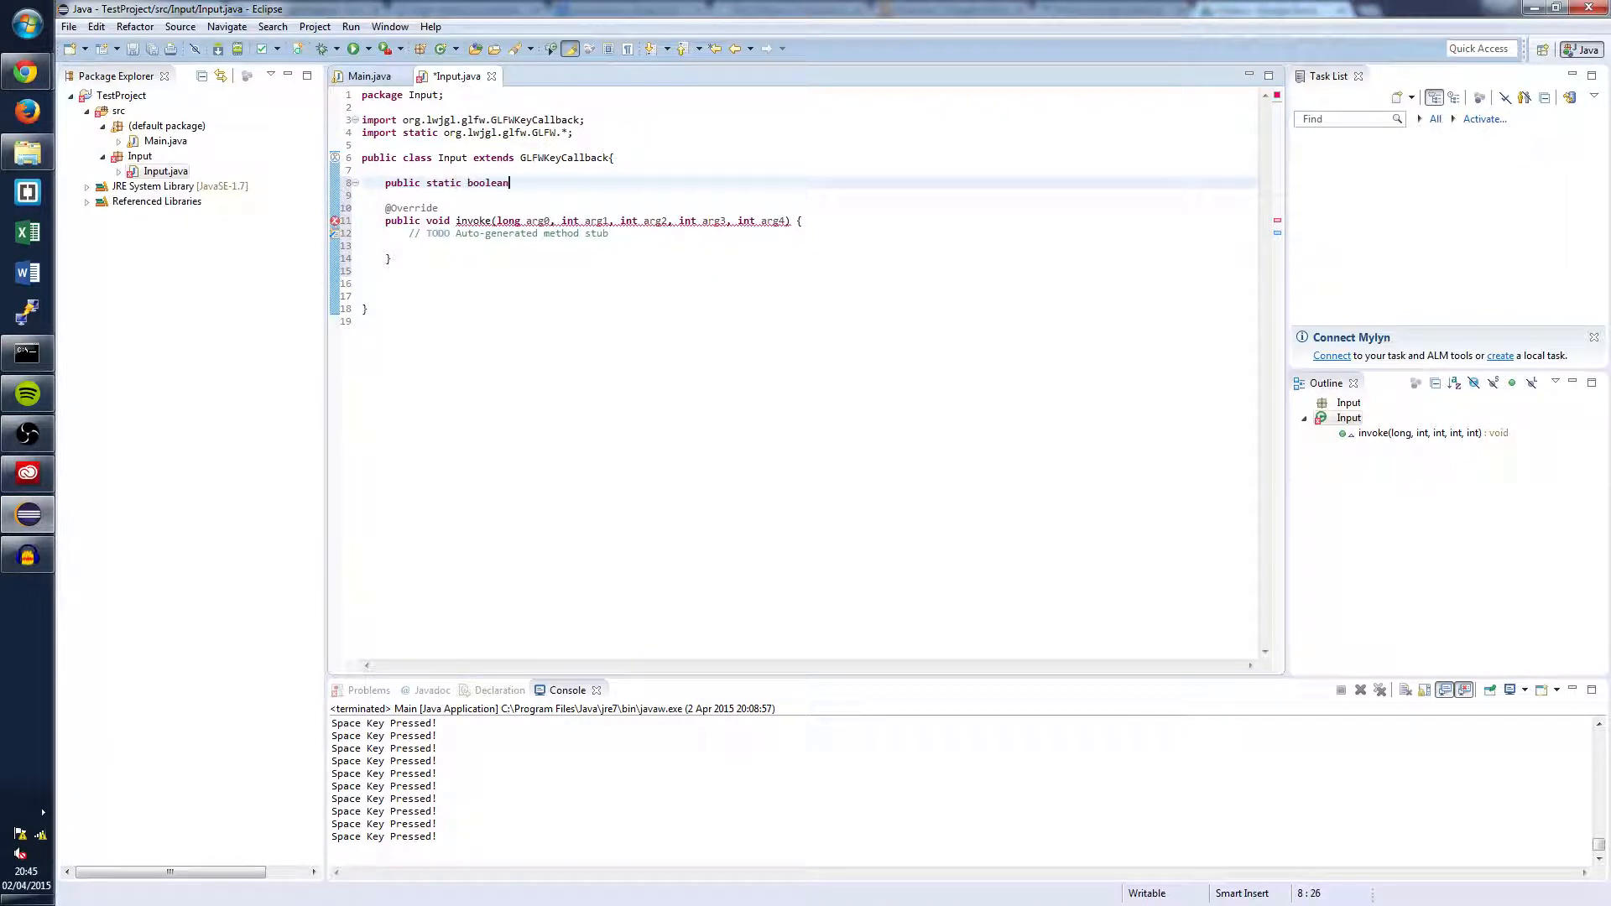
{"action": "type", "text": "[] keys"}
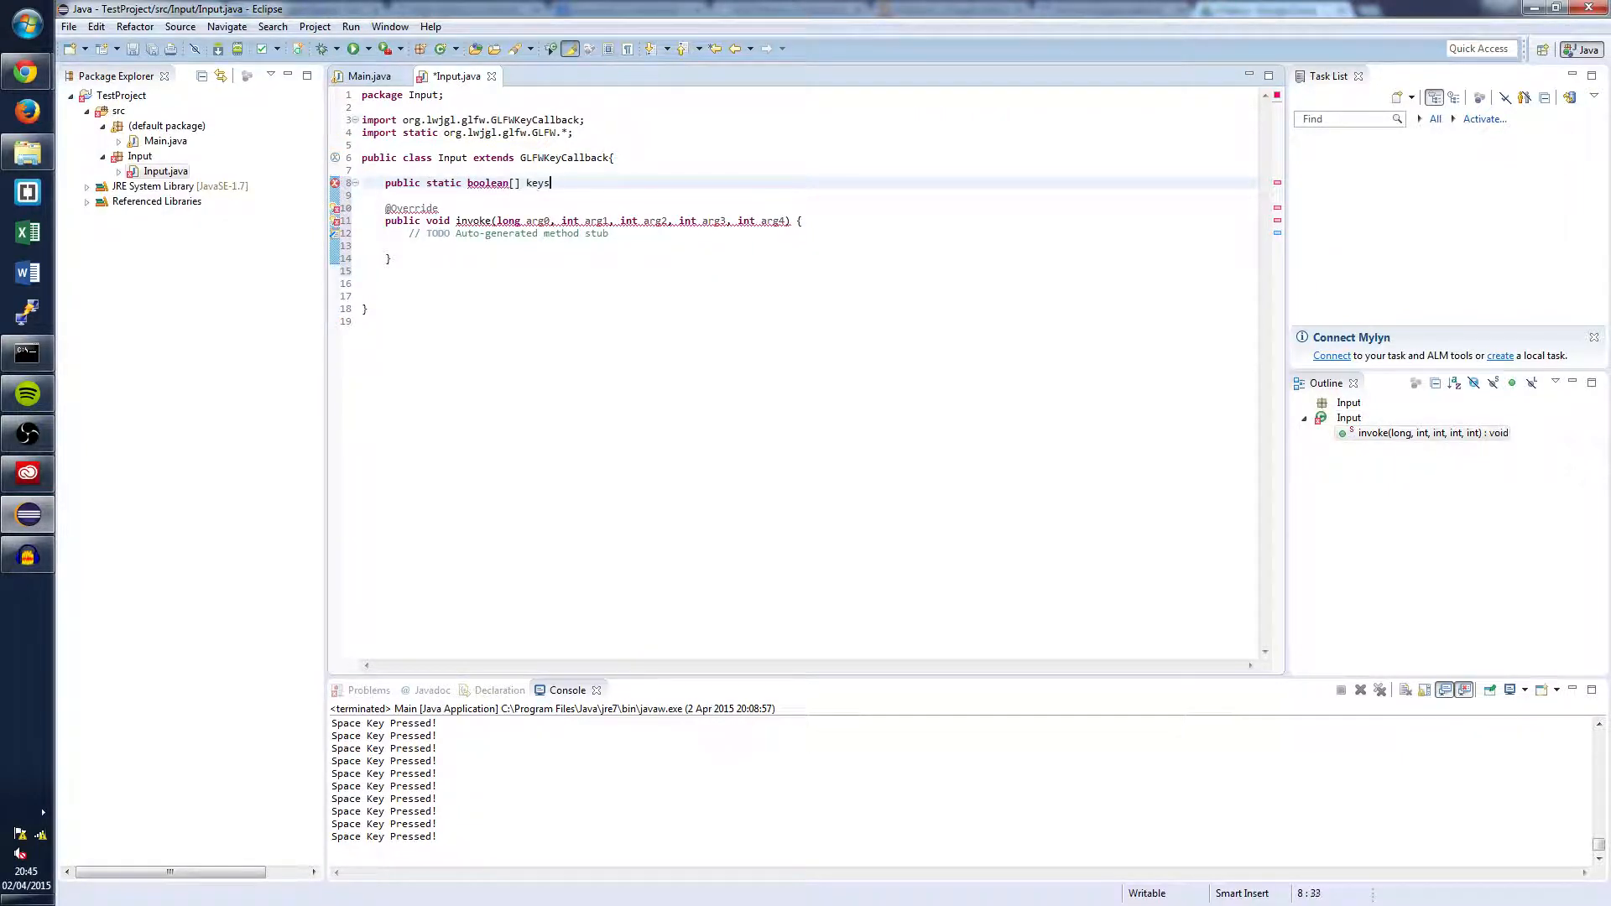
{"action": "type", "text": "= new boolean[655"}
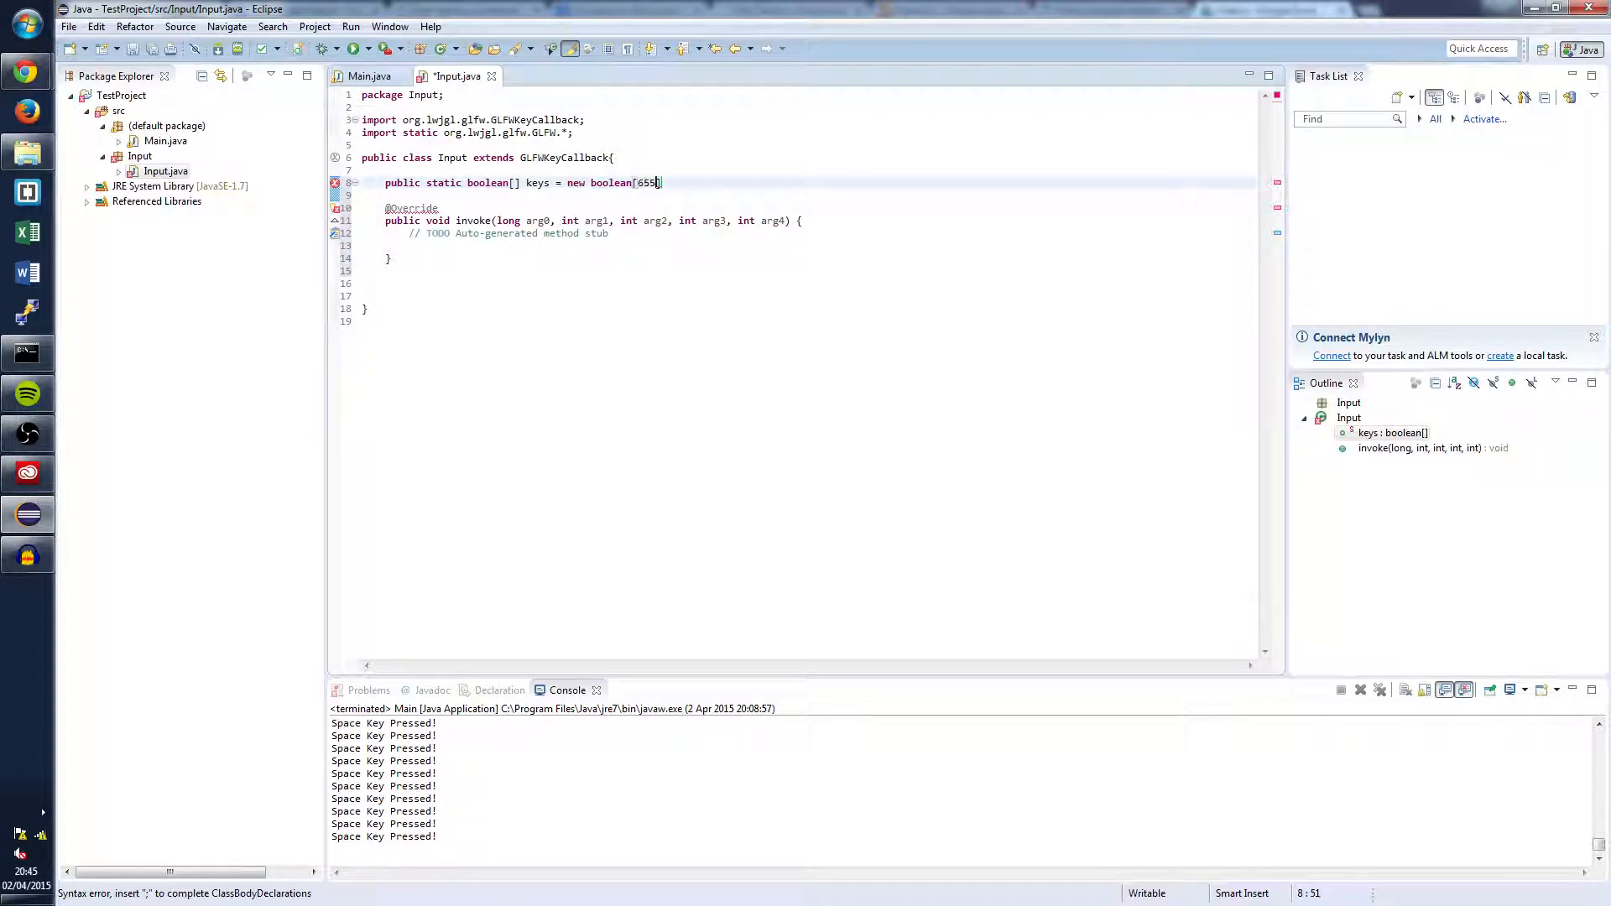
{"action": "type", "text": "3"}
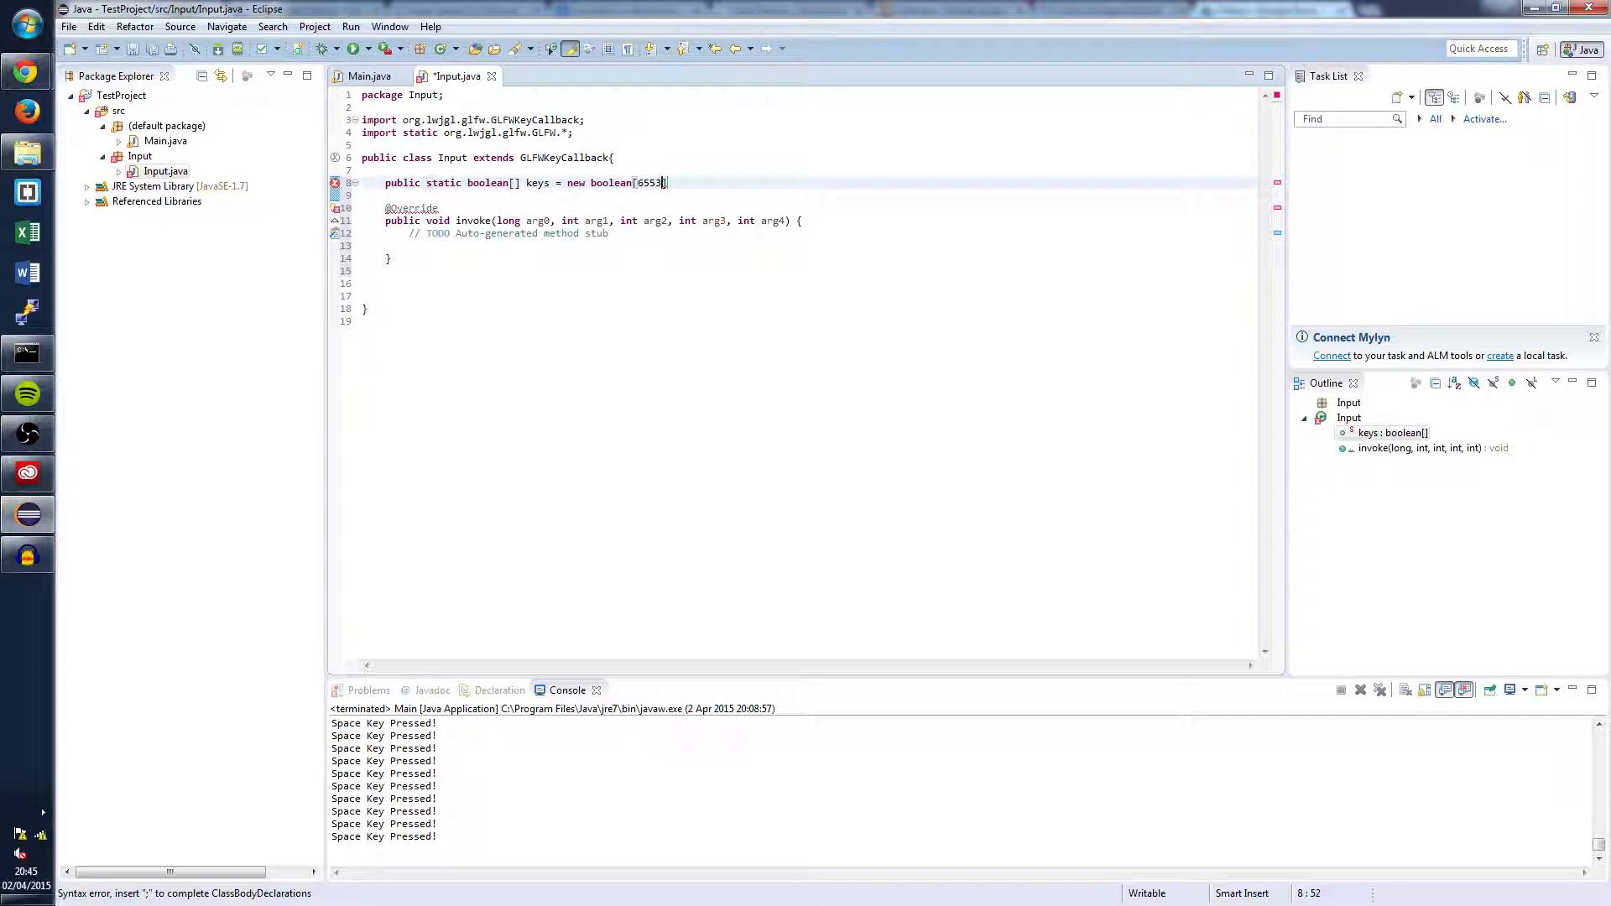
{"action": "type", "text": "5];"}
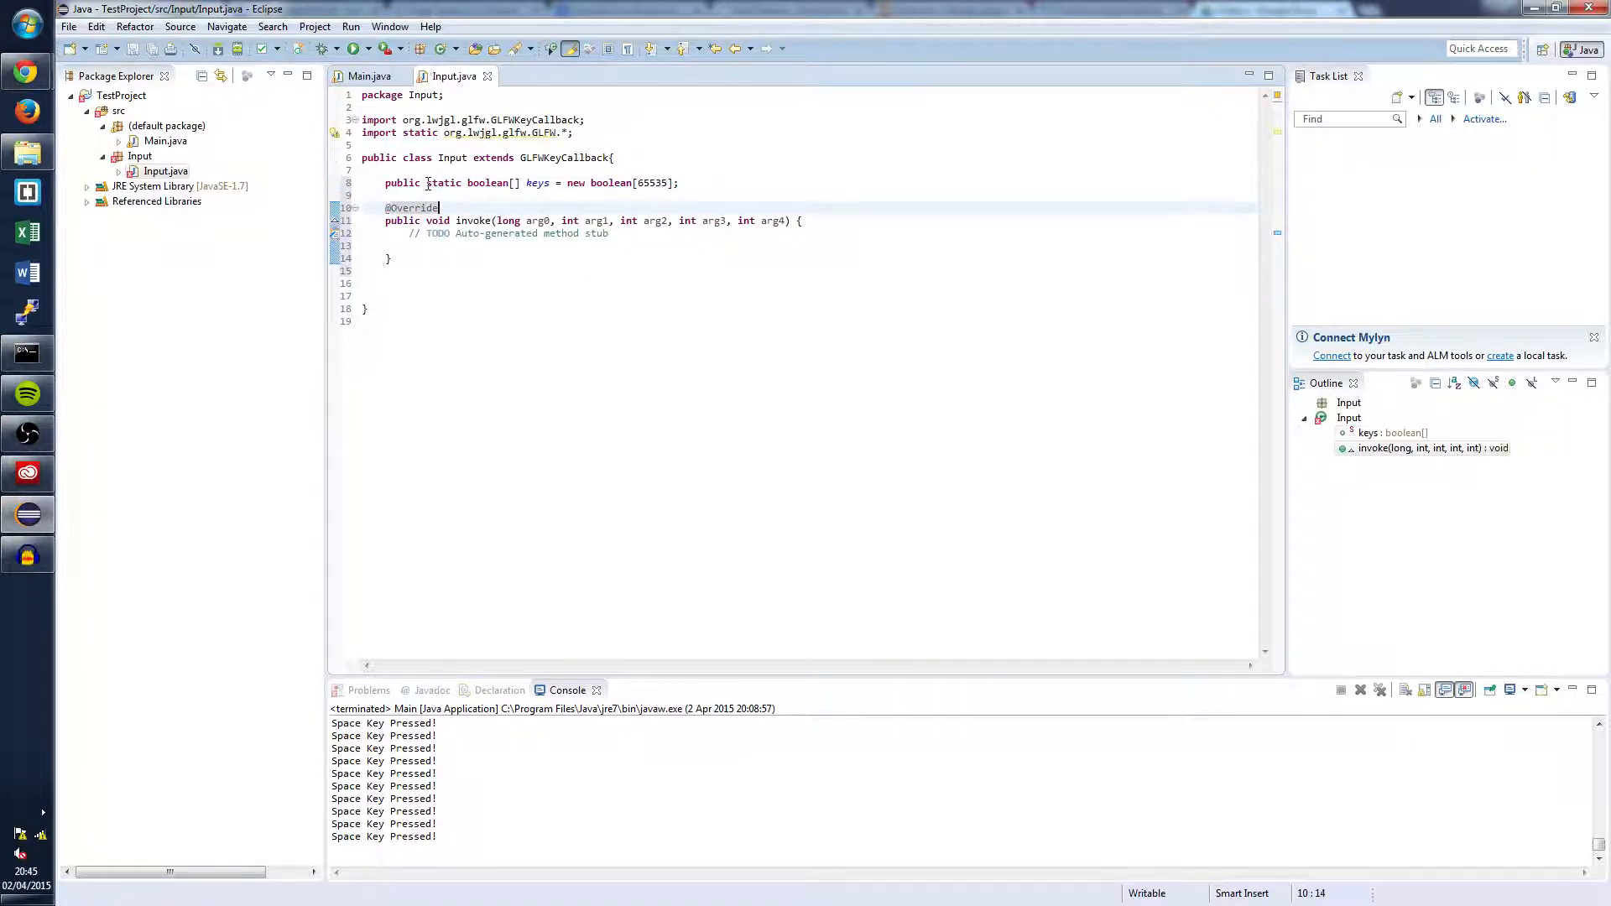
Rename invoke's parameters to window, key, scancode, action and mods.
{"action": "left_click", "coordinate": [610, 219]}
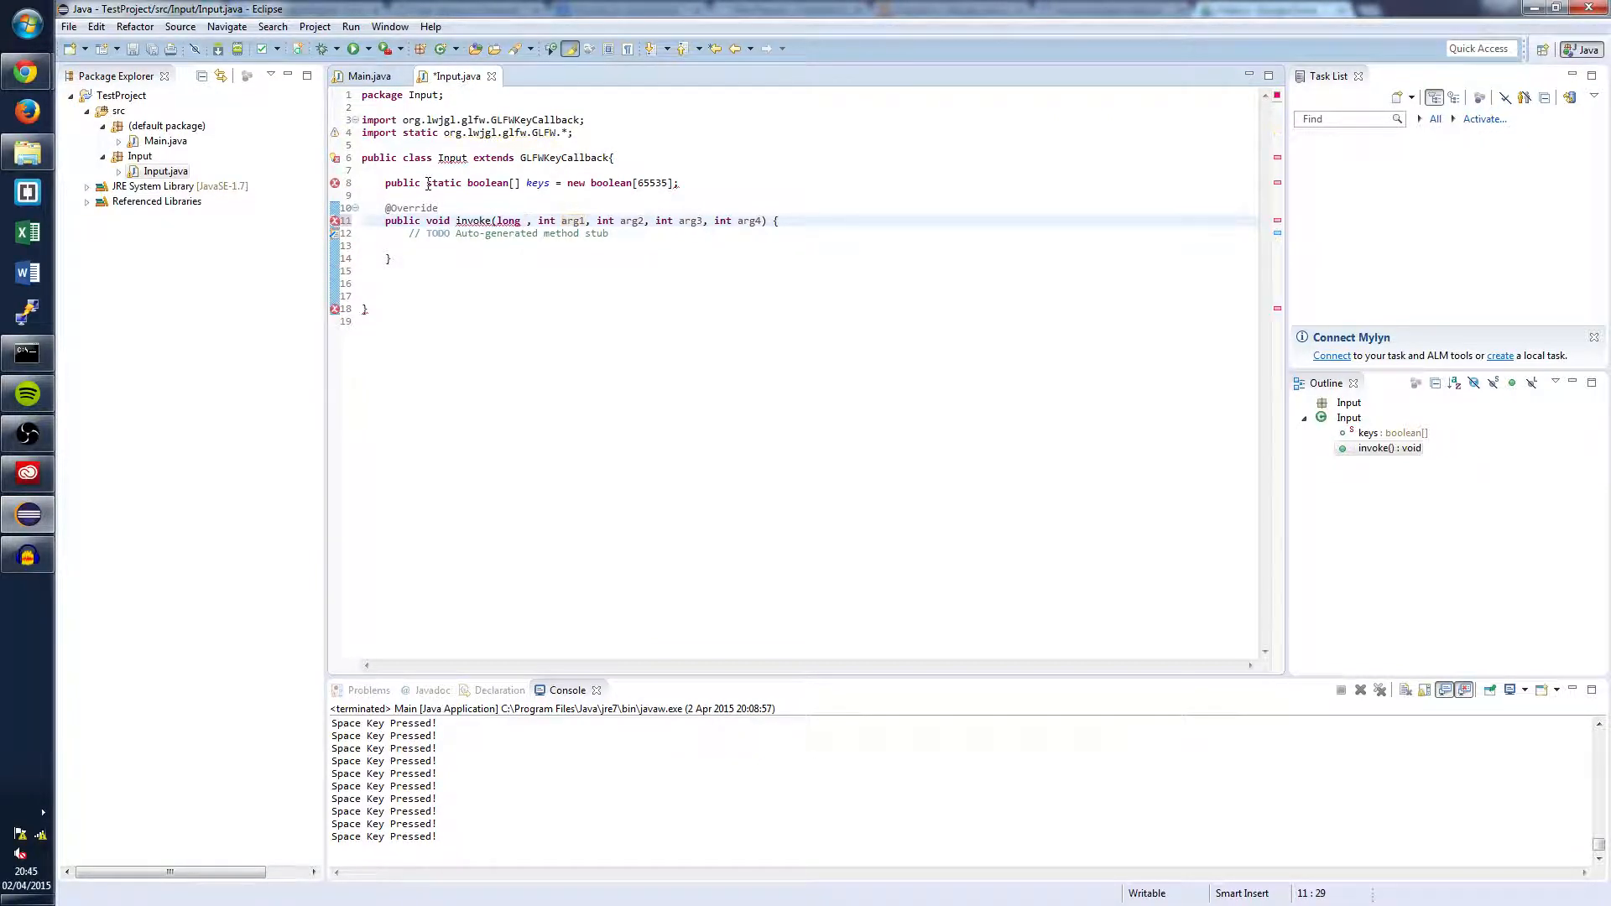
{"action": "type", "text": "window"}
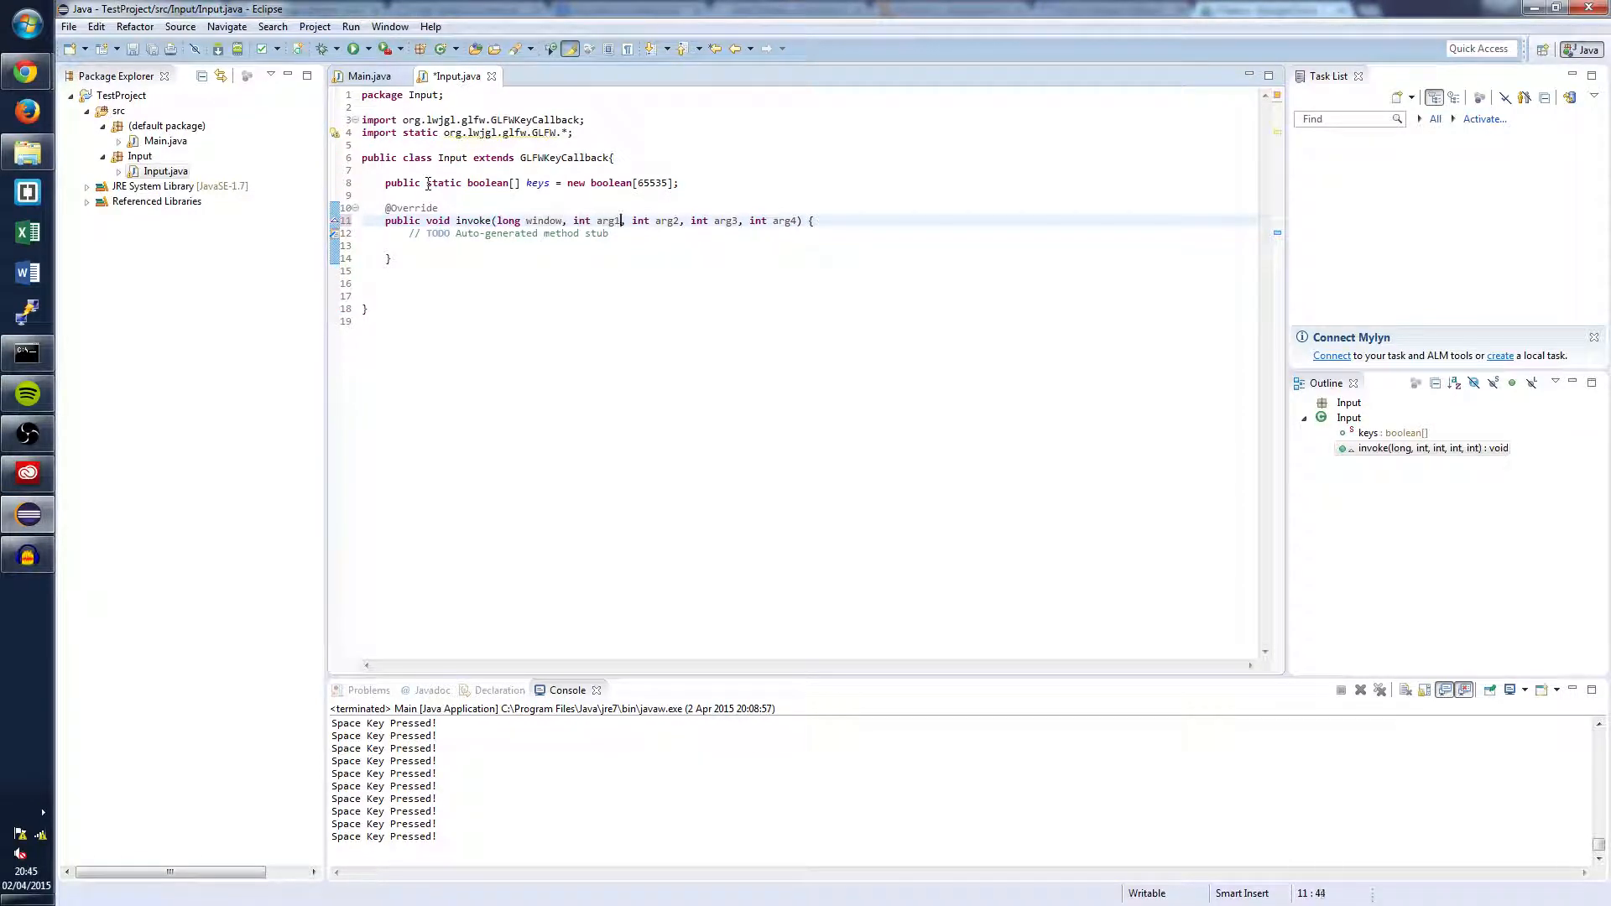
{"action": "type", "text": "key"}
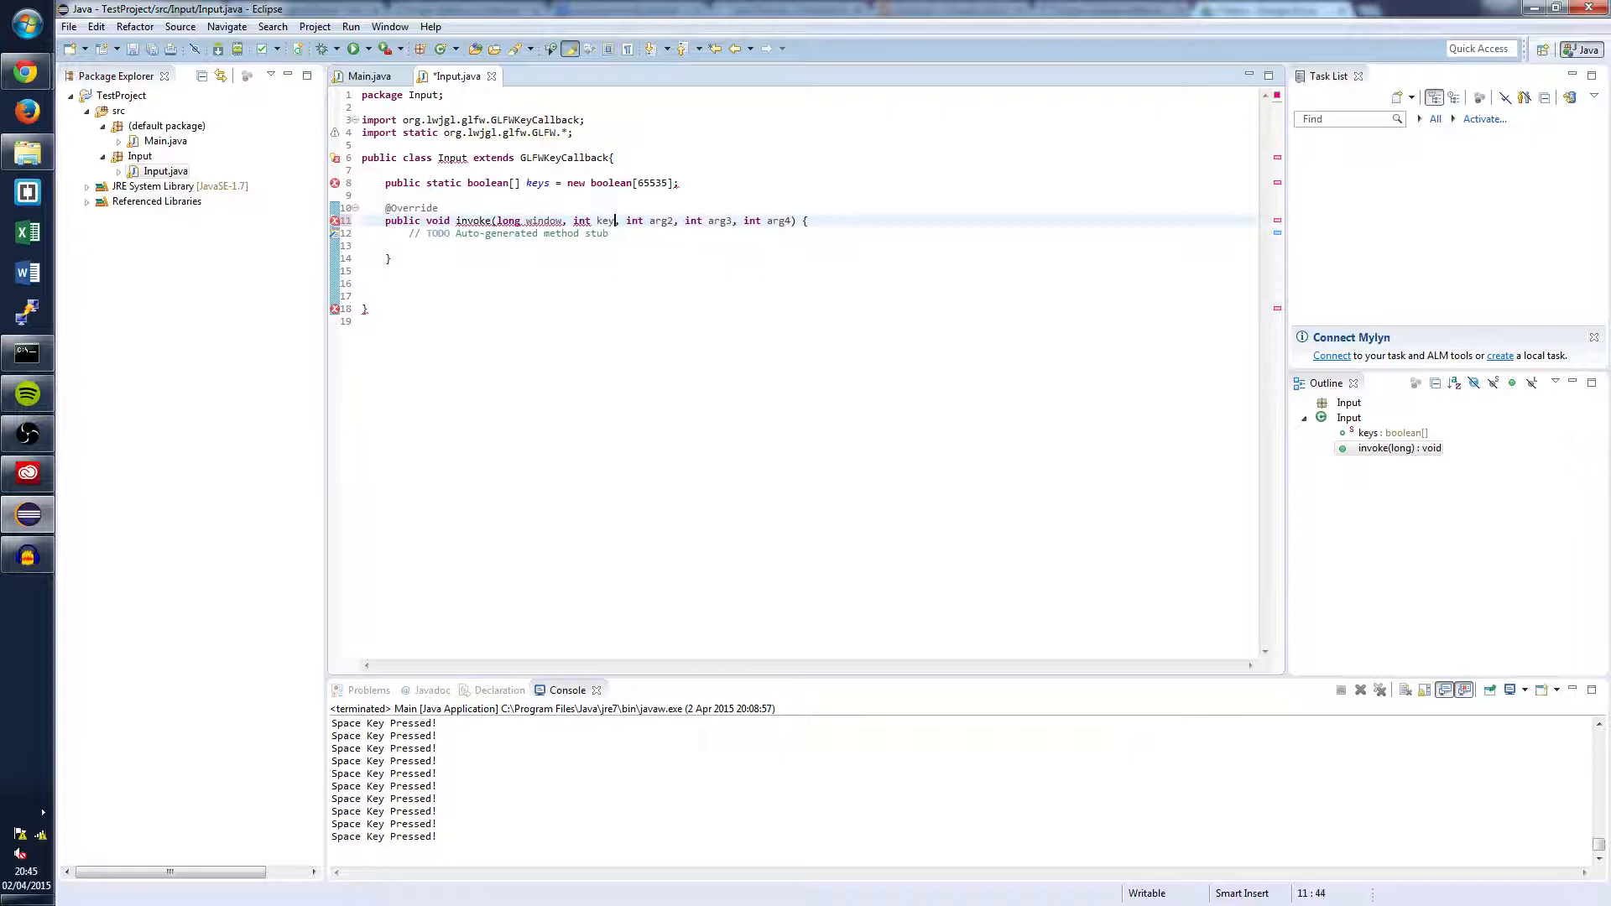
{"action": "double_click", "coordinate": [659, 219]}
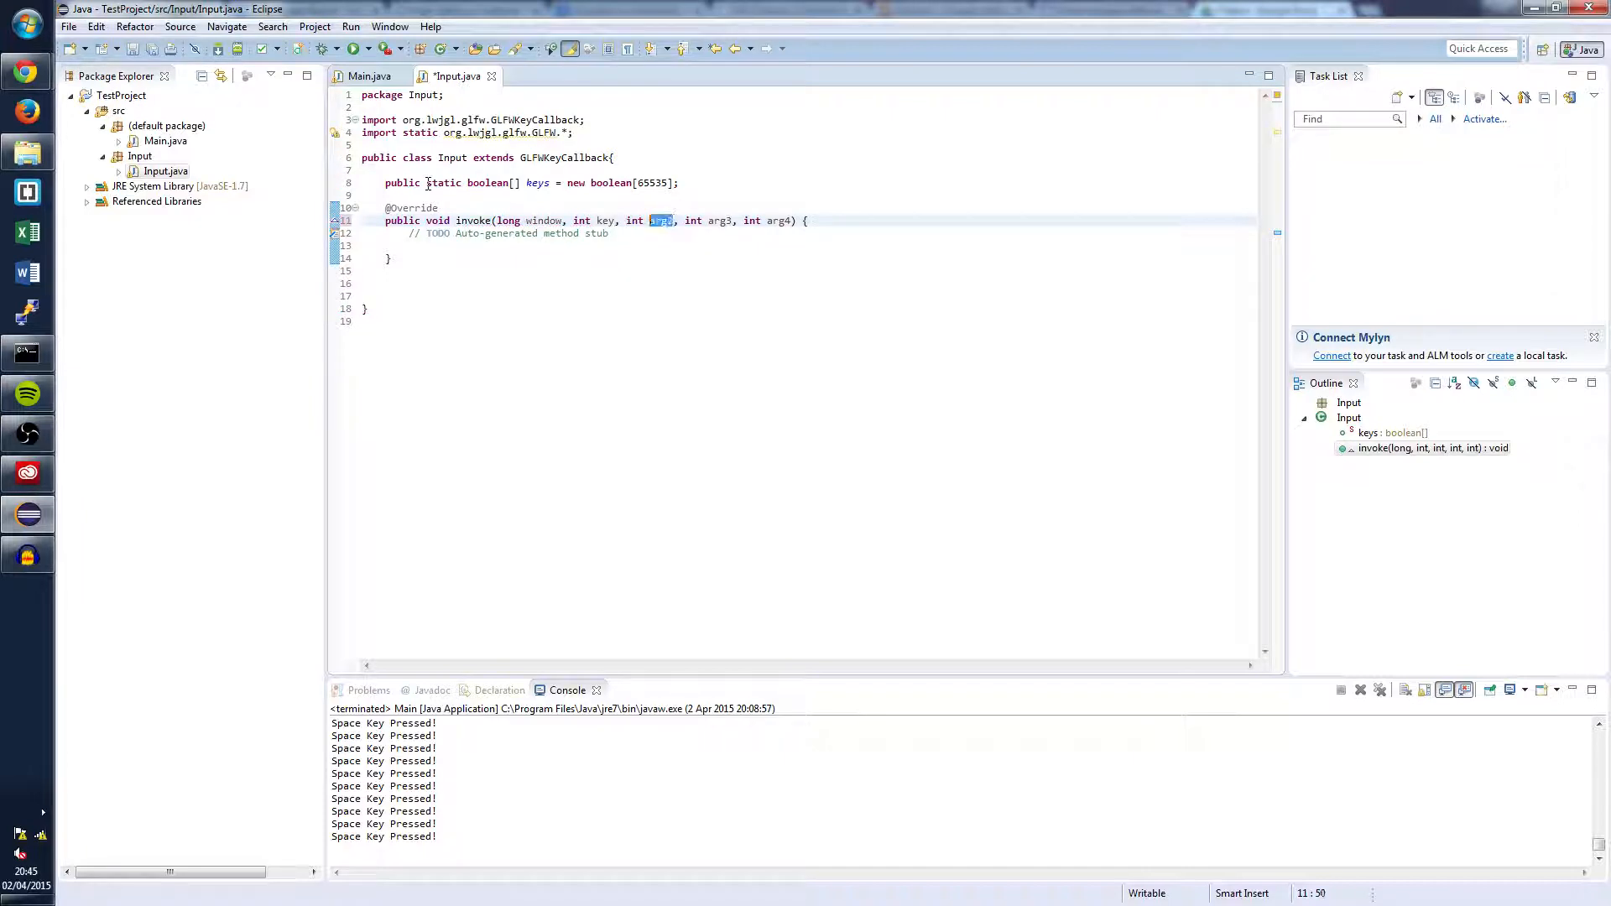
{"action": "type", "text": "scancode"}
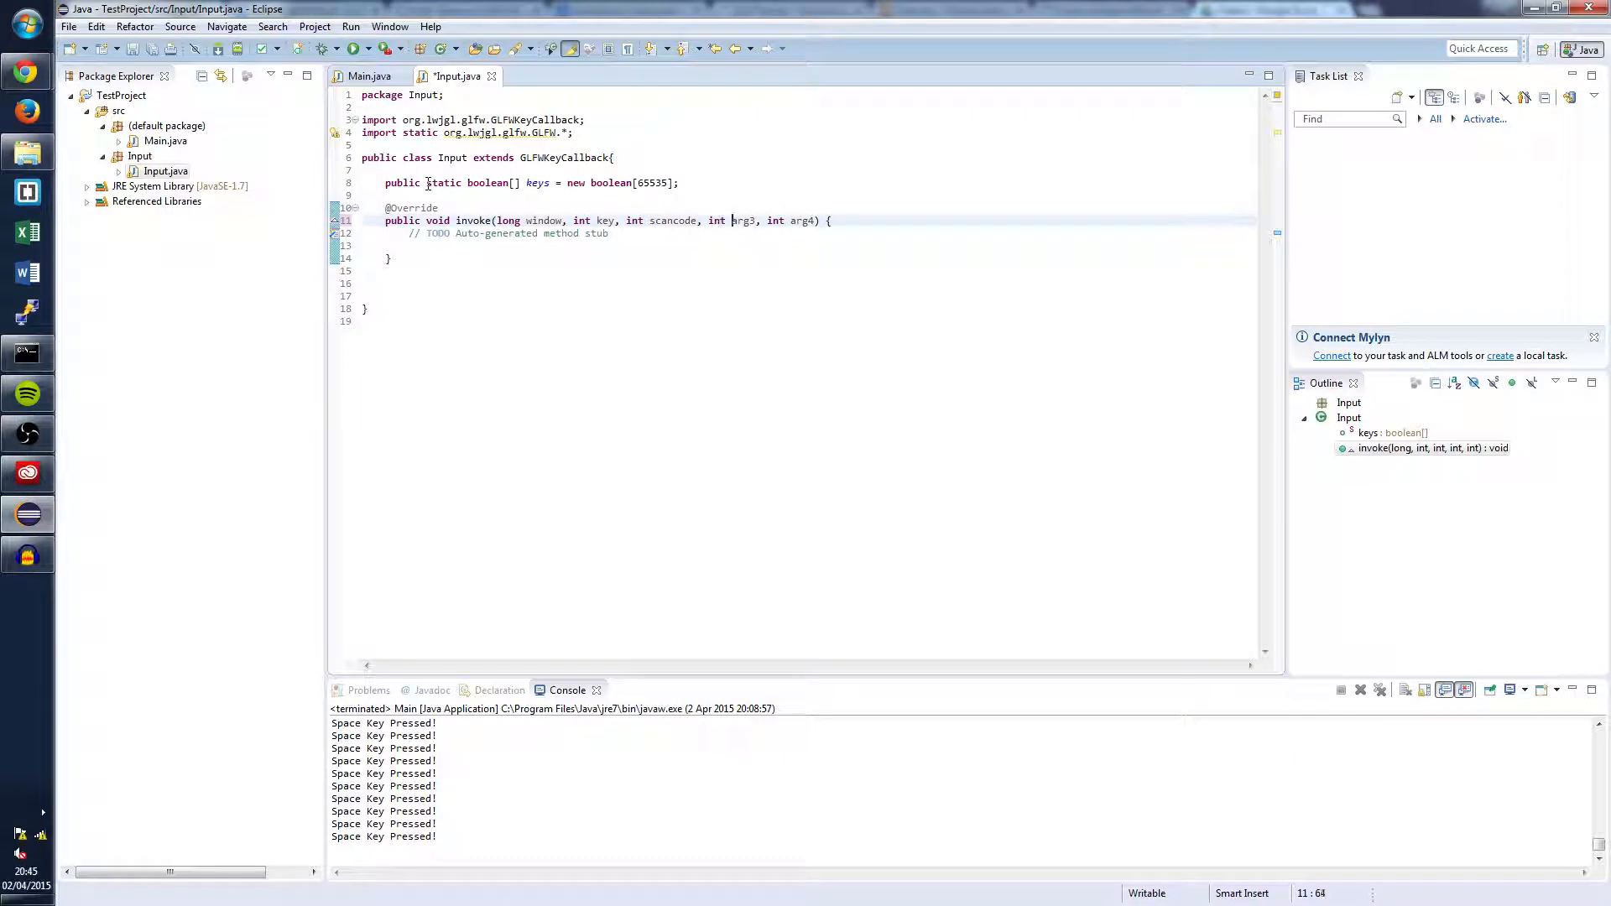
{"action": "type", "text": "action"}
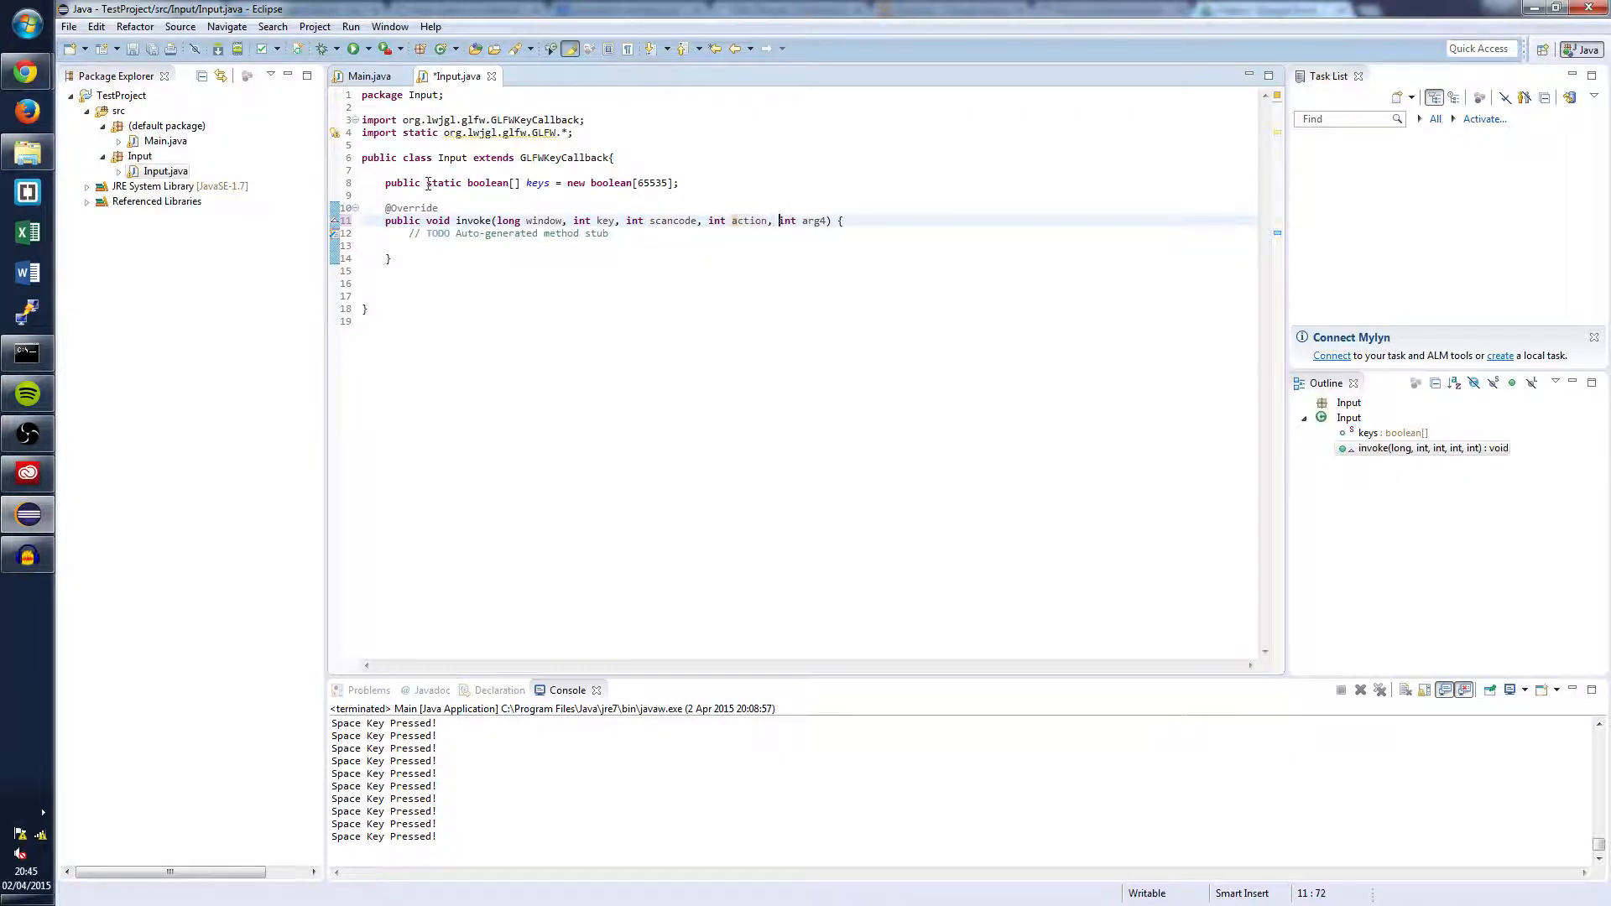
{"action": "double_click", "coordinate": [813, 220]}
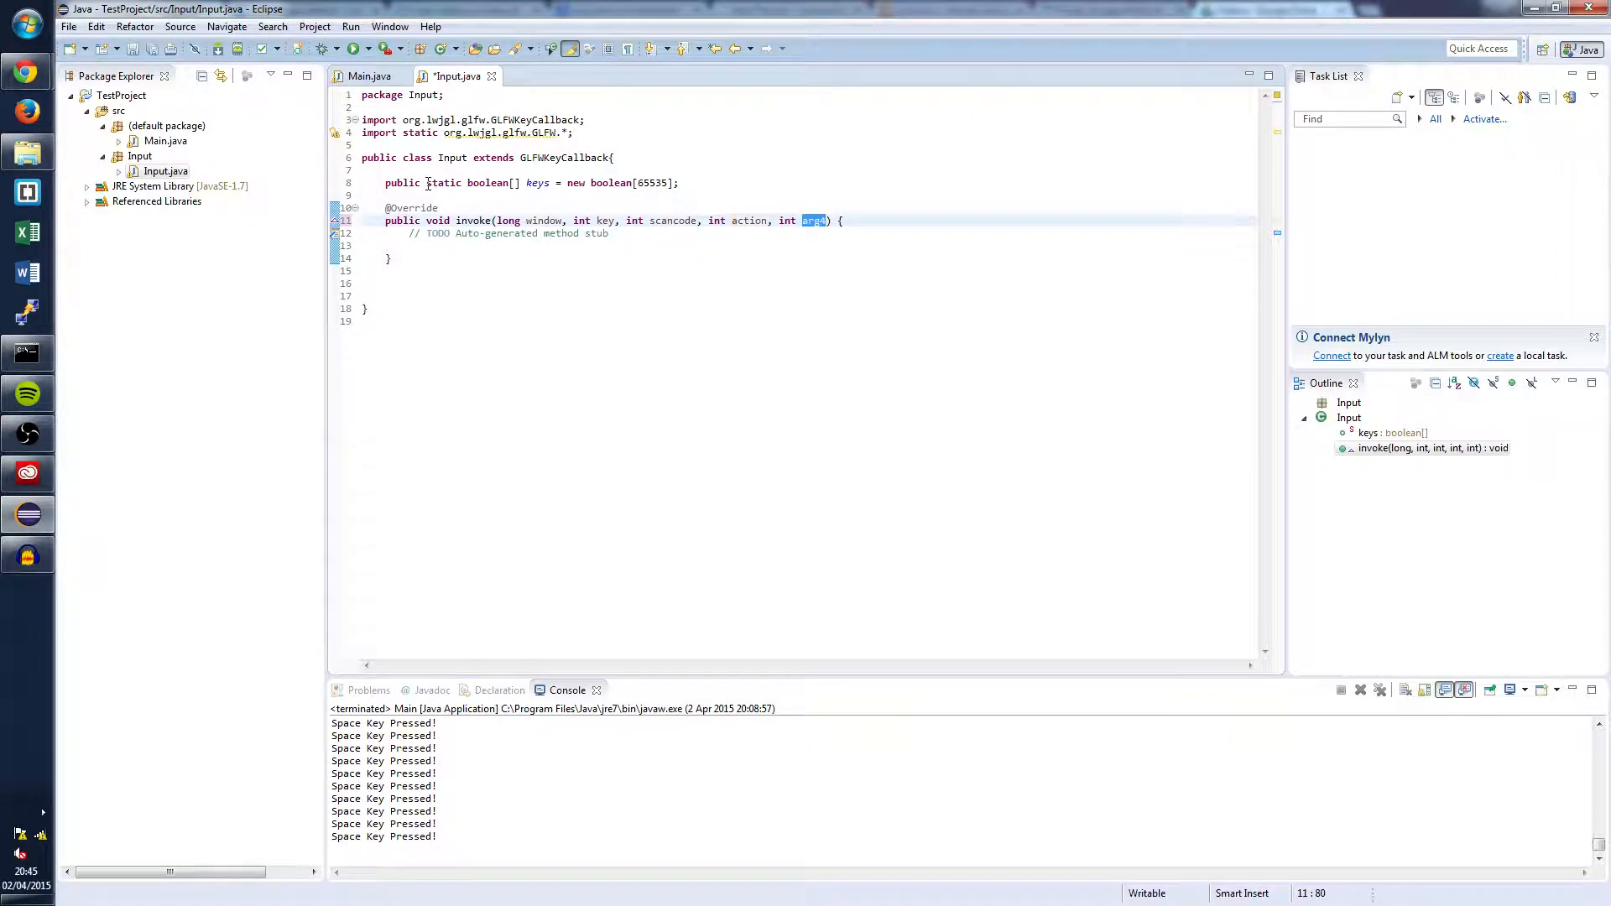
{"action": "type", "text": "mods"}
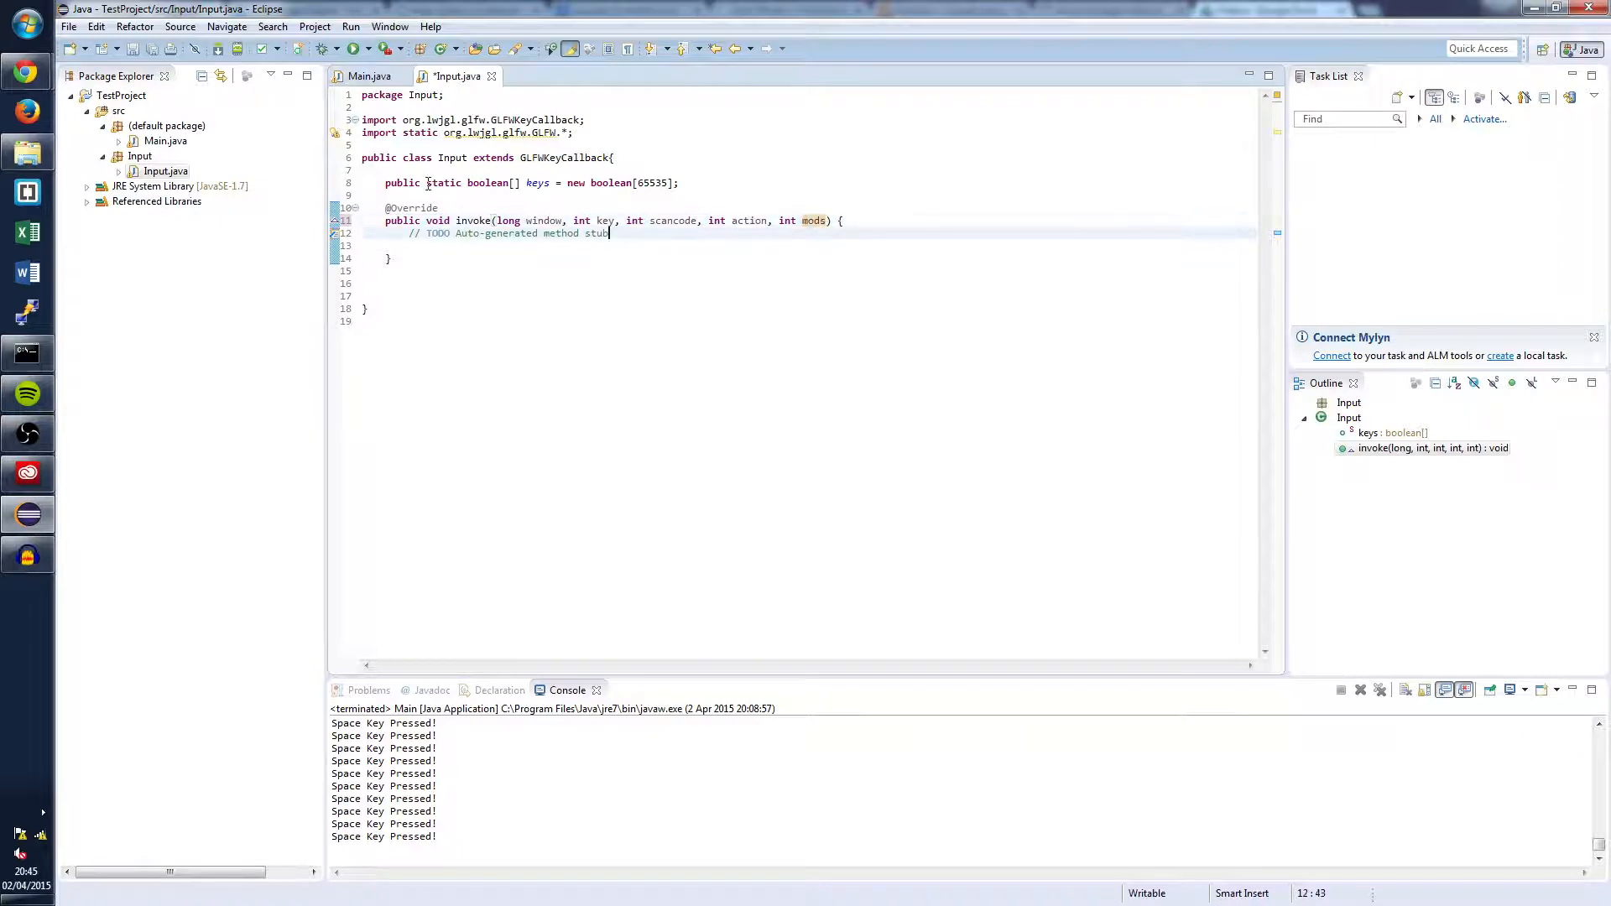
{"action": "key", "text": "enter"}
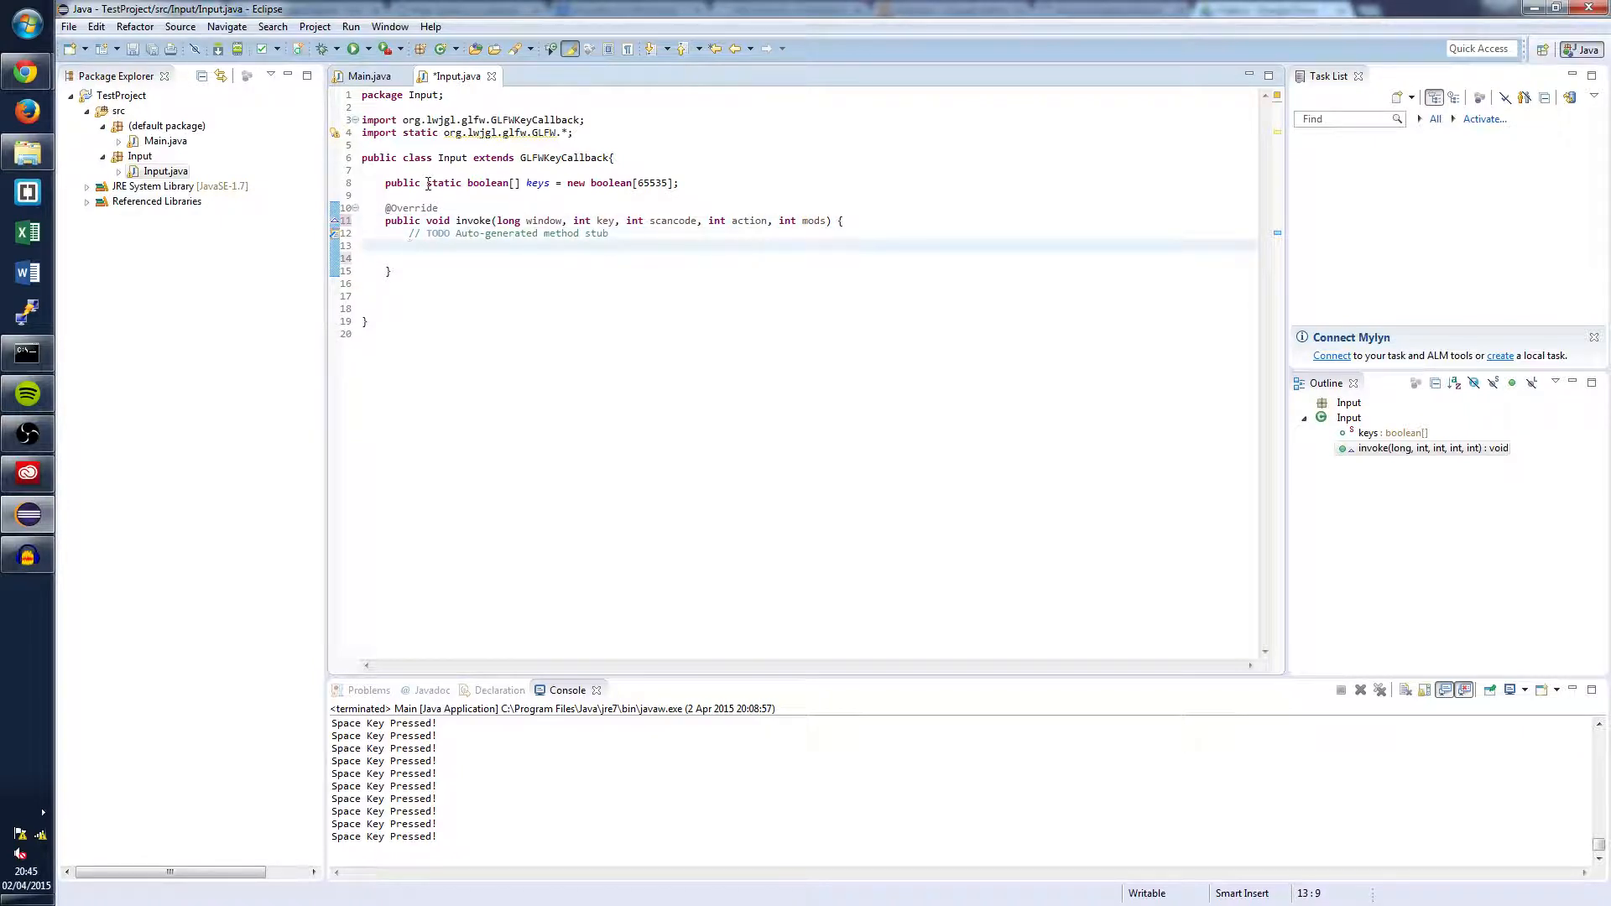
Write 'keys[key] = action != GLFW_RELEASE;' in invoke and save Input.java.
{"action": "type", "text": "ke"}
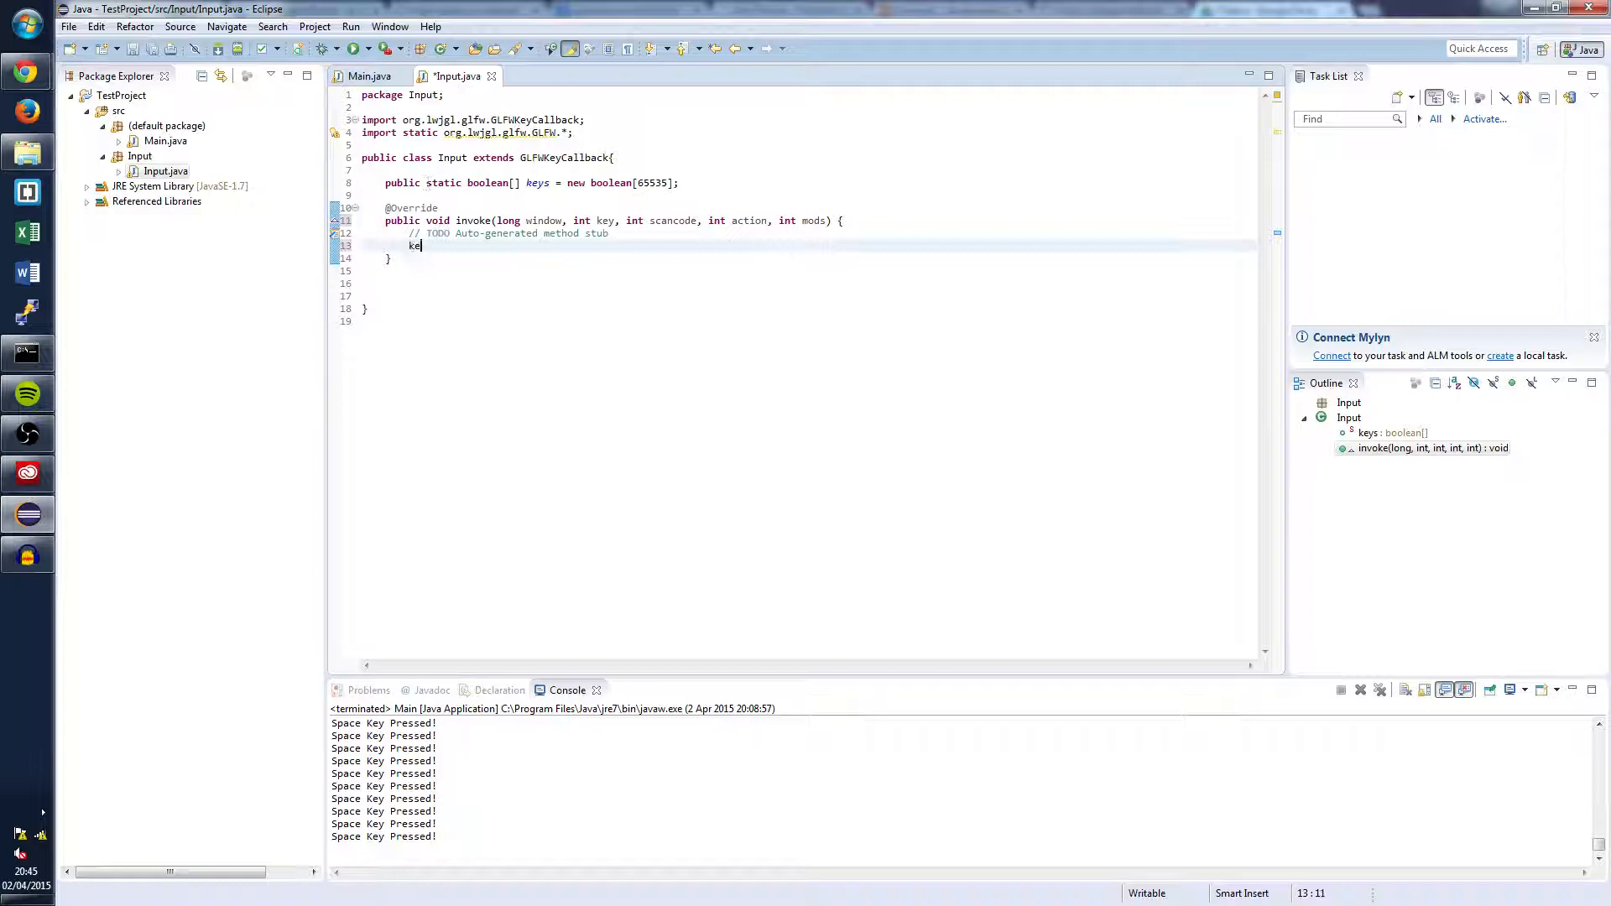
{"action": "type", "text": "ys[key] = action"}
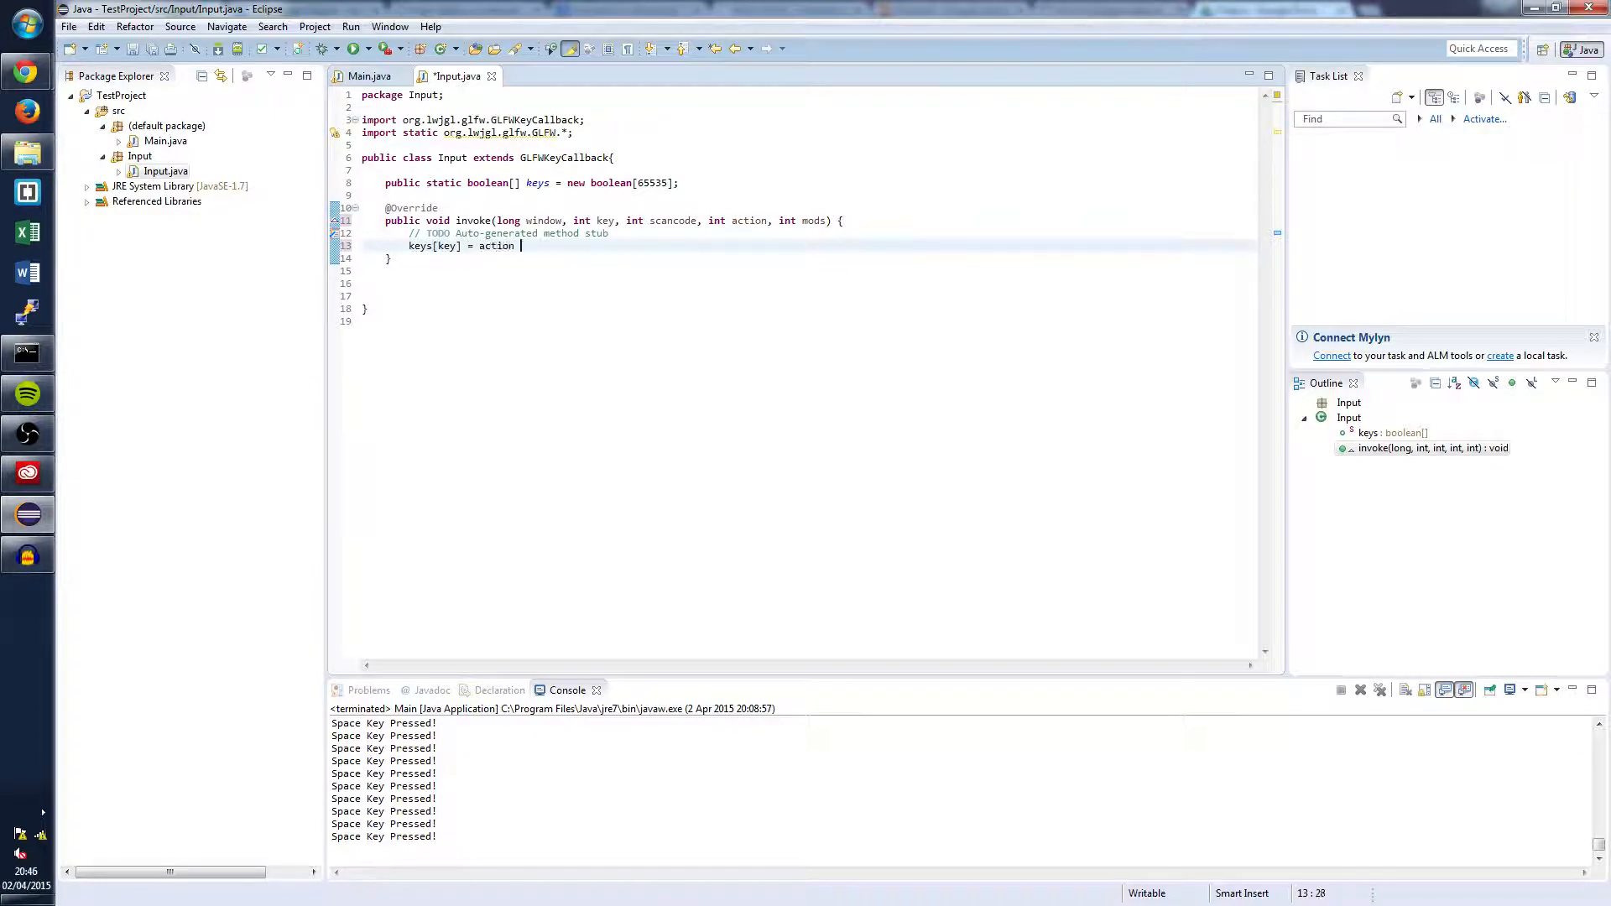
{"action": "type", "text": "!= GLFW_RELEASE;"}
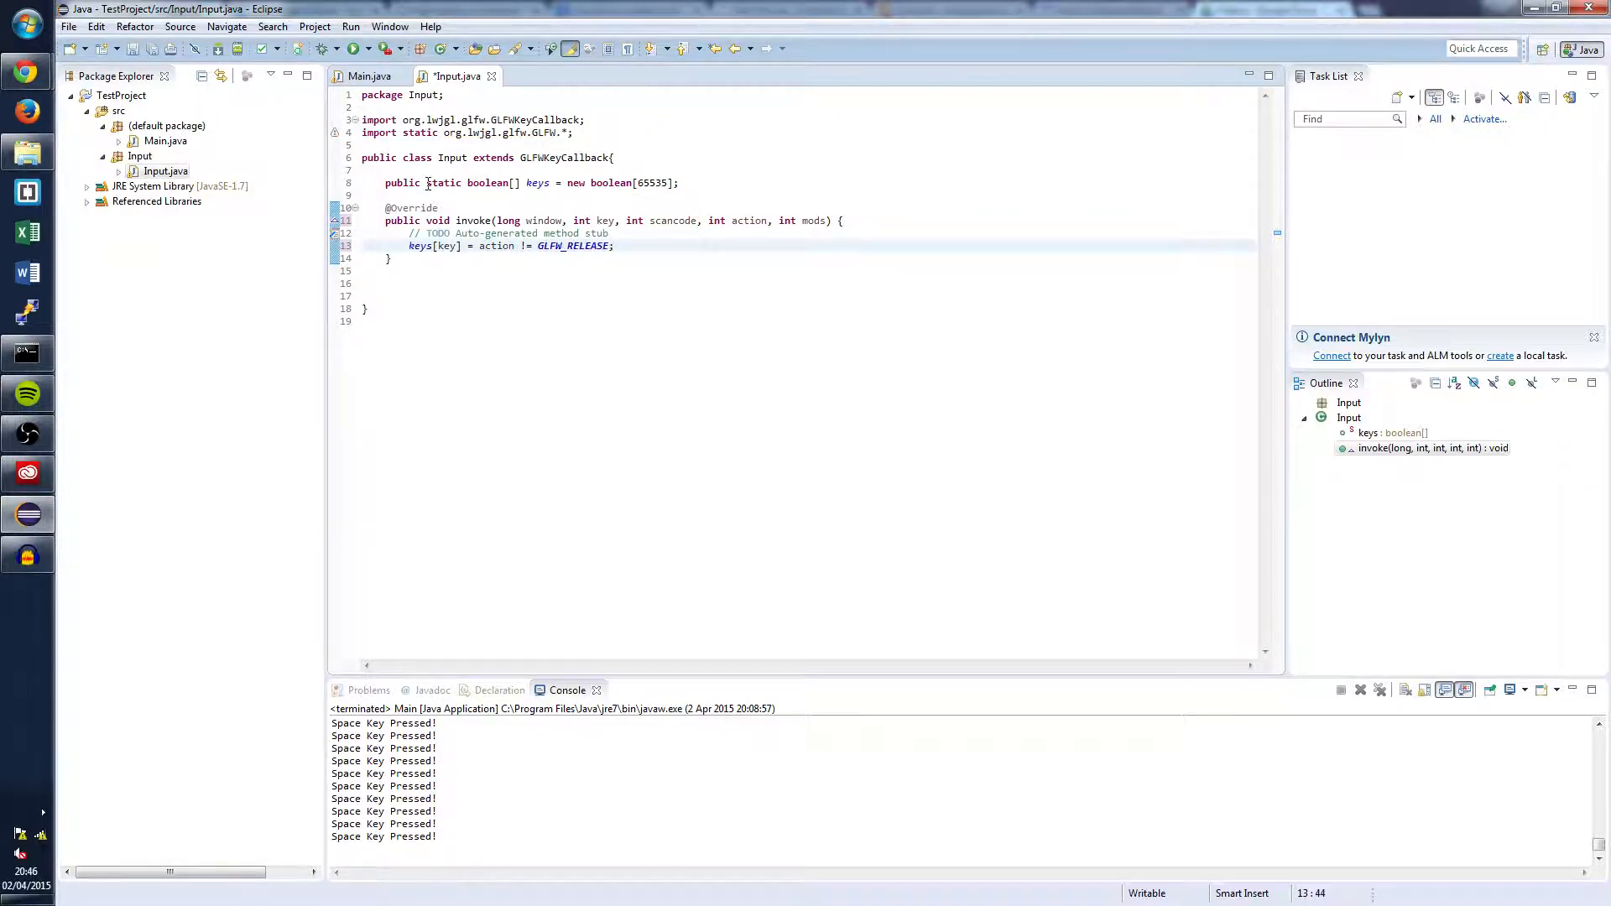
{"action": "key", "text": "ctrl+s"}
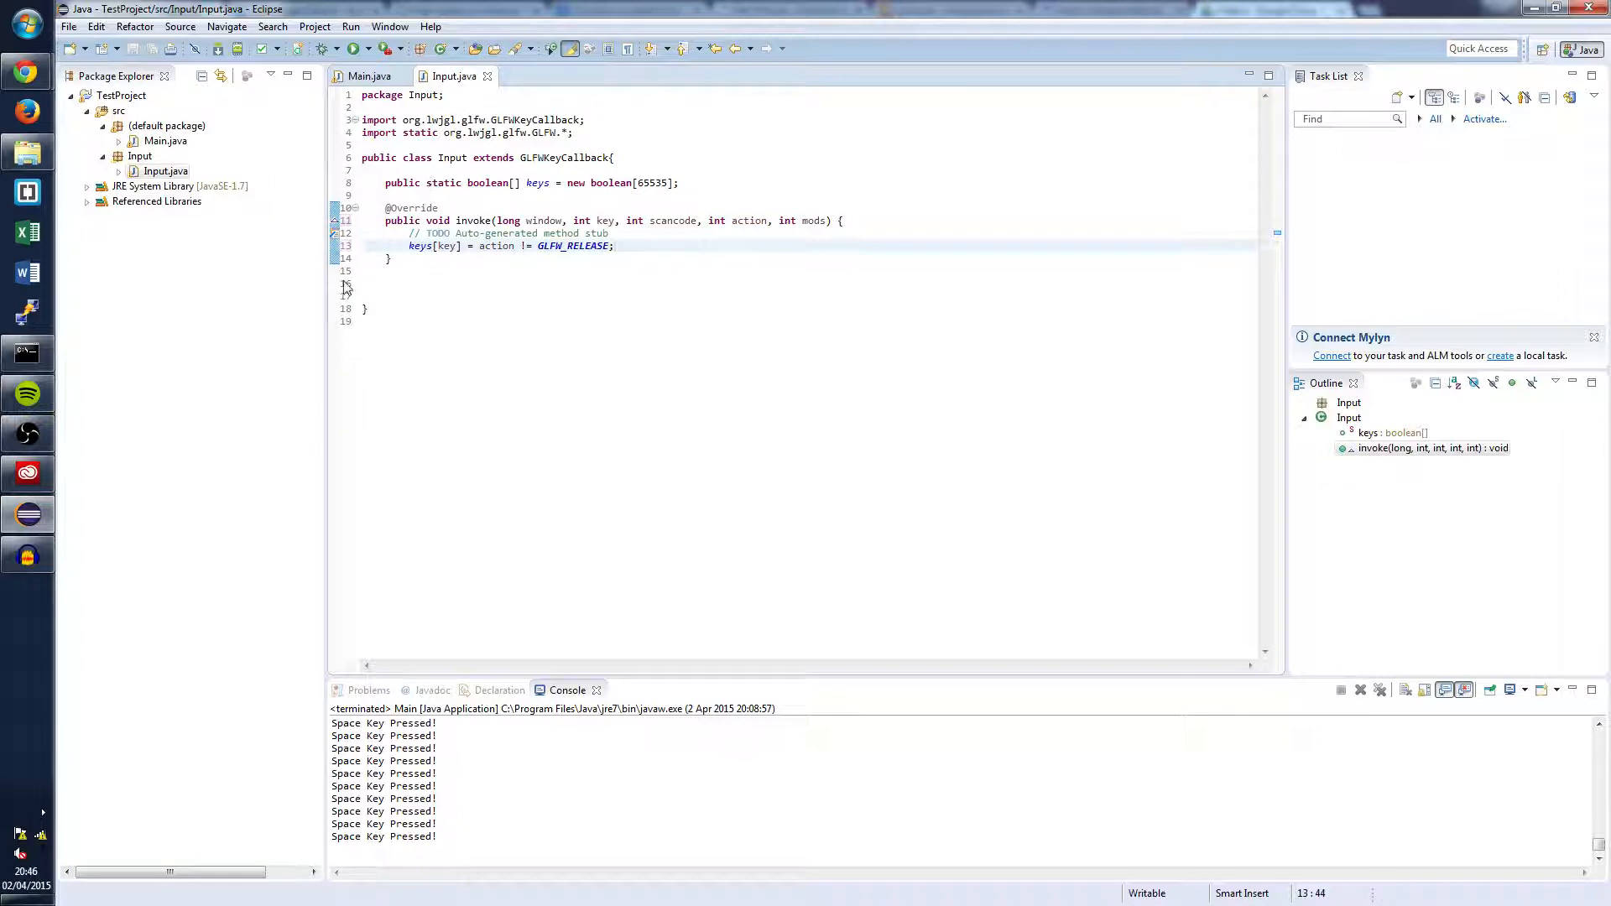
{"action": "mouse_move", "coordinate": [448, 246]}
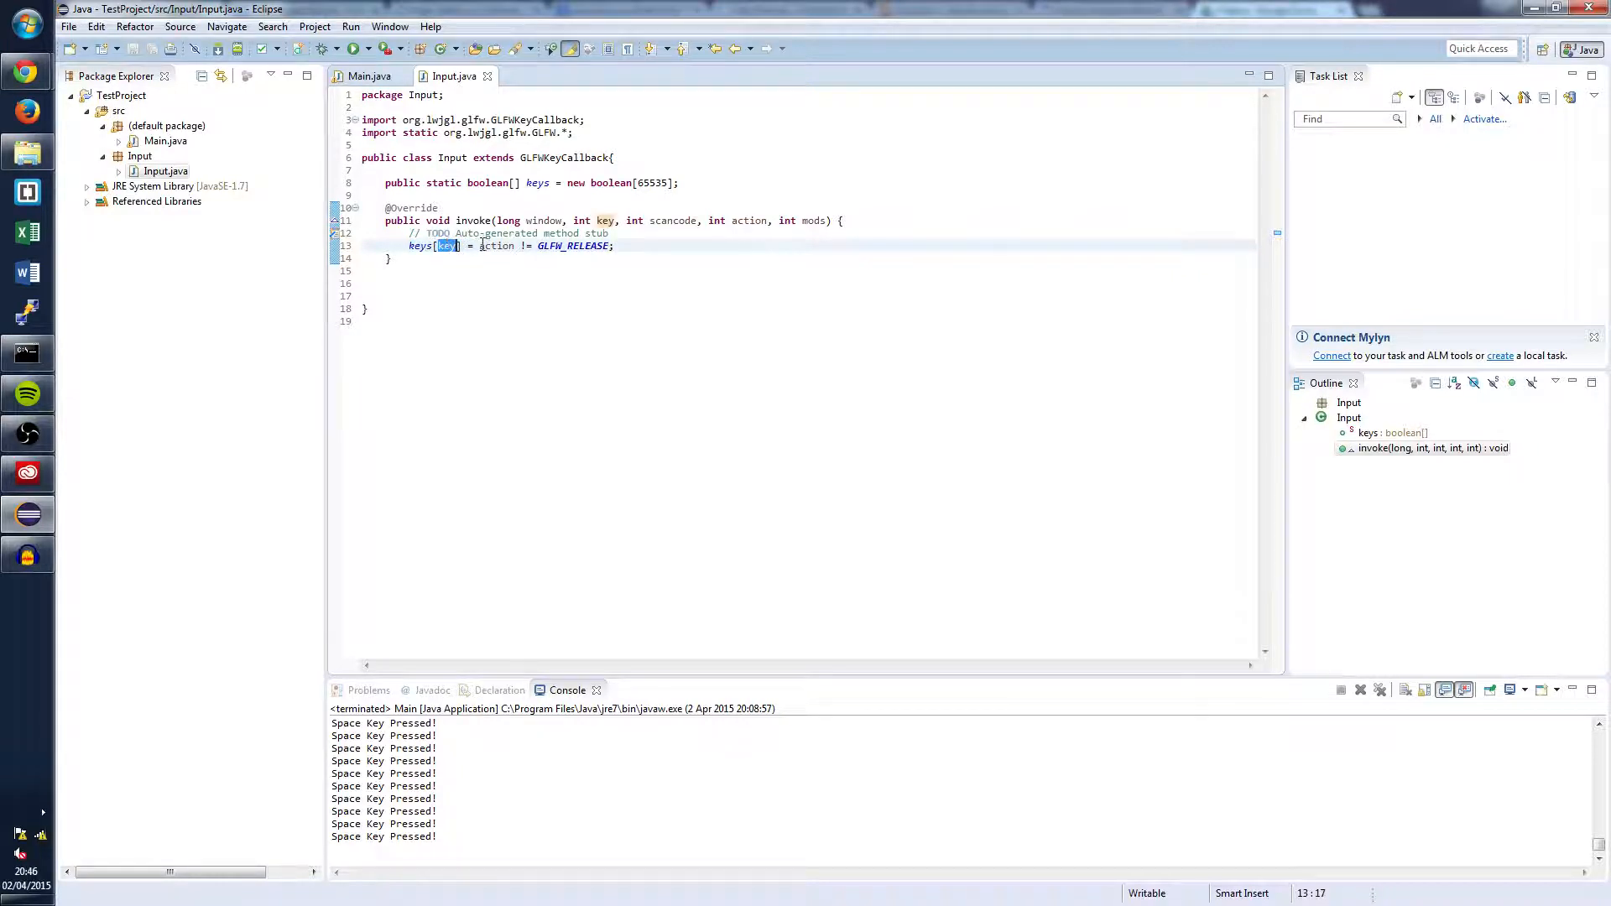
{"action": "double_click", "coordinate": [496, 245]}
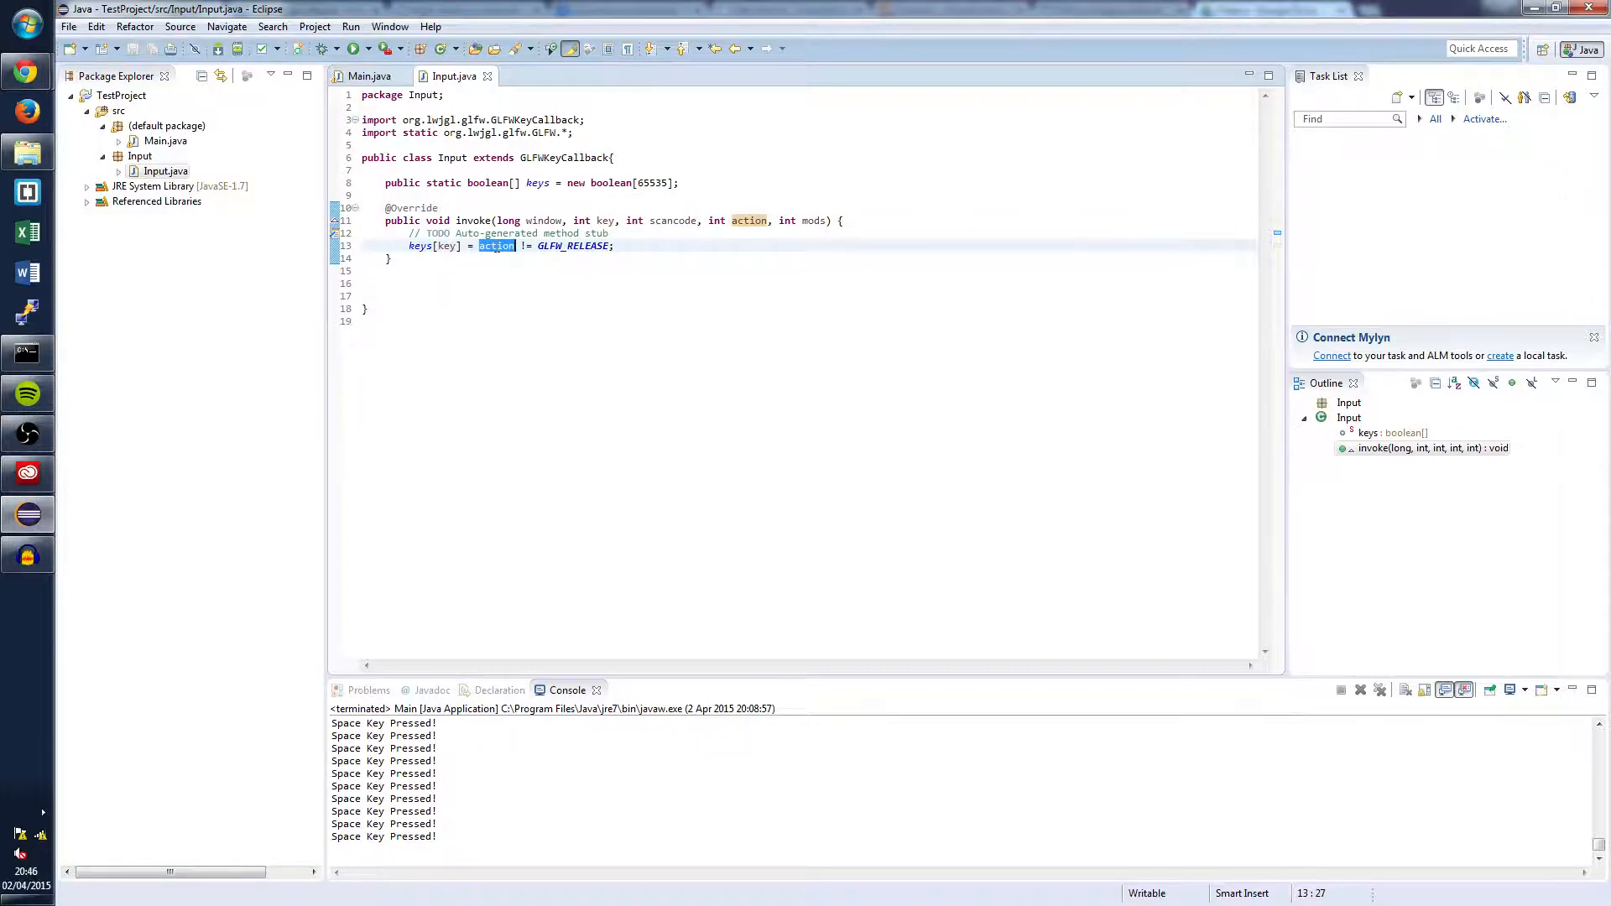
{"action": "mouse_move", "coordinate": [444, 246]}
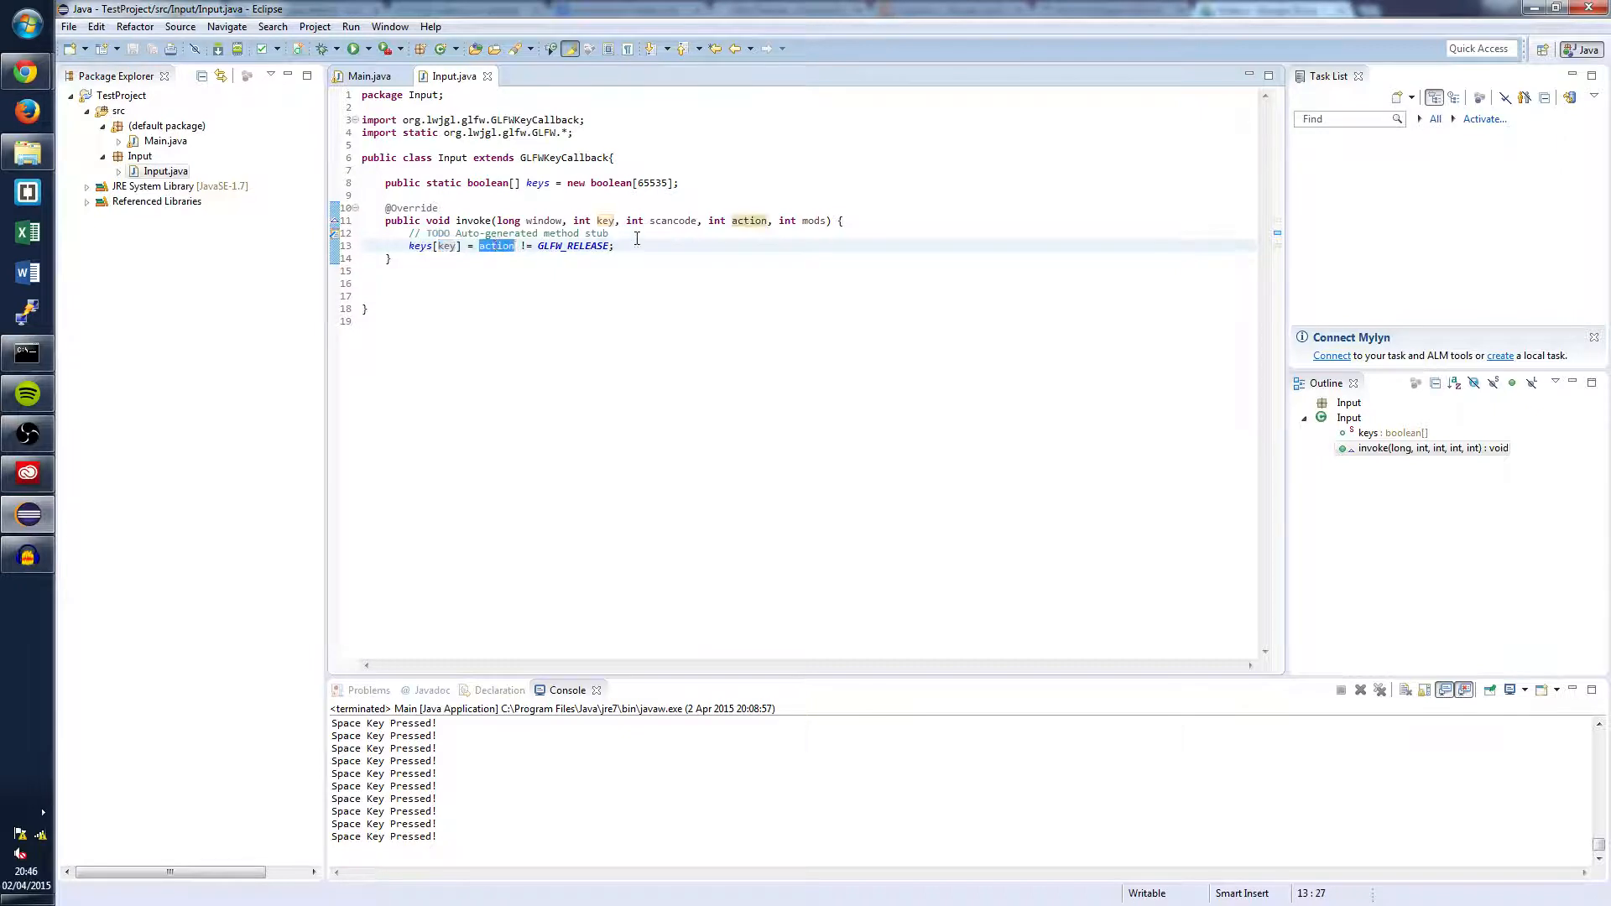
{"action": "mouse_move", "coordinate": [370, 75]}
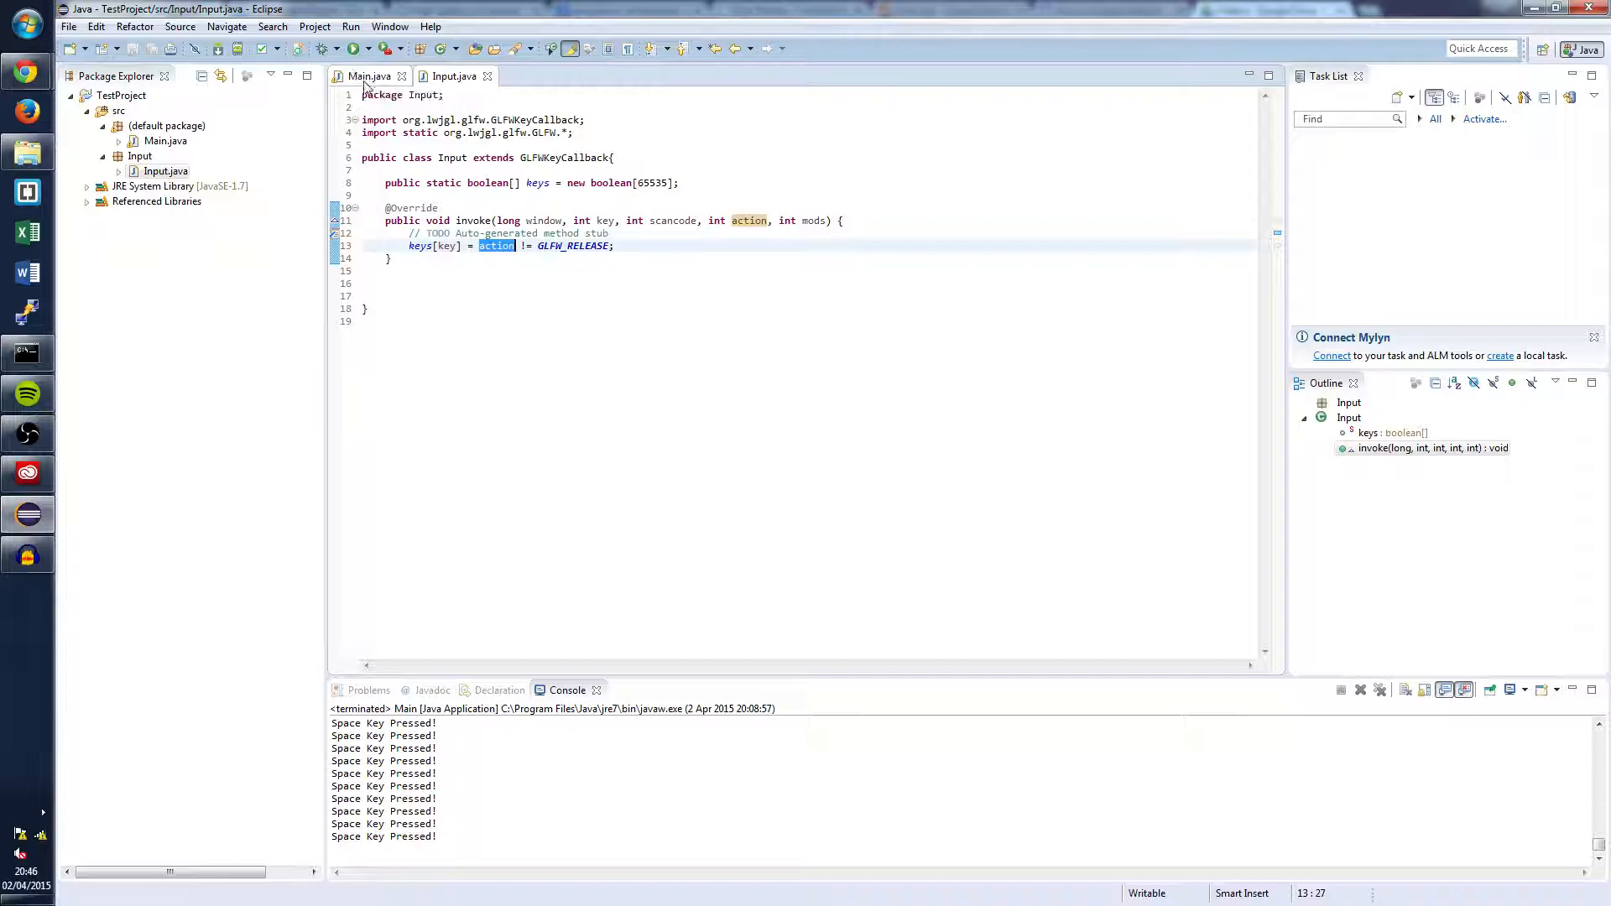
{"action": "left_click", "coordinate": [368, 76]}
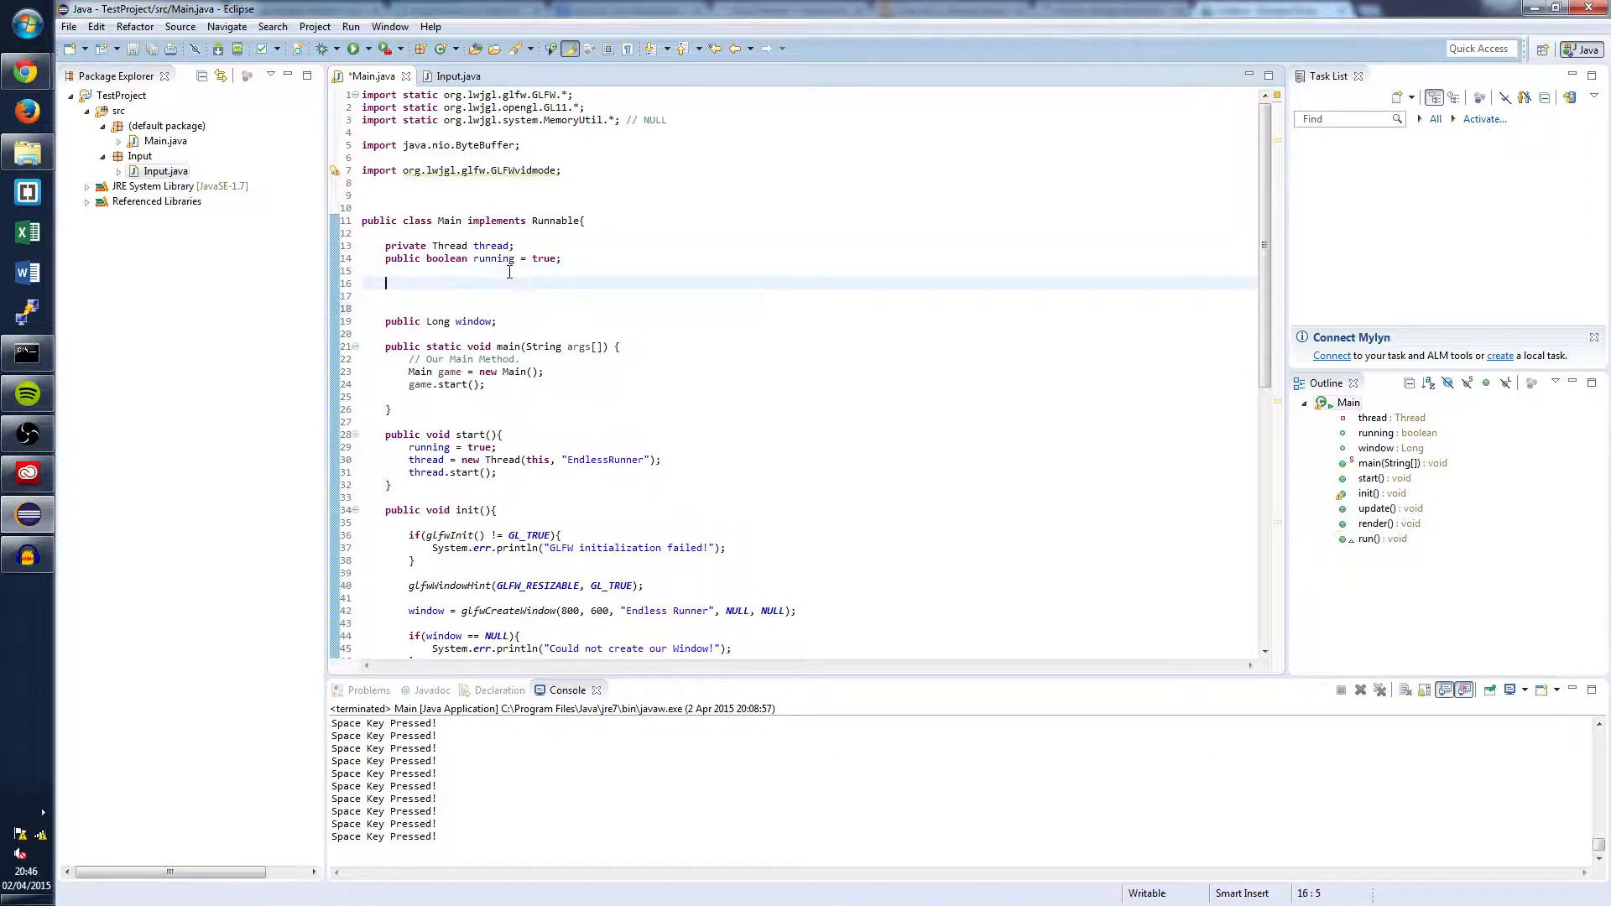
Declare 'private GLFWKeyCallback keyCallback;' in Main and import GLFWKeyCallback via quick fix.
{"action": "type", "text": "priva"}
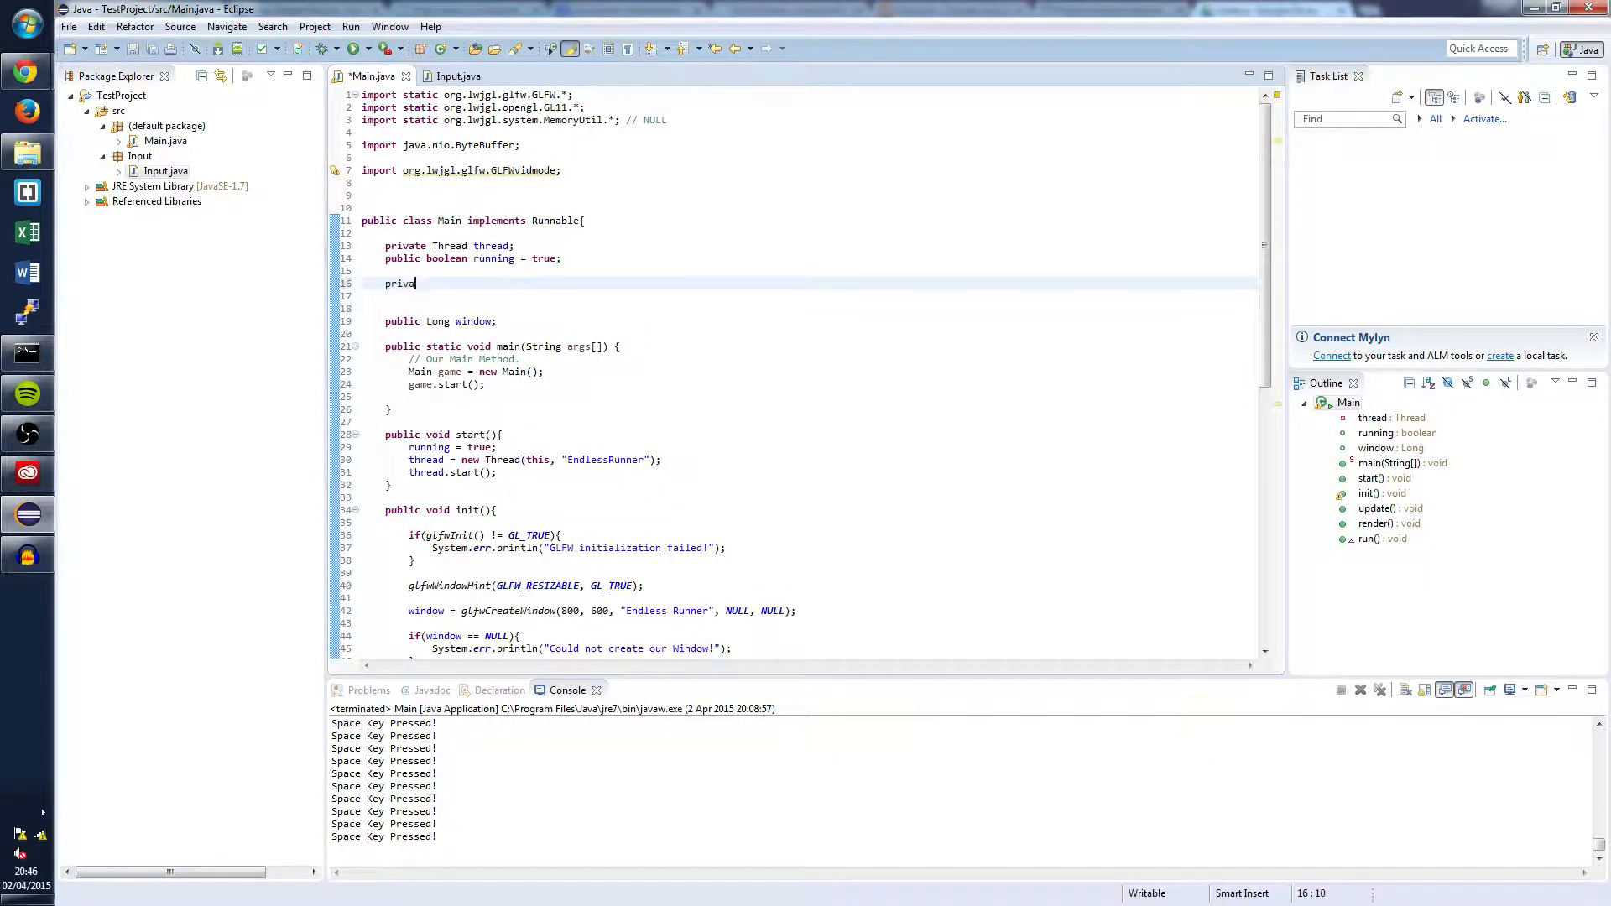
{"action": "type", "text": "te GLFW"}
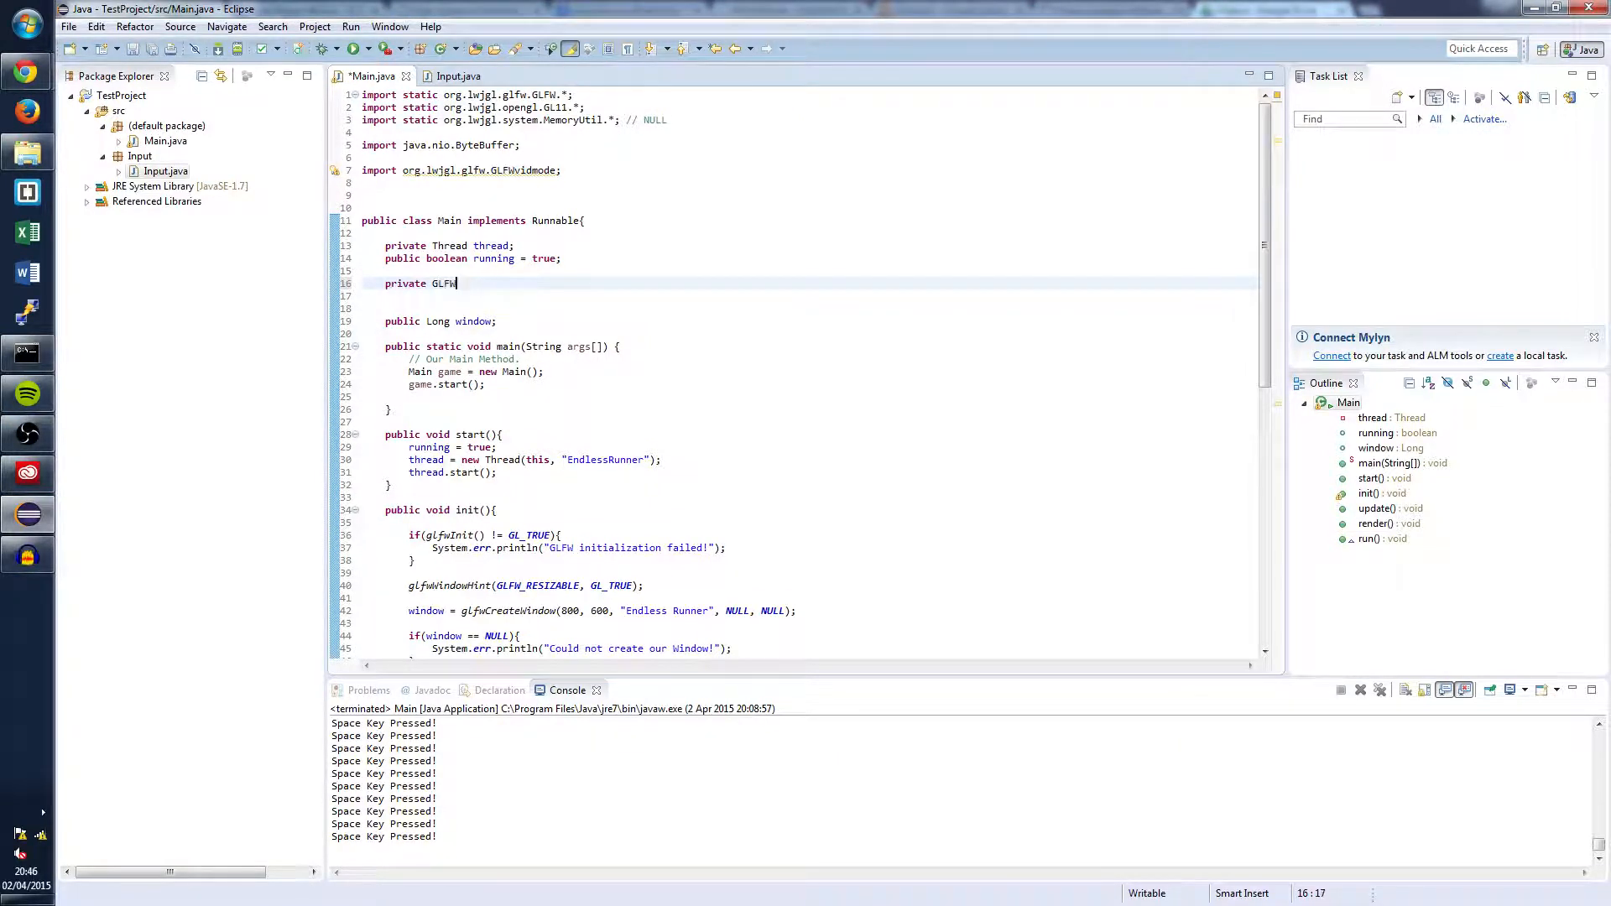
{"action": "type", "text": "KeyCallback"}
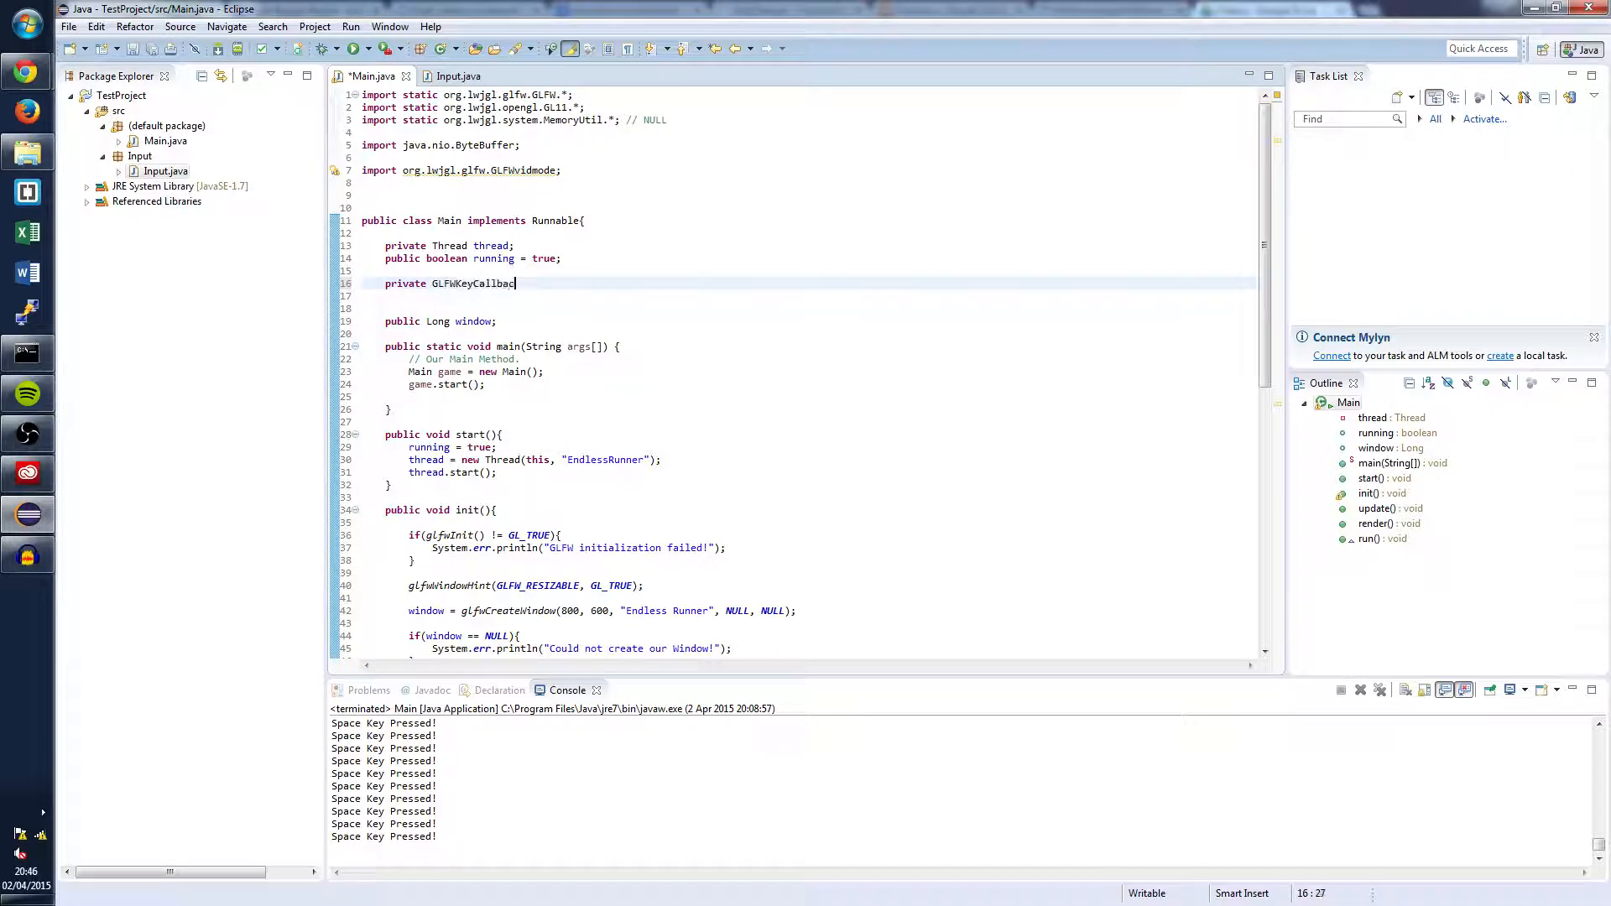
{"action": "type", "text": "keyC"}
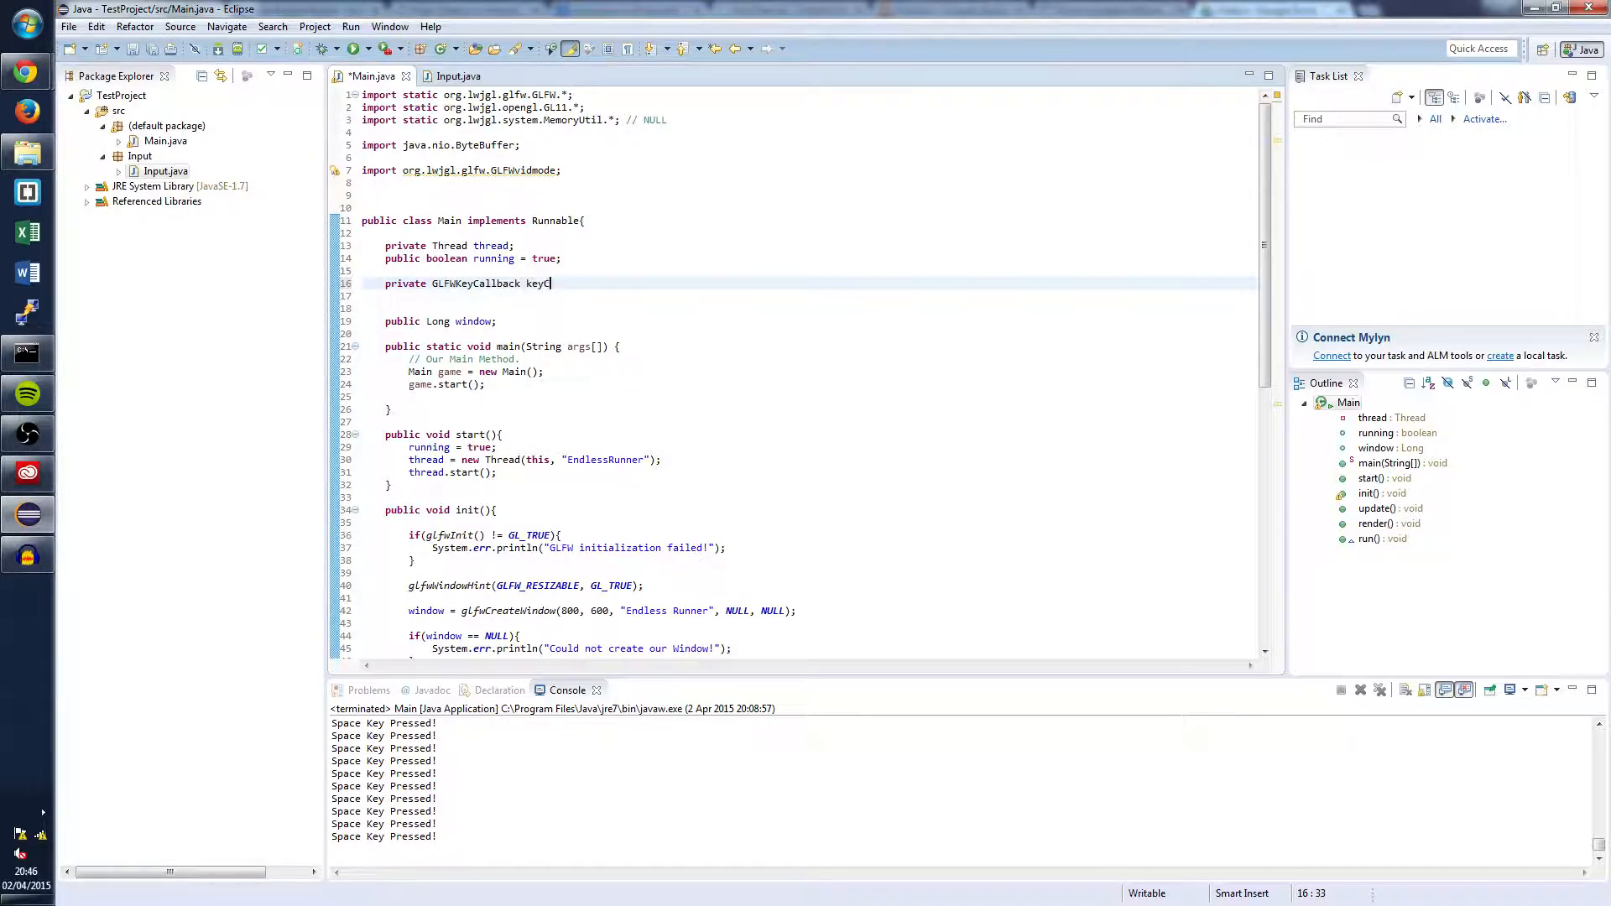
{"action": "type", "text": "allback;"}
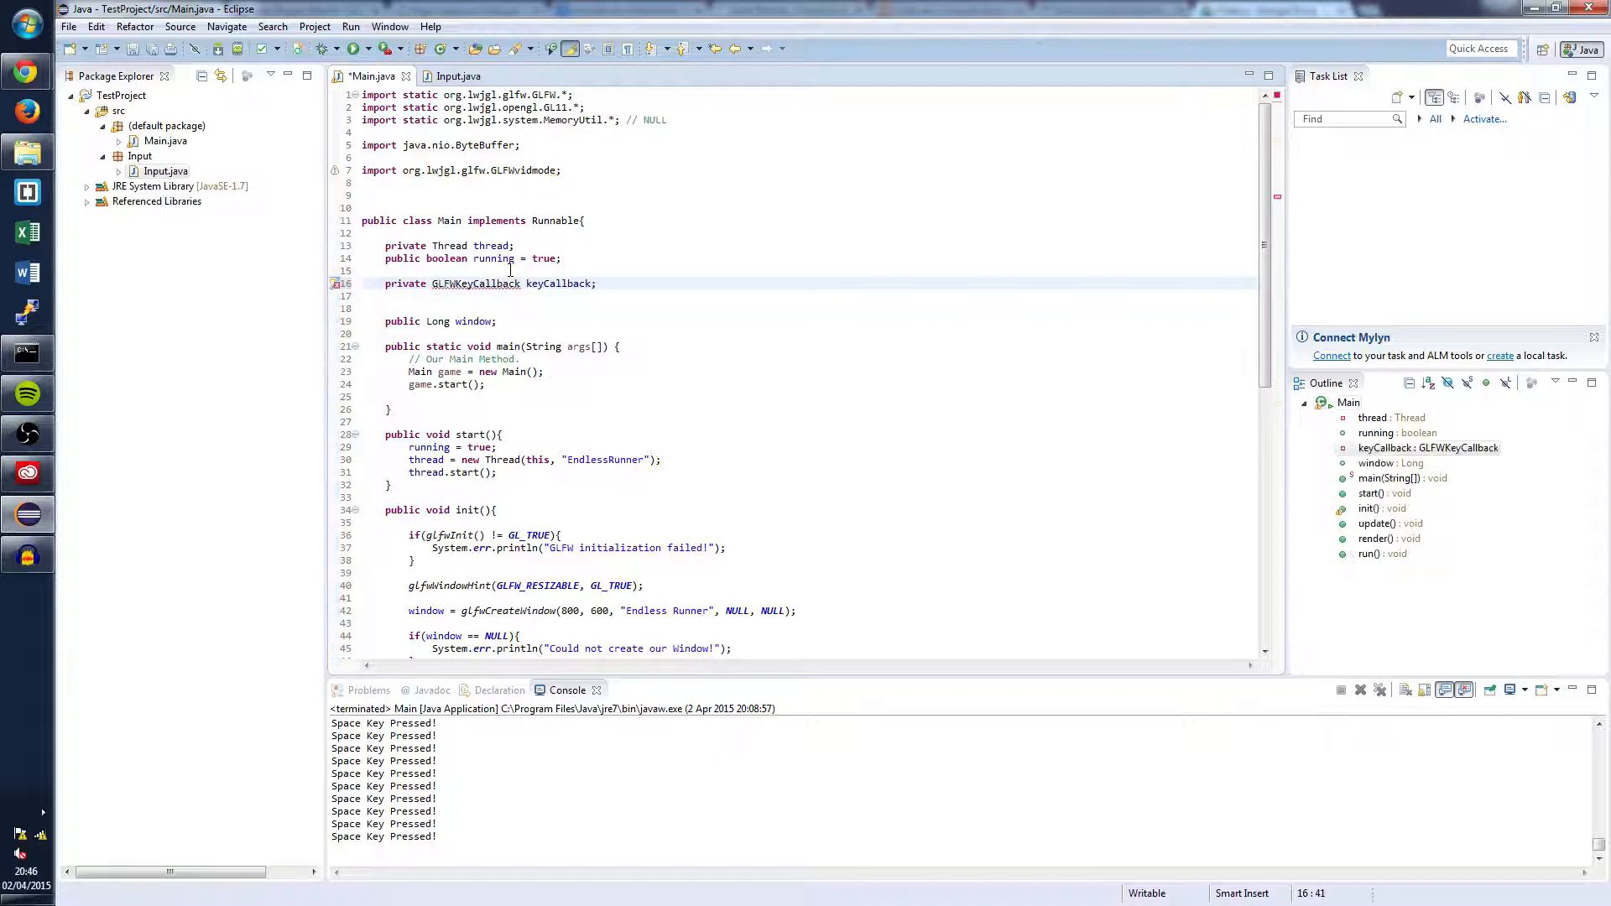
{"action": "key", "text": "ctrl+s"}
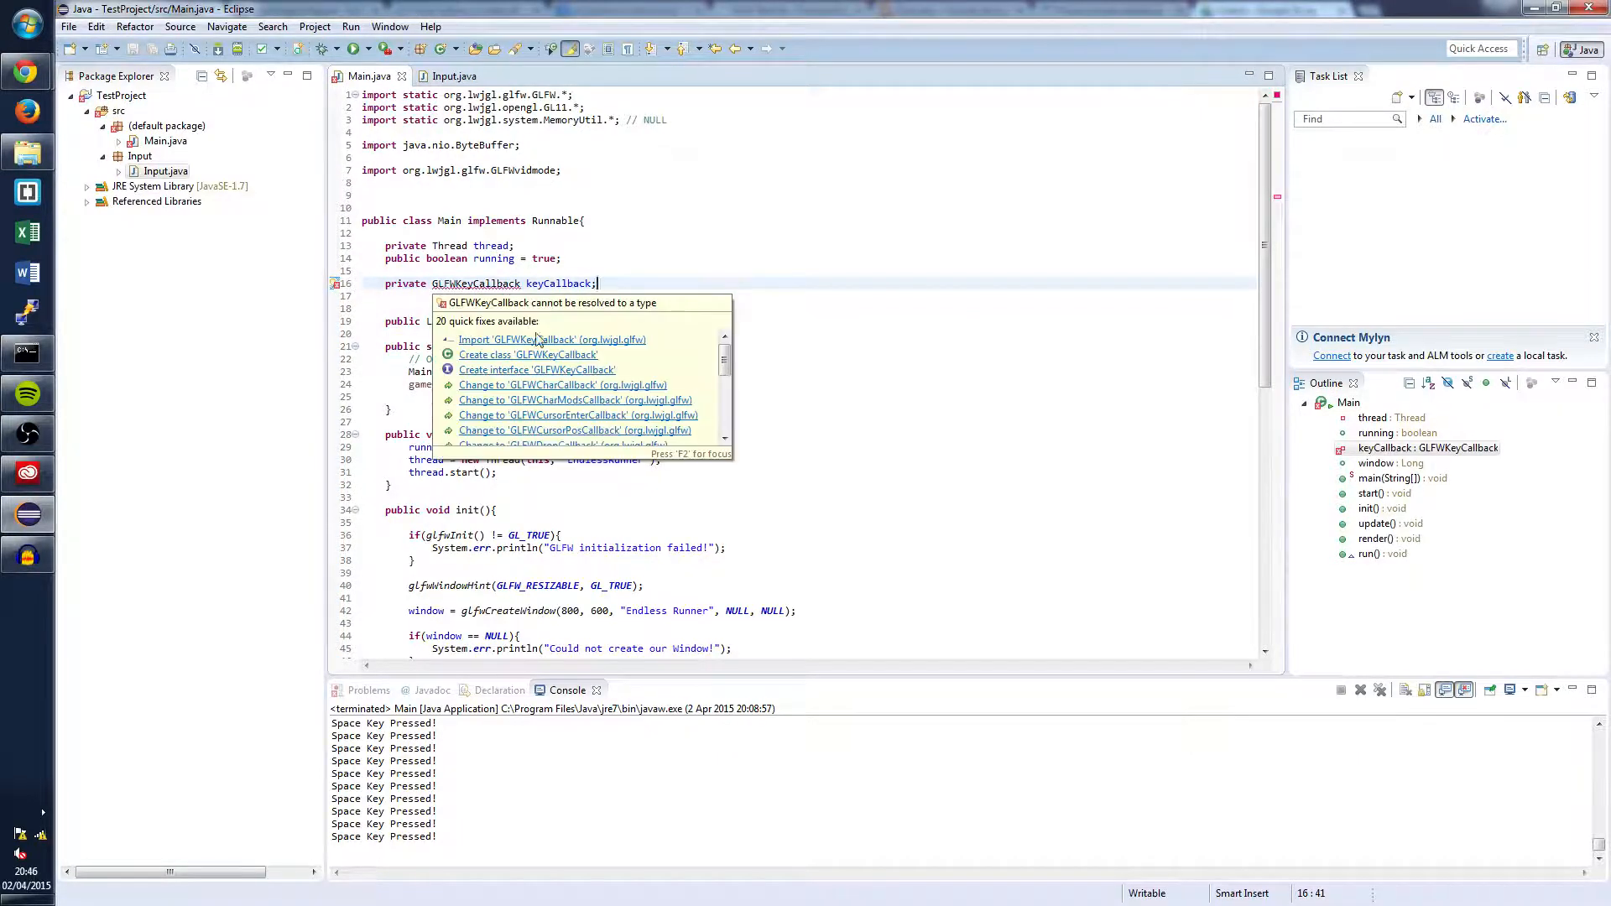
{"action": "left_click", "coordinate": [552, 339]}
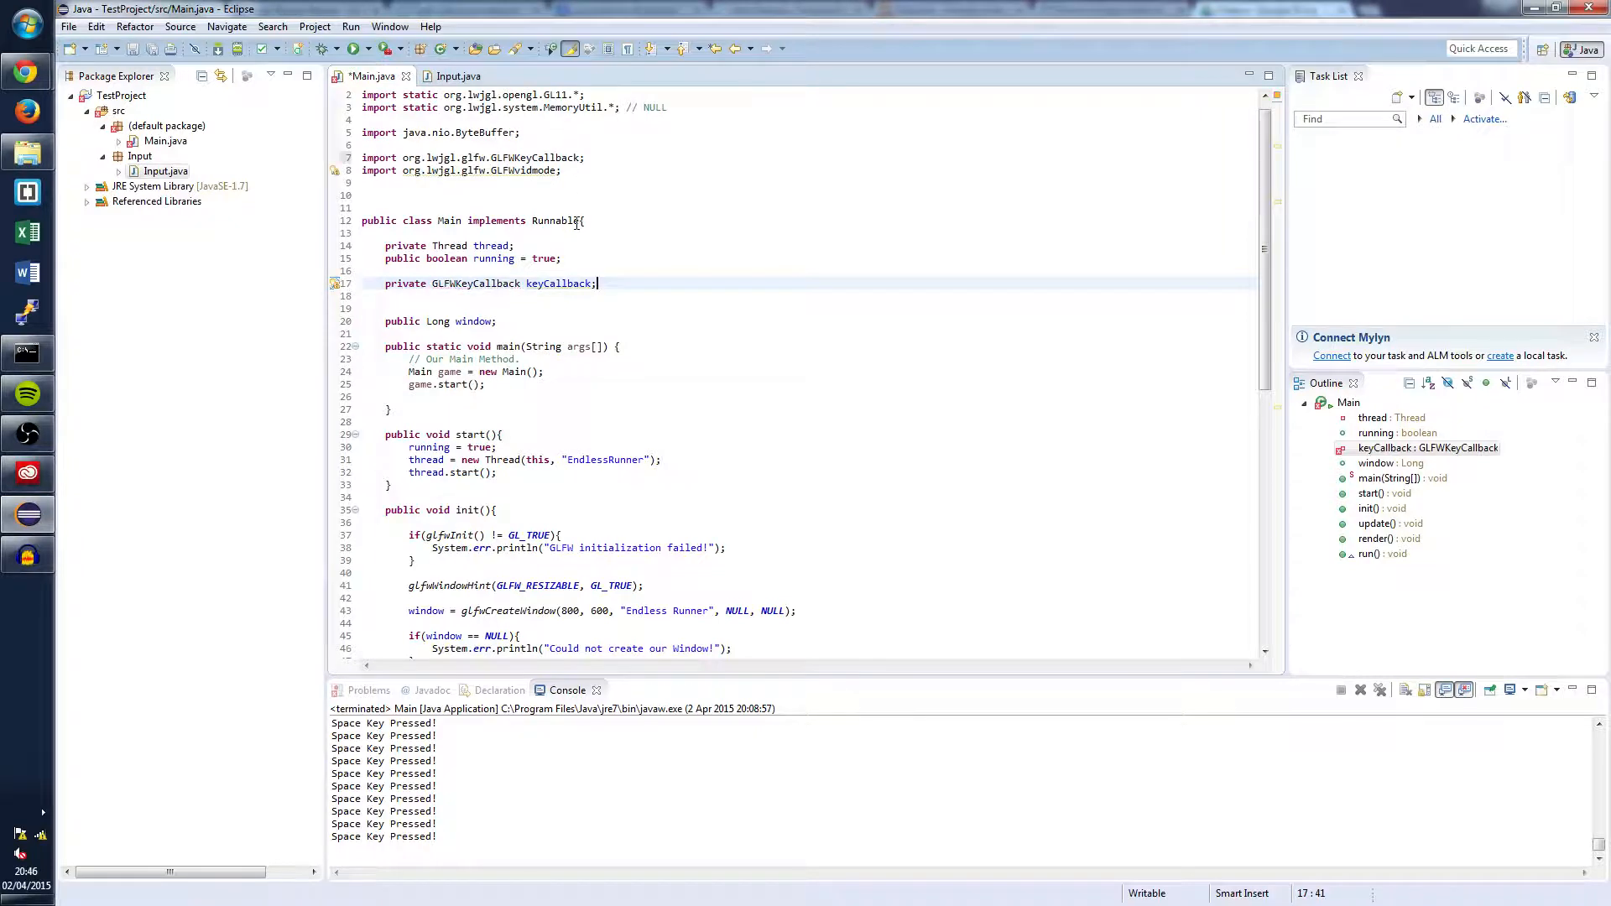
{"action": "scroll", "scroll_direction": "down", "scroll_amount": 3}
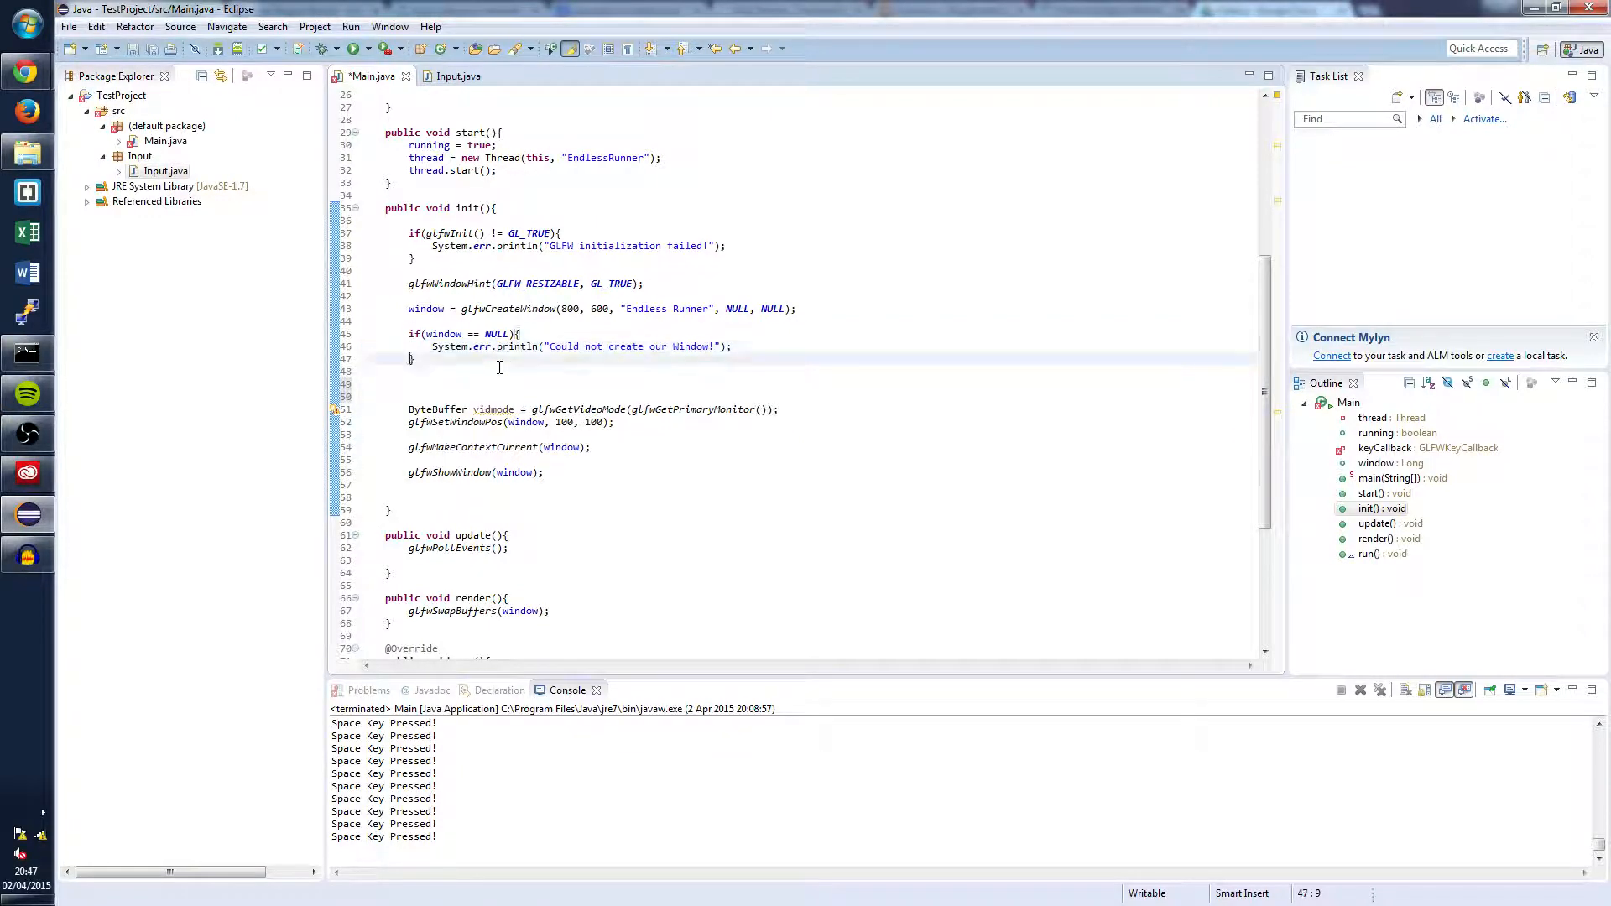
Add 'glfwSetKeyCallback(window, keyCallback = new Input());' to init() after the window-null check.
{"action": "type", "text": "glfw"}
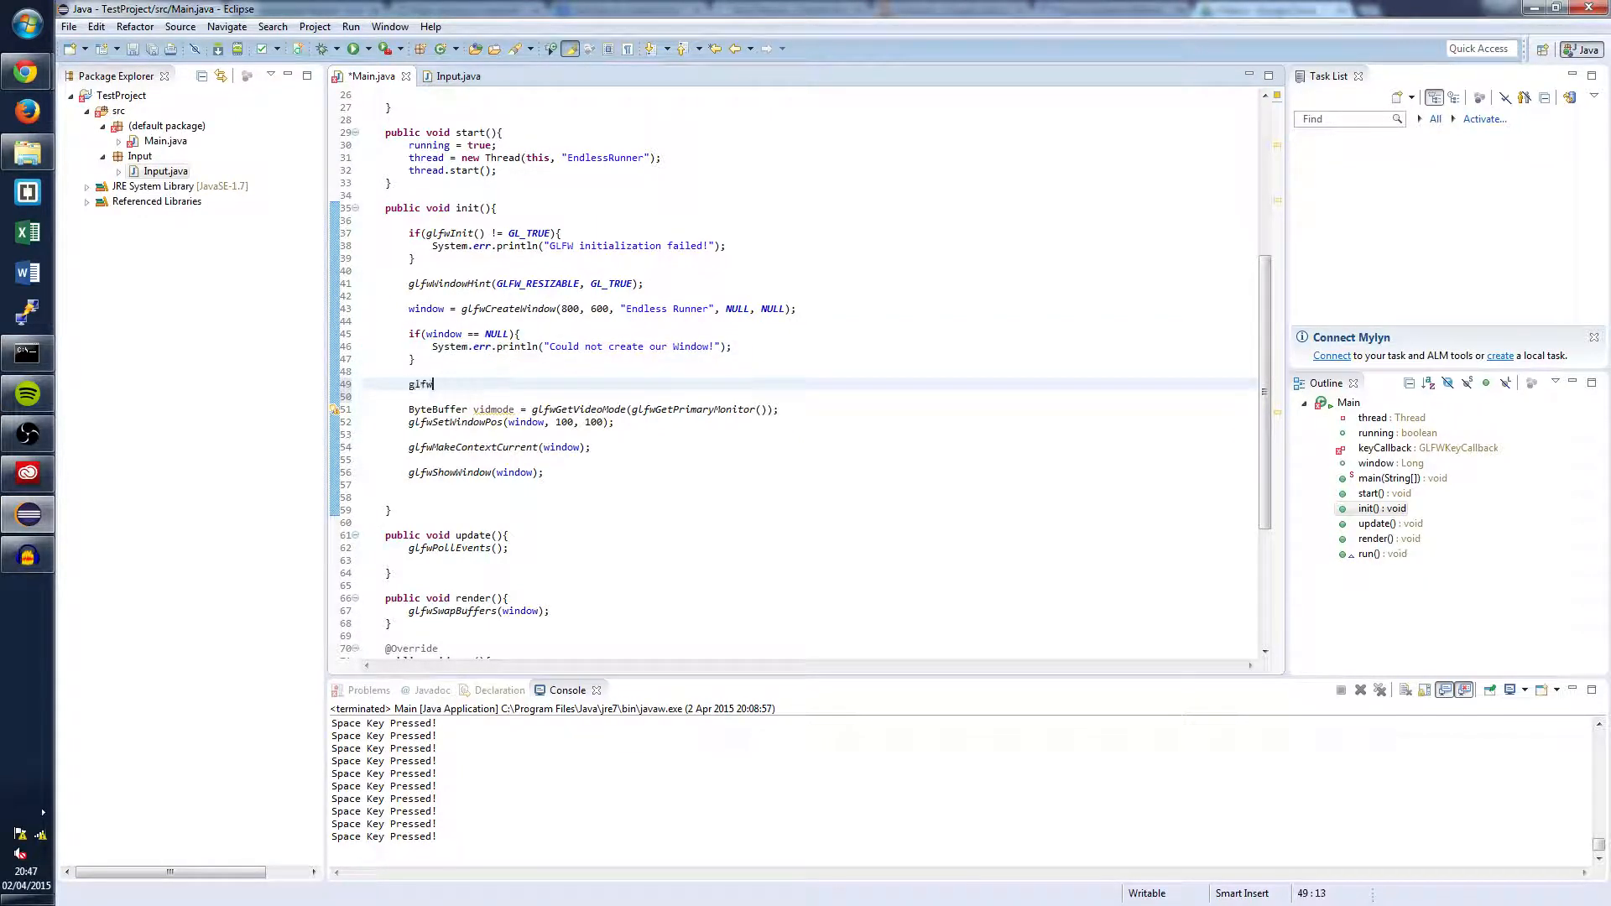
{"action": "type", "text": "SetKeyC"}
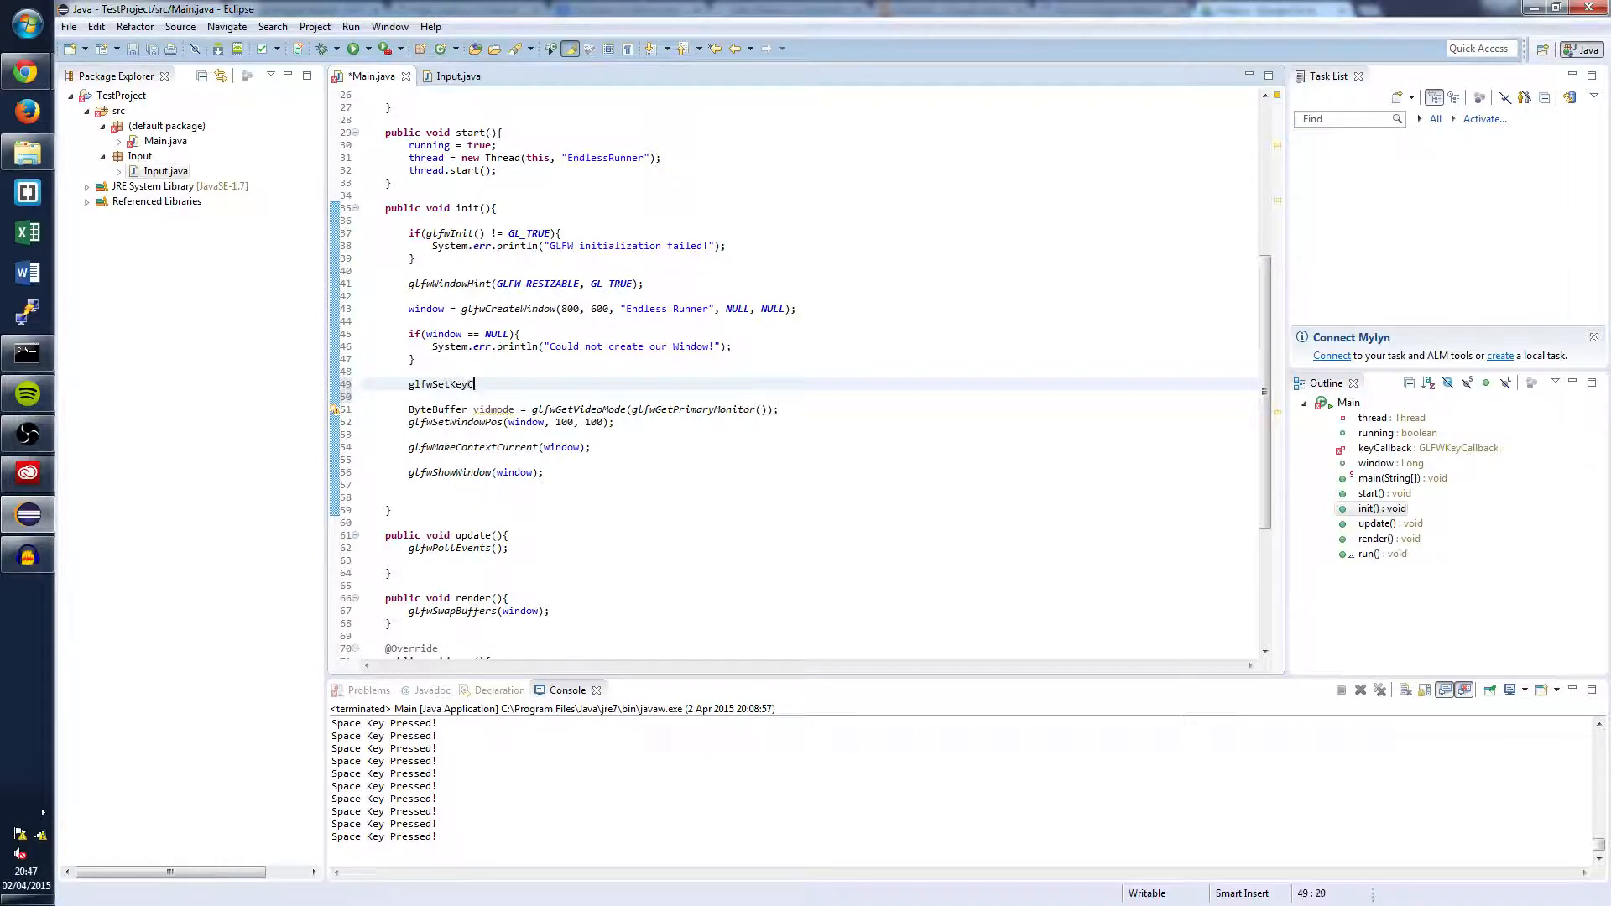
{"action": "type", "text": "allback(window,"}
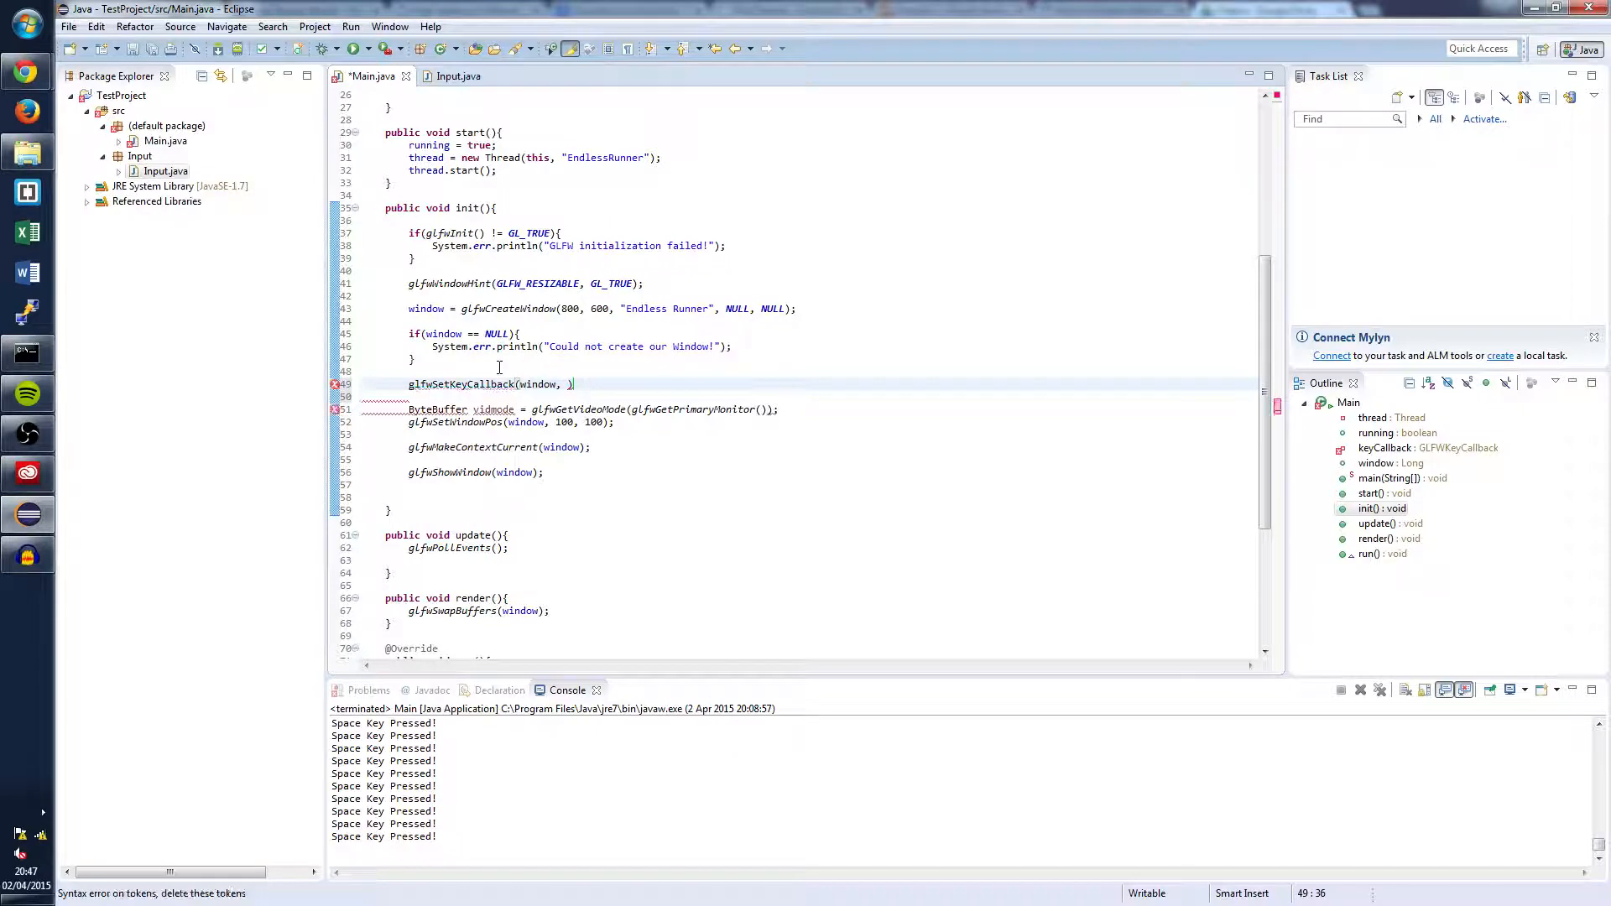
{"action": "type", "text": "keyCallback"}
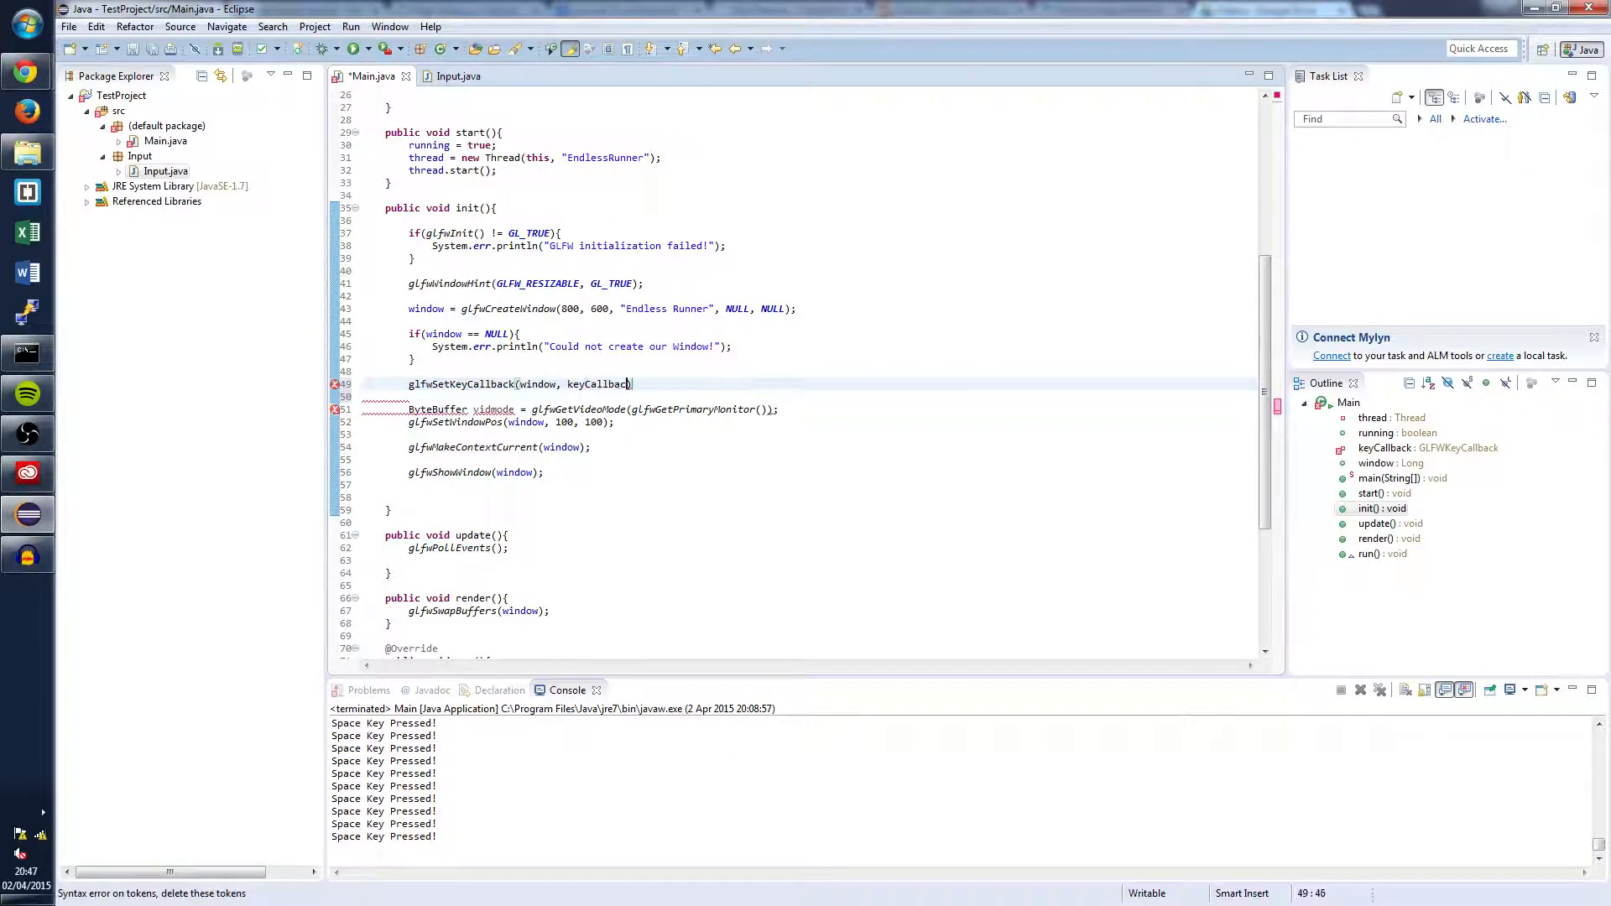
{"action": "type", "text": "= new Input"}
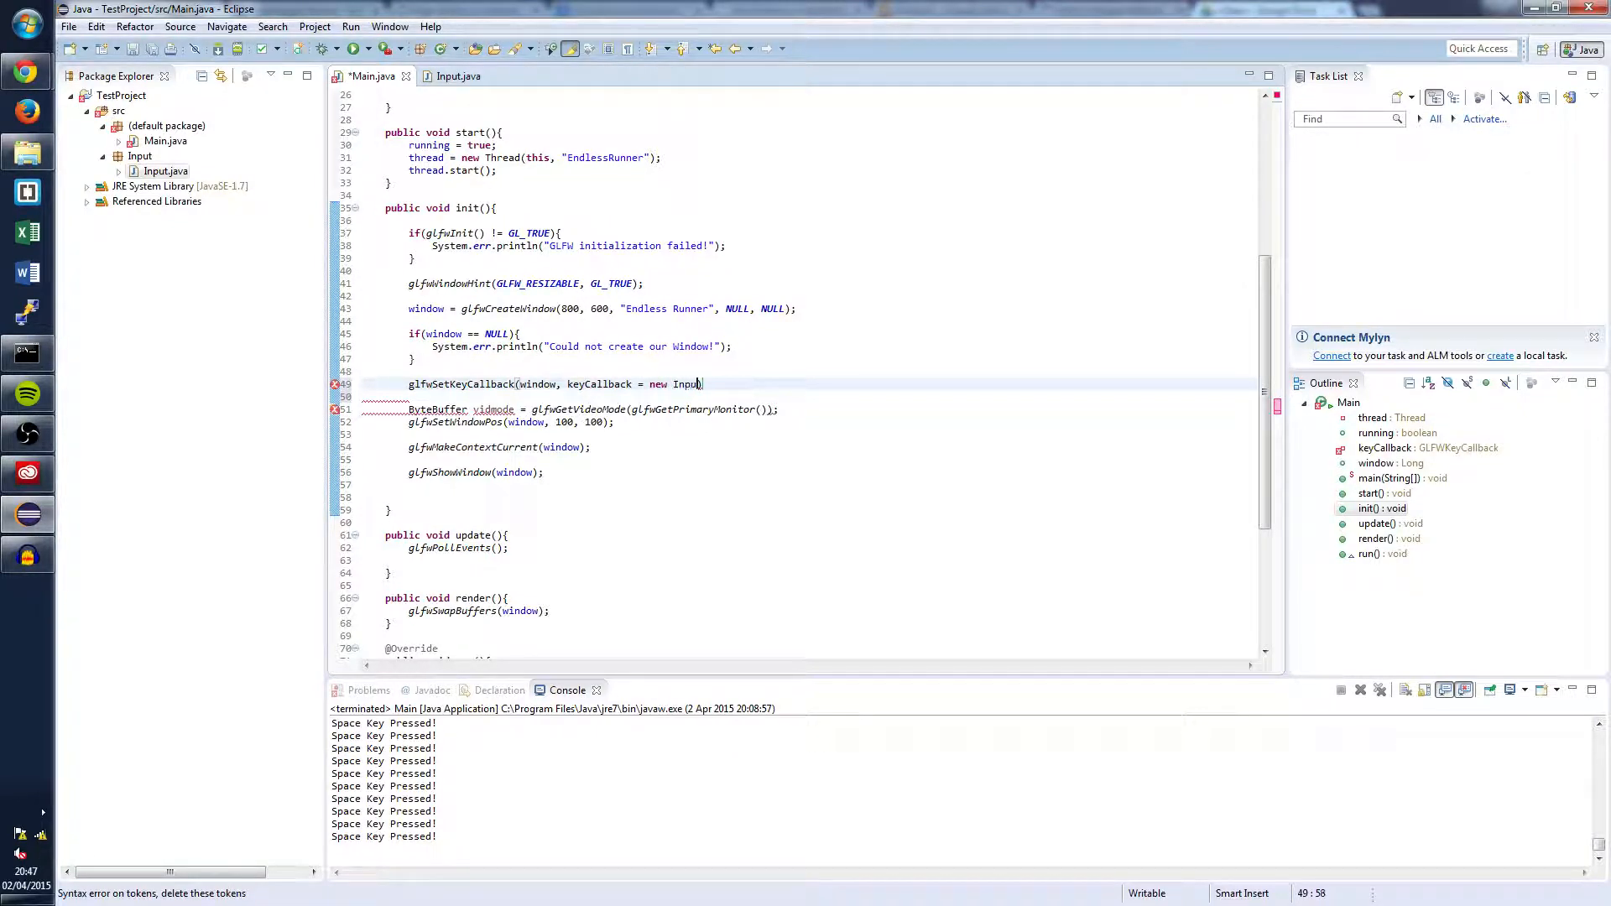
{"action": "type", "text": "());"}
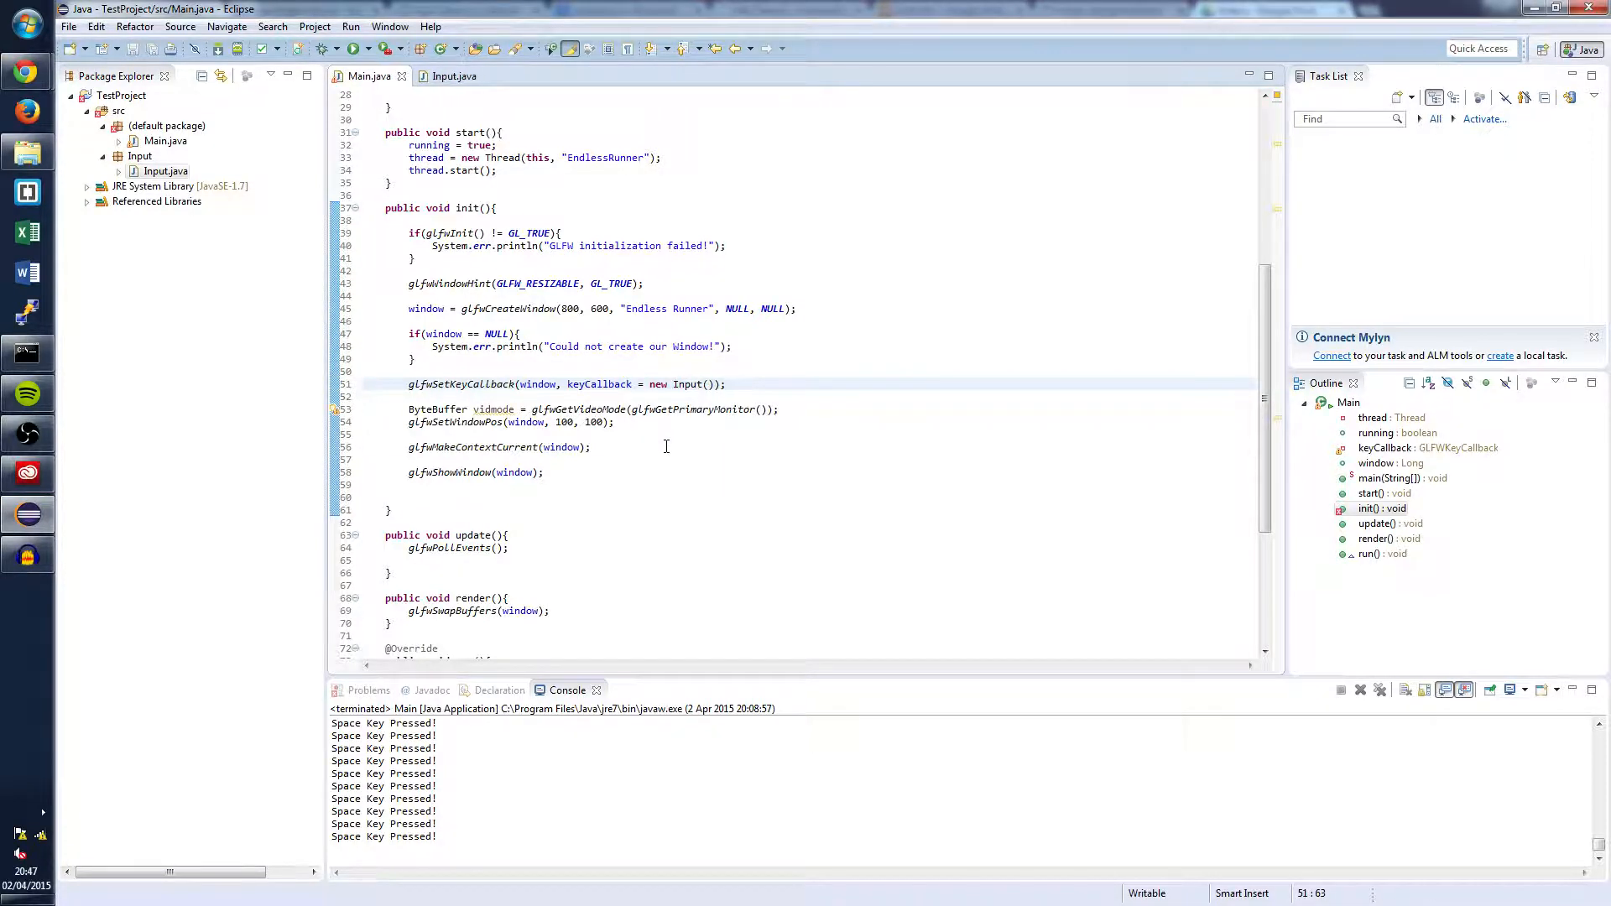
After glfwPollEvents(), add if(Input.keys[GLFW_KEY_SPACE]) printing "Space KeyPressed!".
{"action": "scroll", "scroll_direction": "down", "scroll_amount": 3}
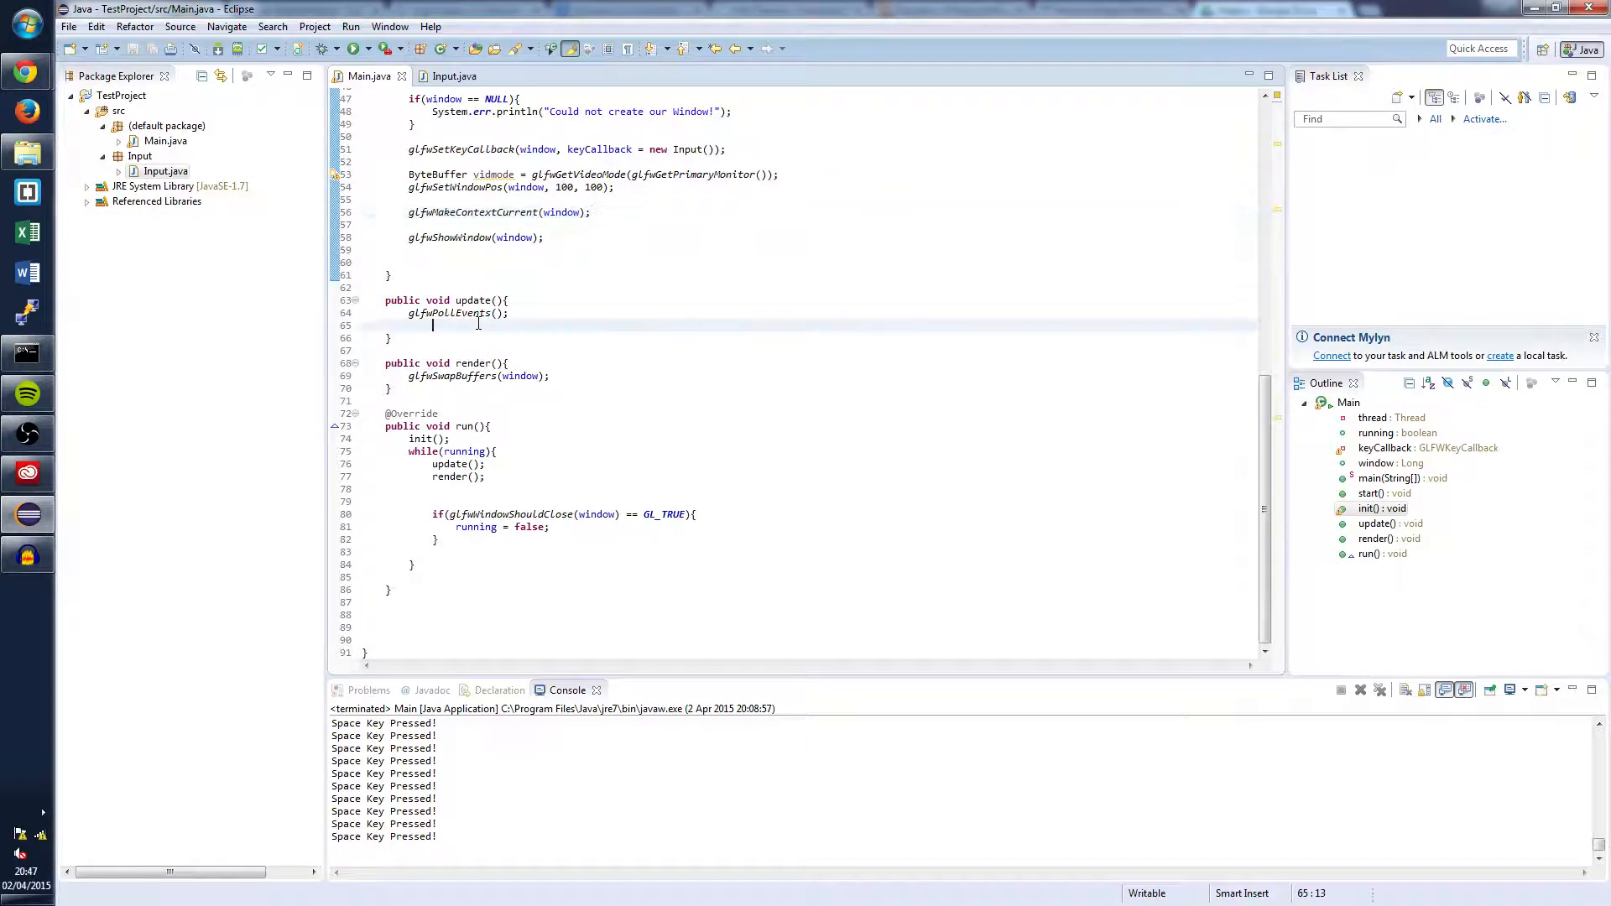
{"action": "key", "text": "Return"}
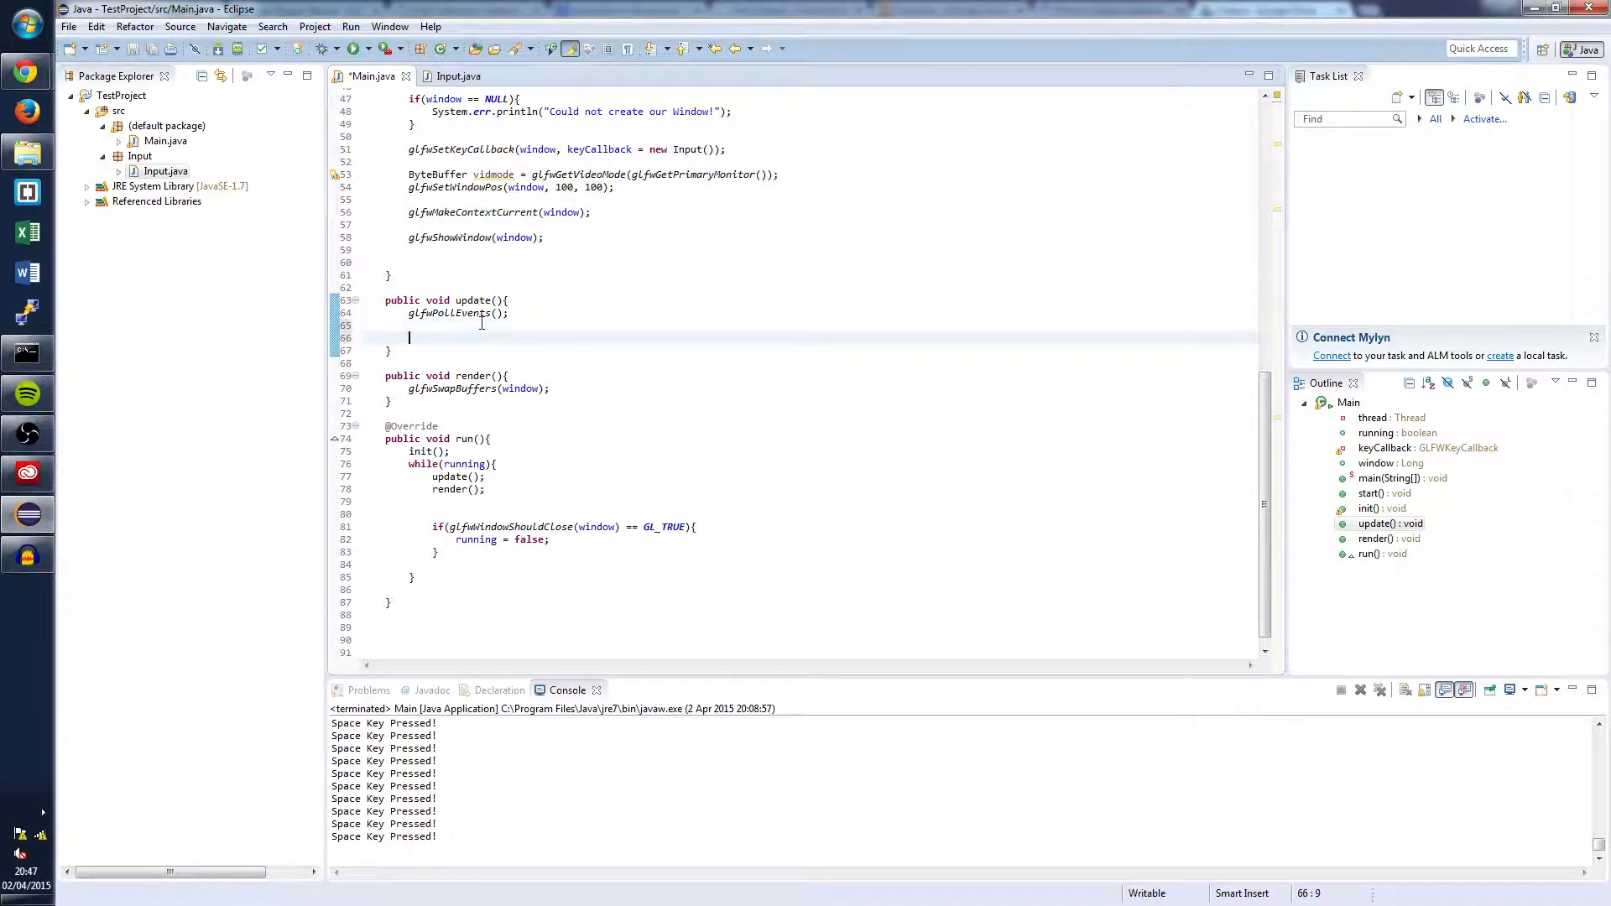
{"action": "key", "text": "Delete"}
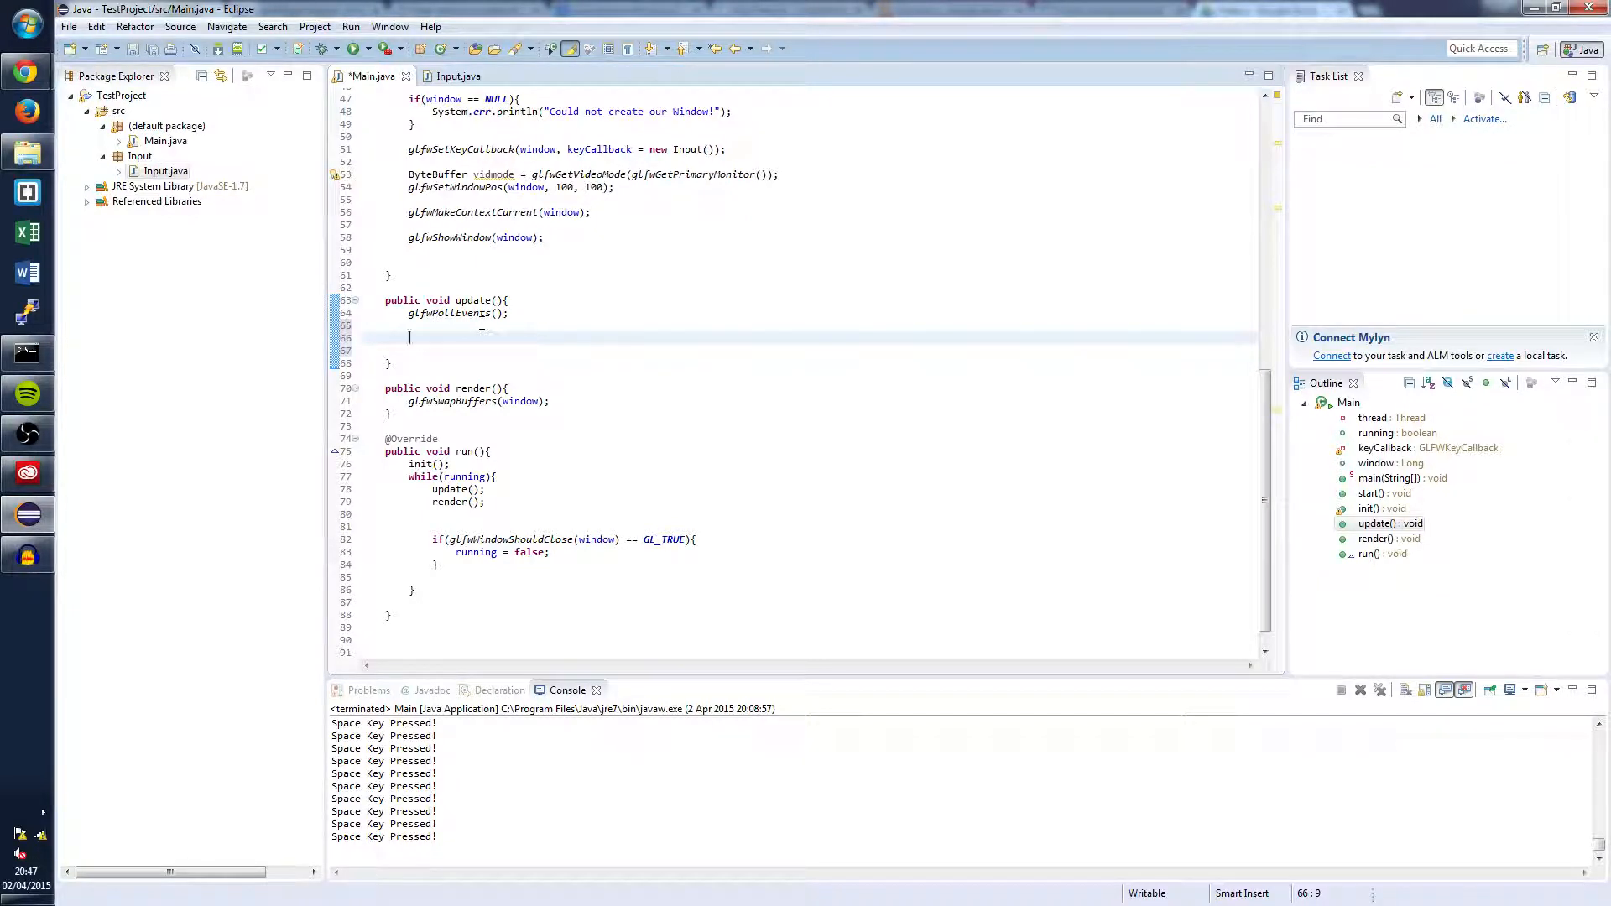
{"action": "type", "text": "if(Input"}
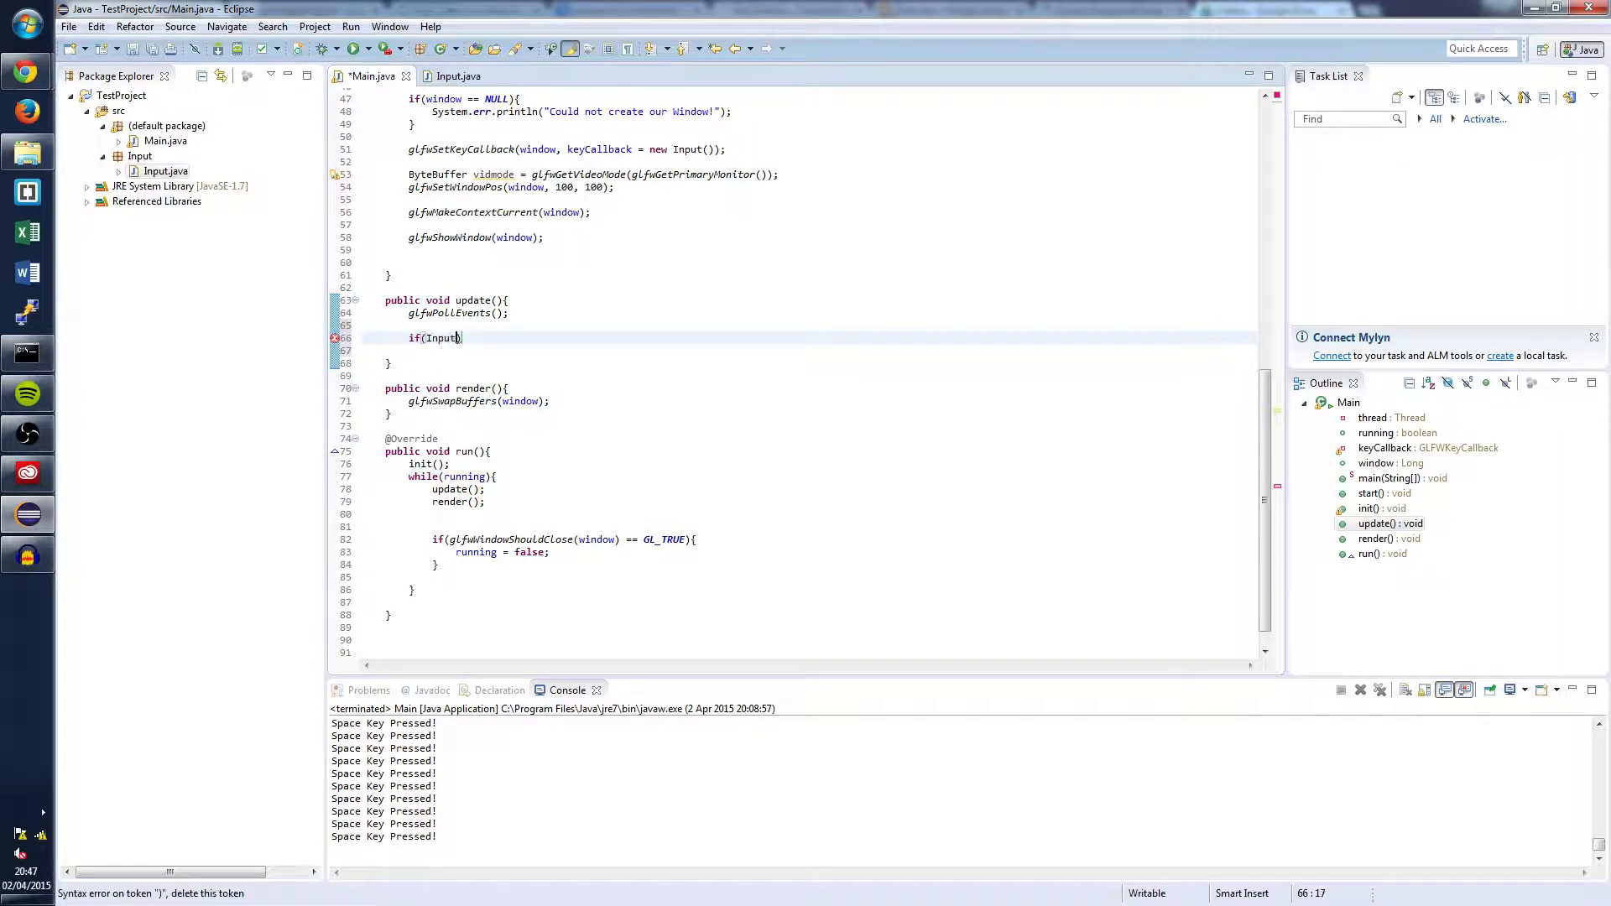
{"action": "type", "text": ".keys["}
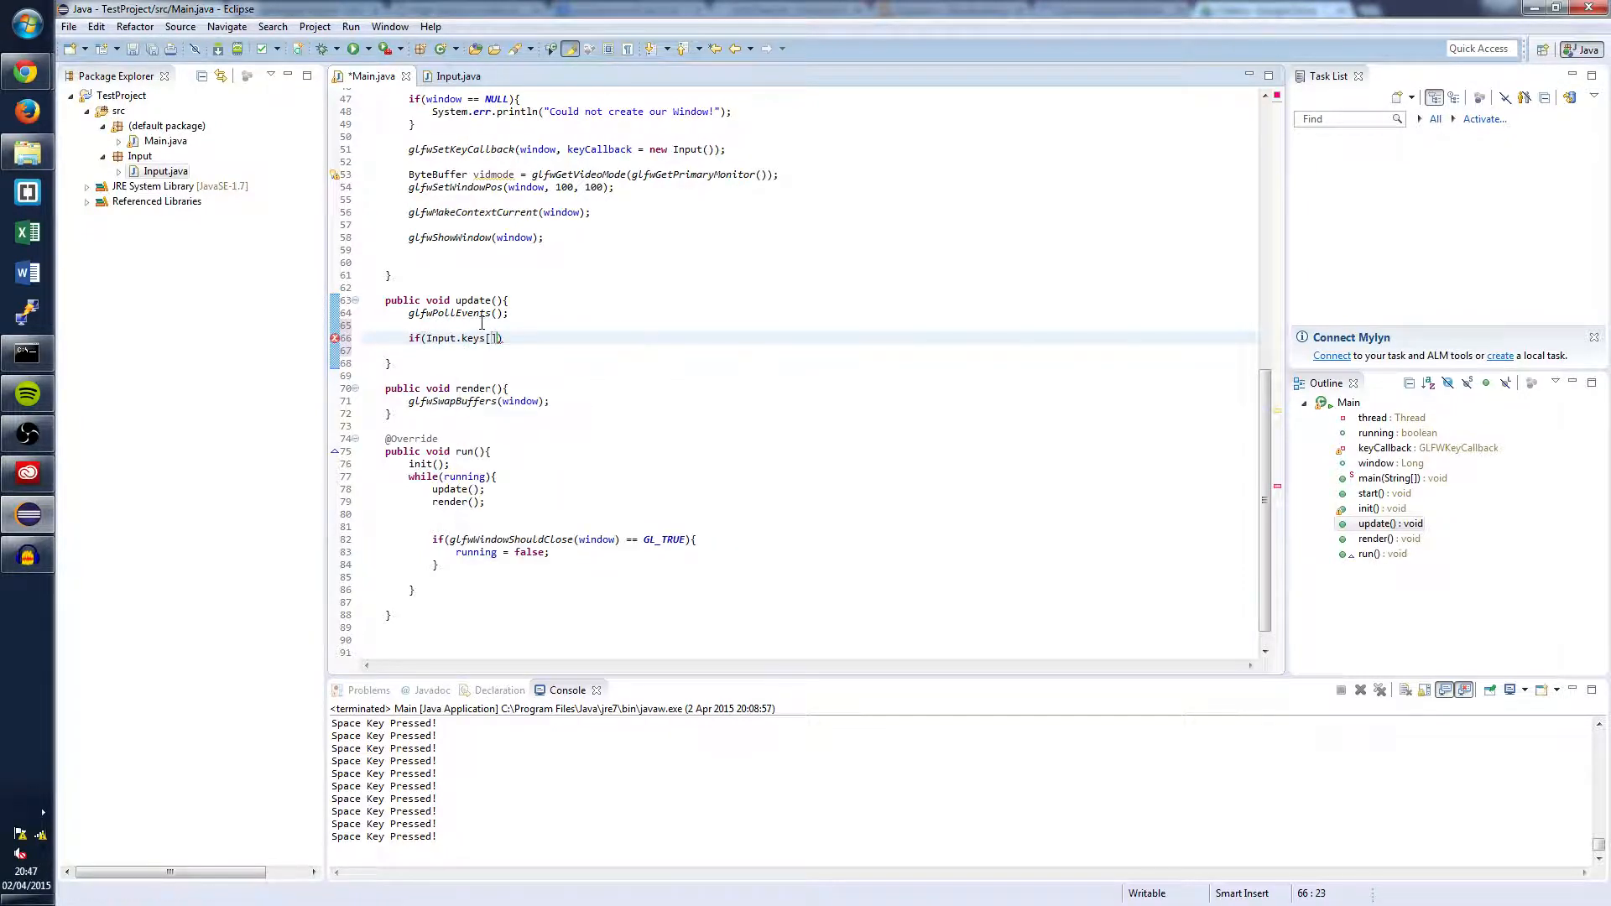
{"action": "type", "text": "GLFW_KEY_SPACE"}
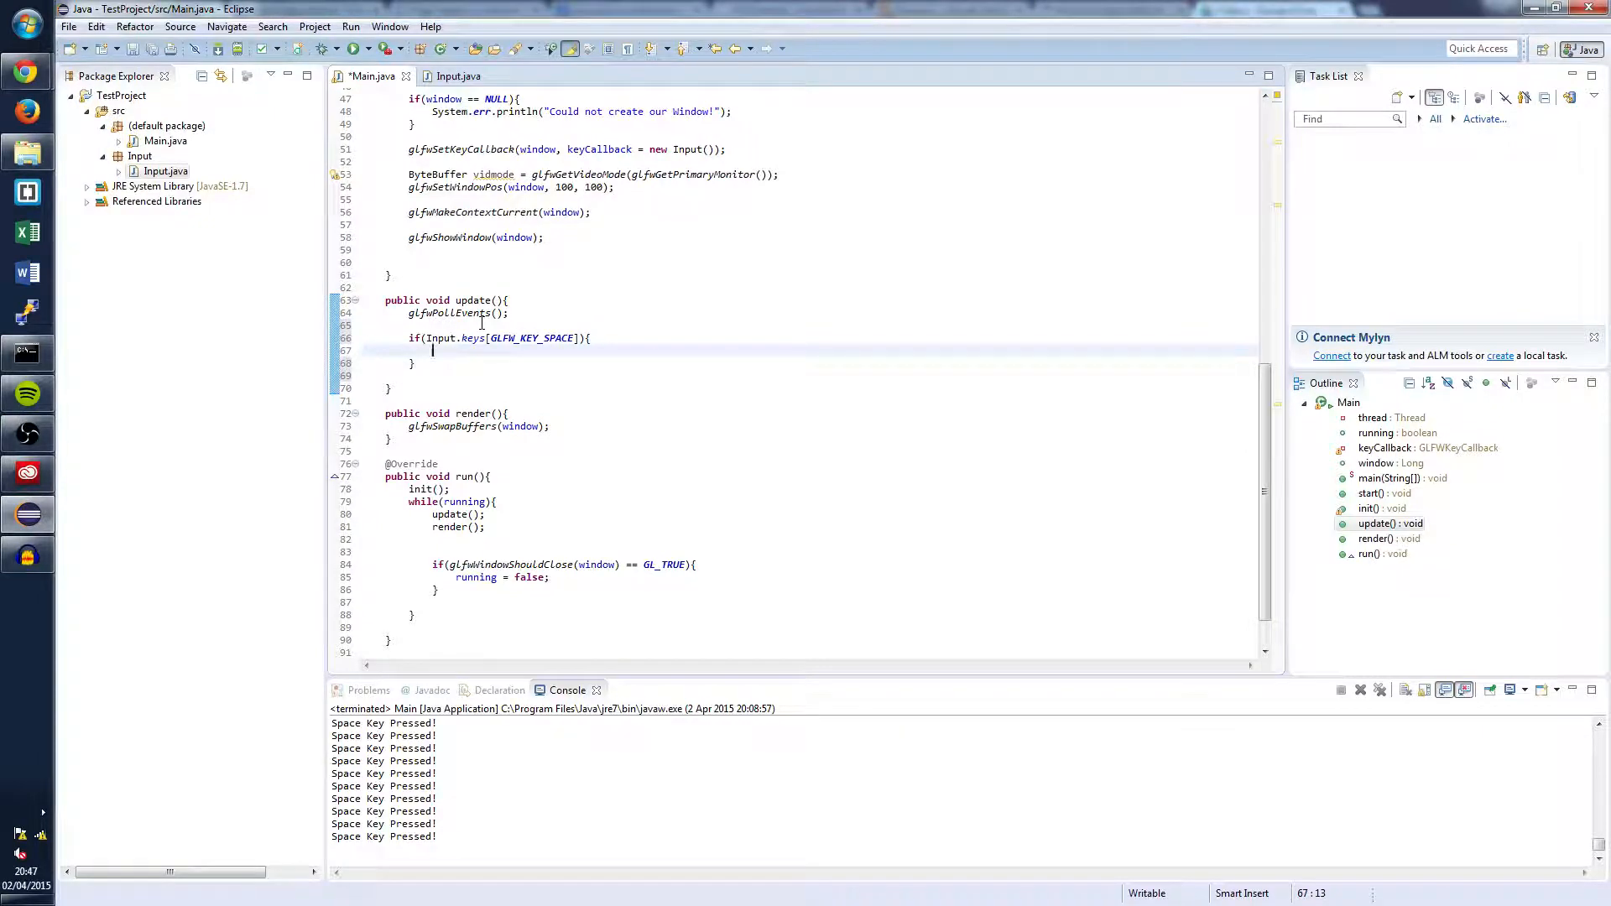
{"action": "type", "text": "System.out.println(\"Space KeyPr"}
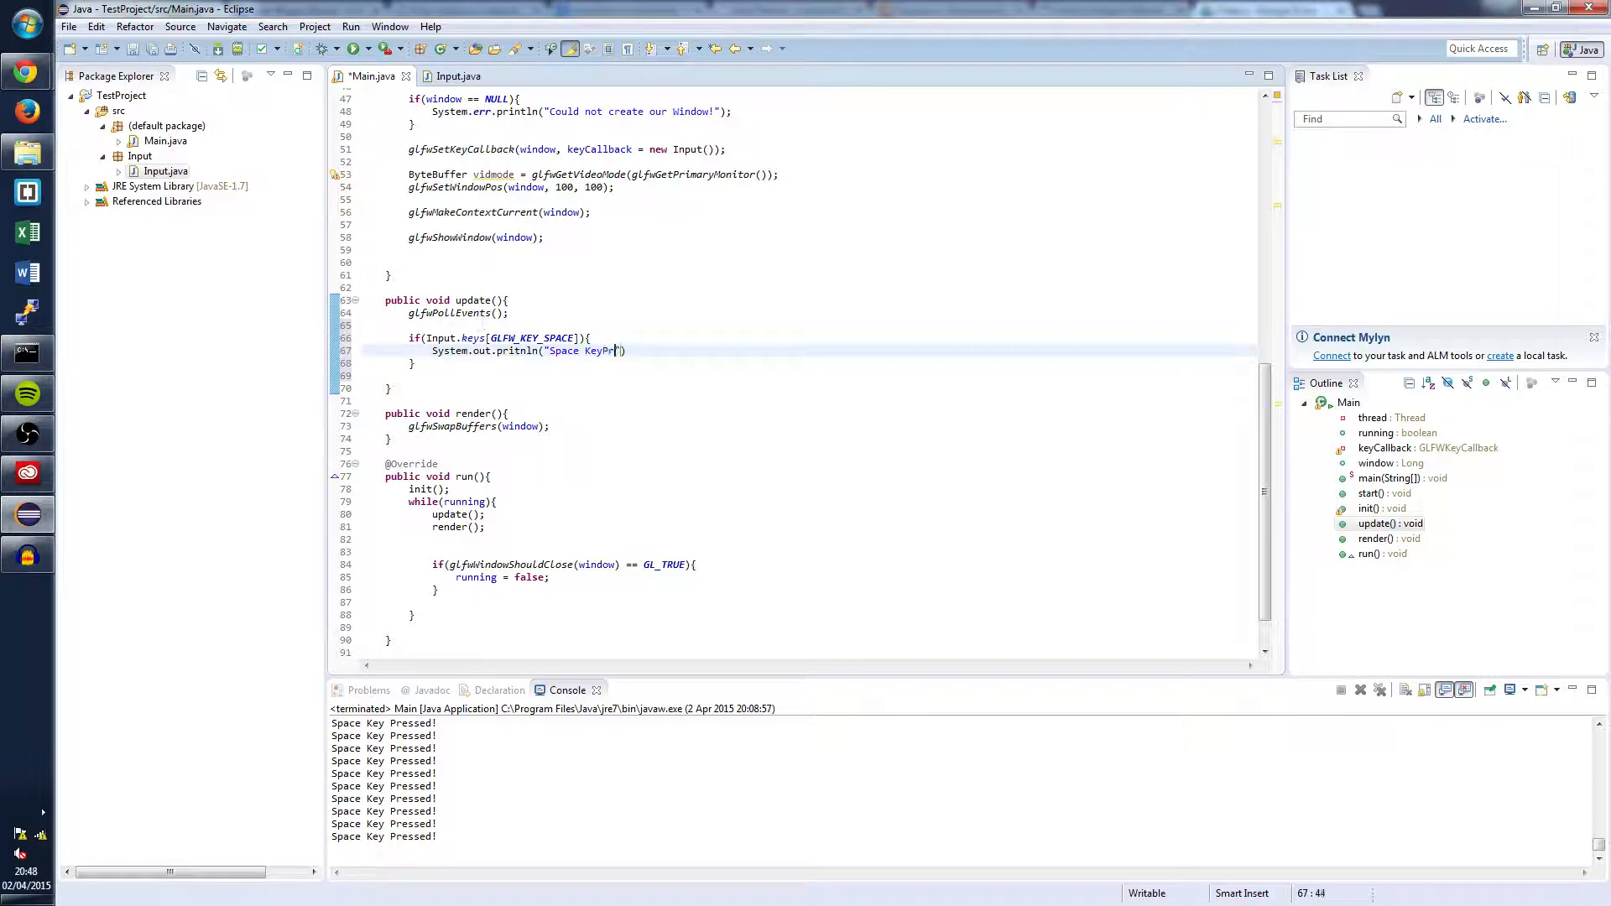
{"action": "type", "text": "essed!\")"}
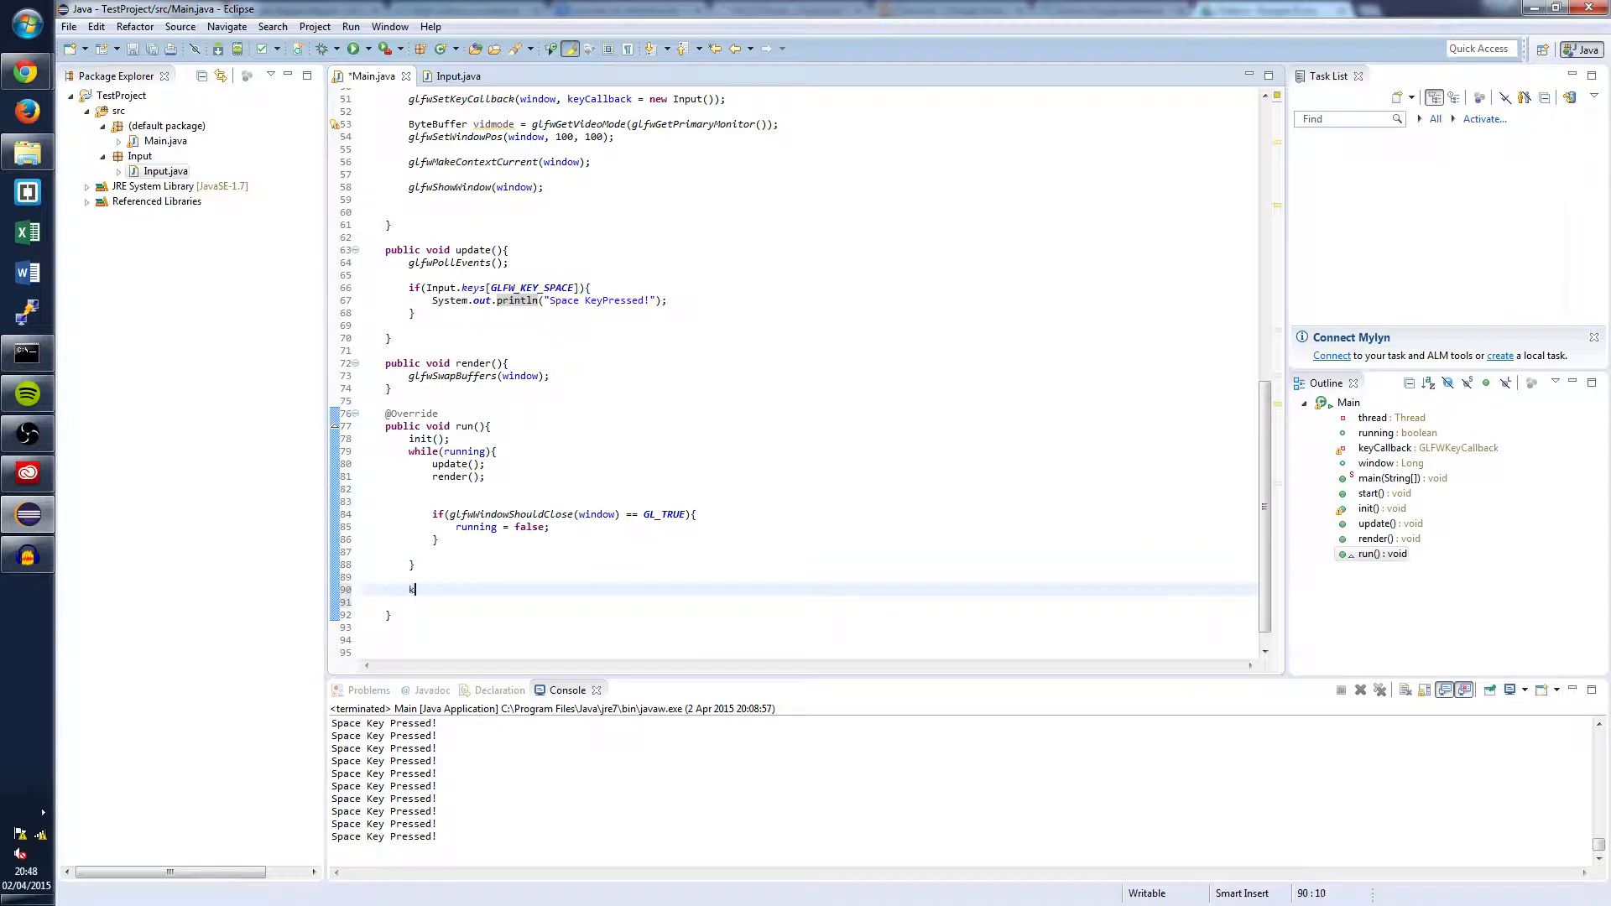
Add 'keyCallback.release();' after the while loop in run().
{"action": "type", "text": "eyCallback."}
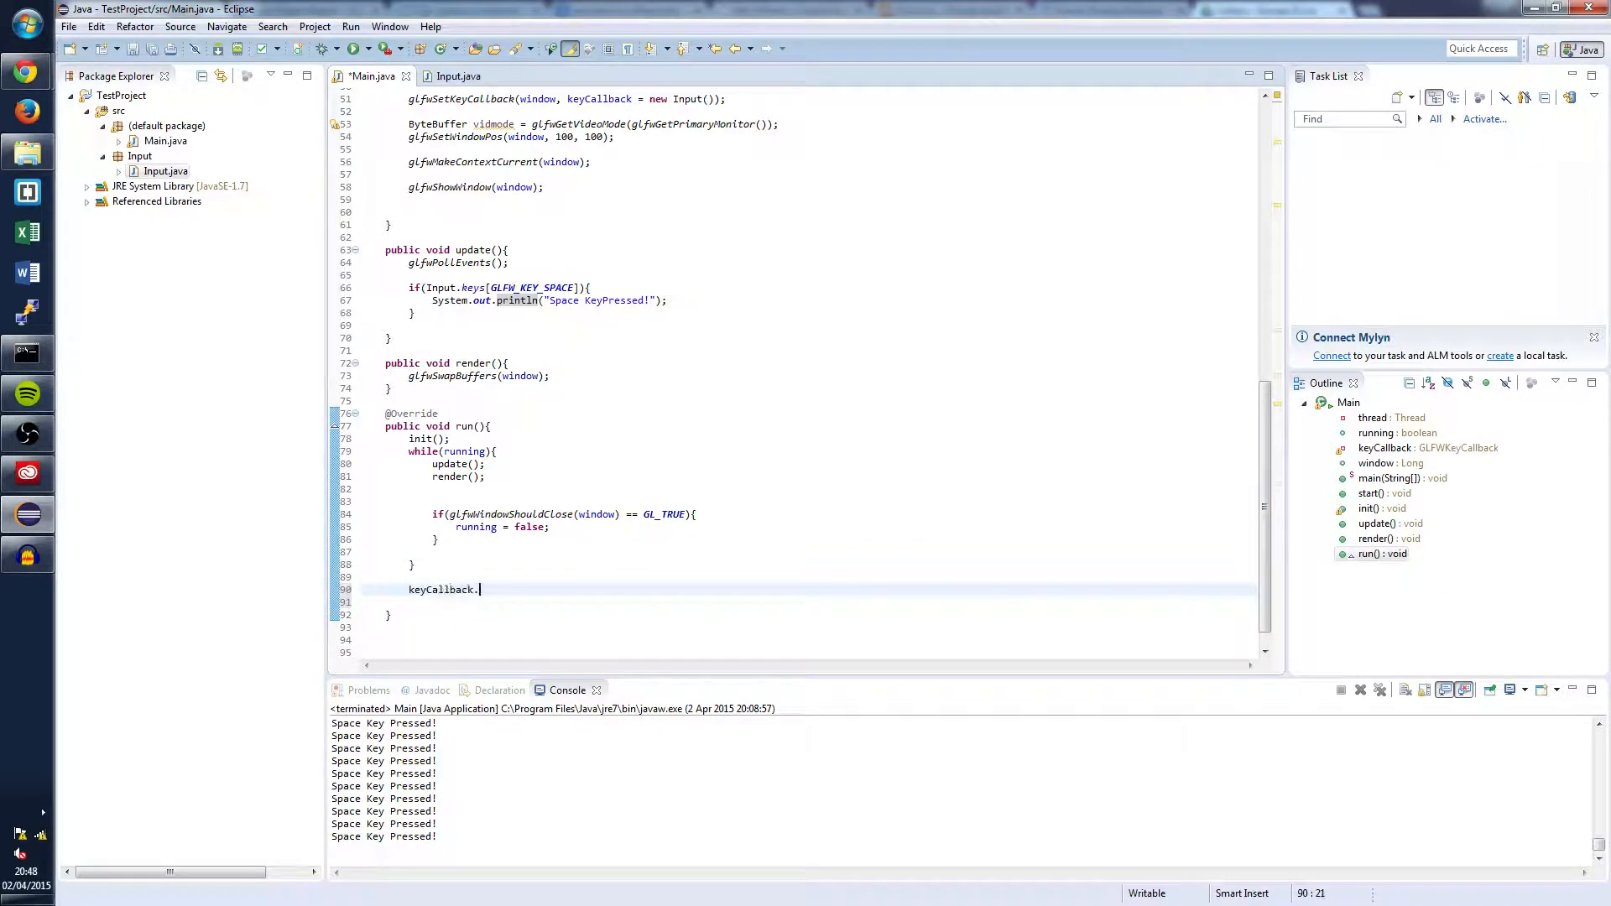
{"action": "type", "text": "release();"}
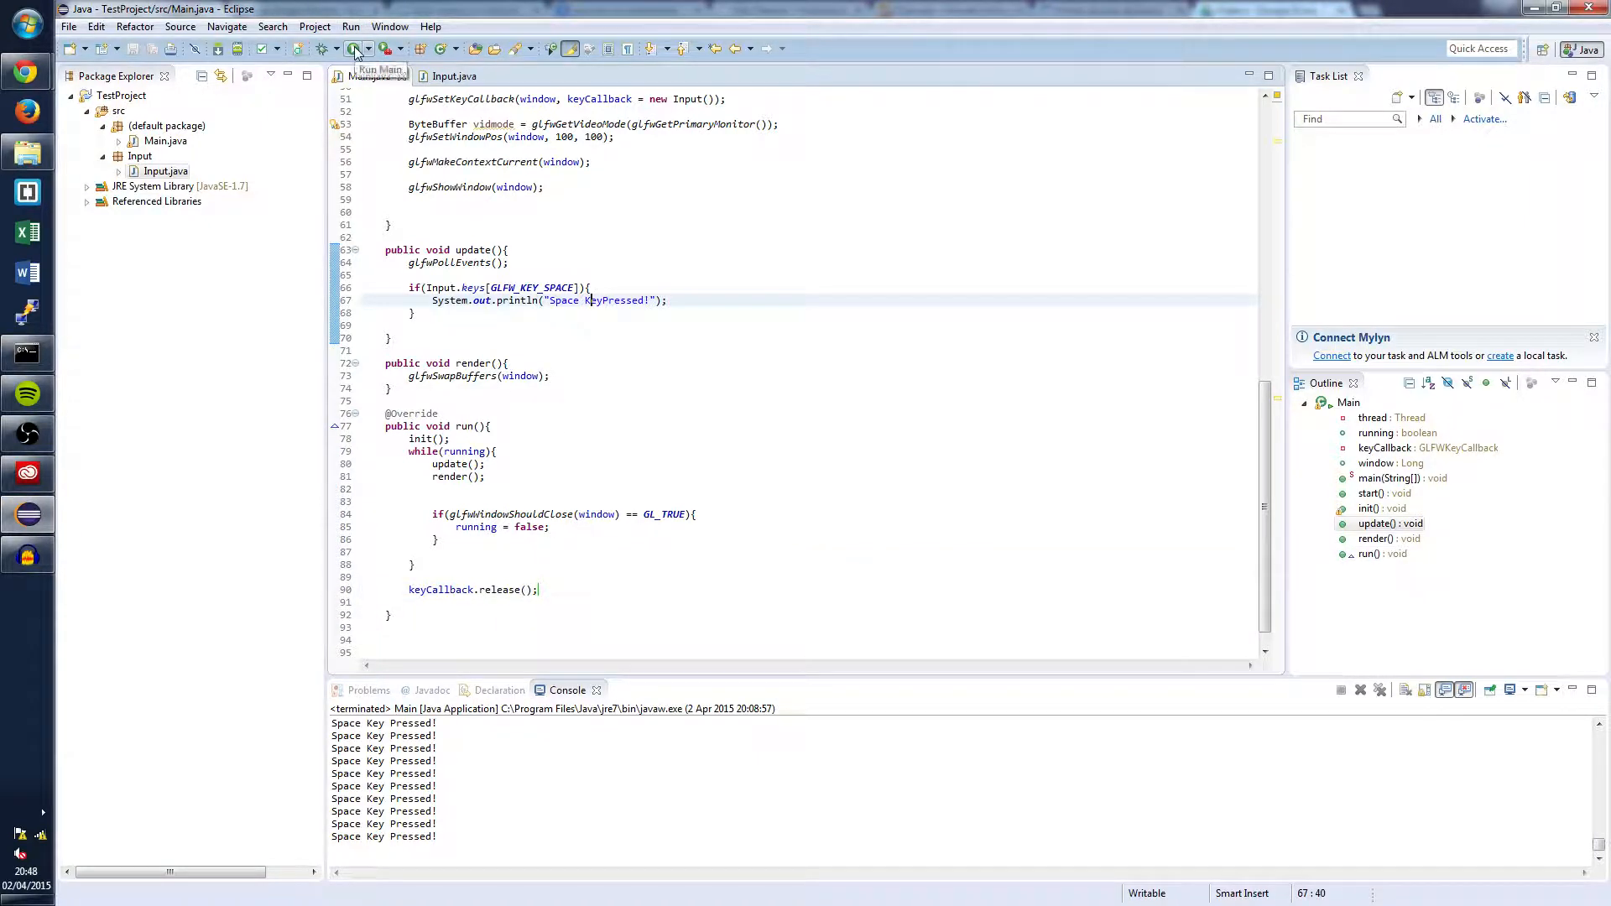
Launch the Endless Runner game from Main and press Space in its window.
{"action": "left_click", "coordinate": [354, 49]}
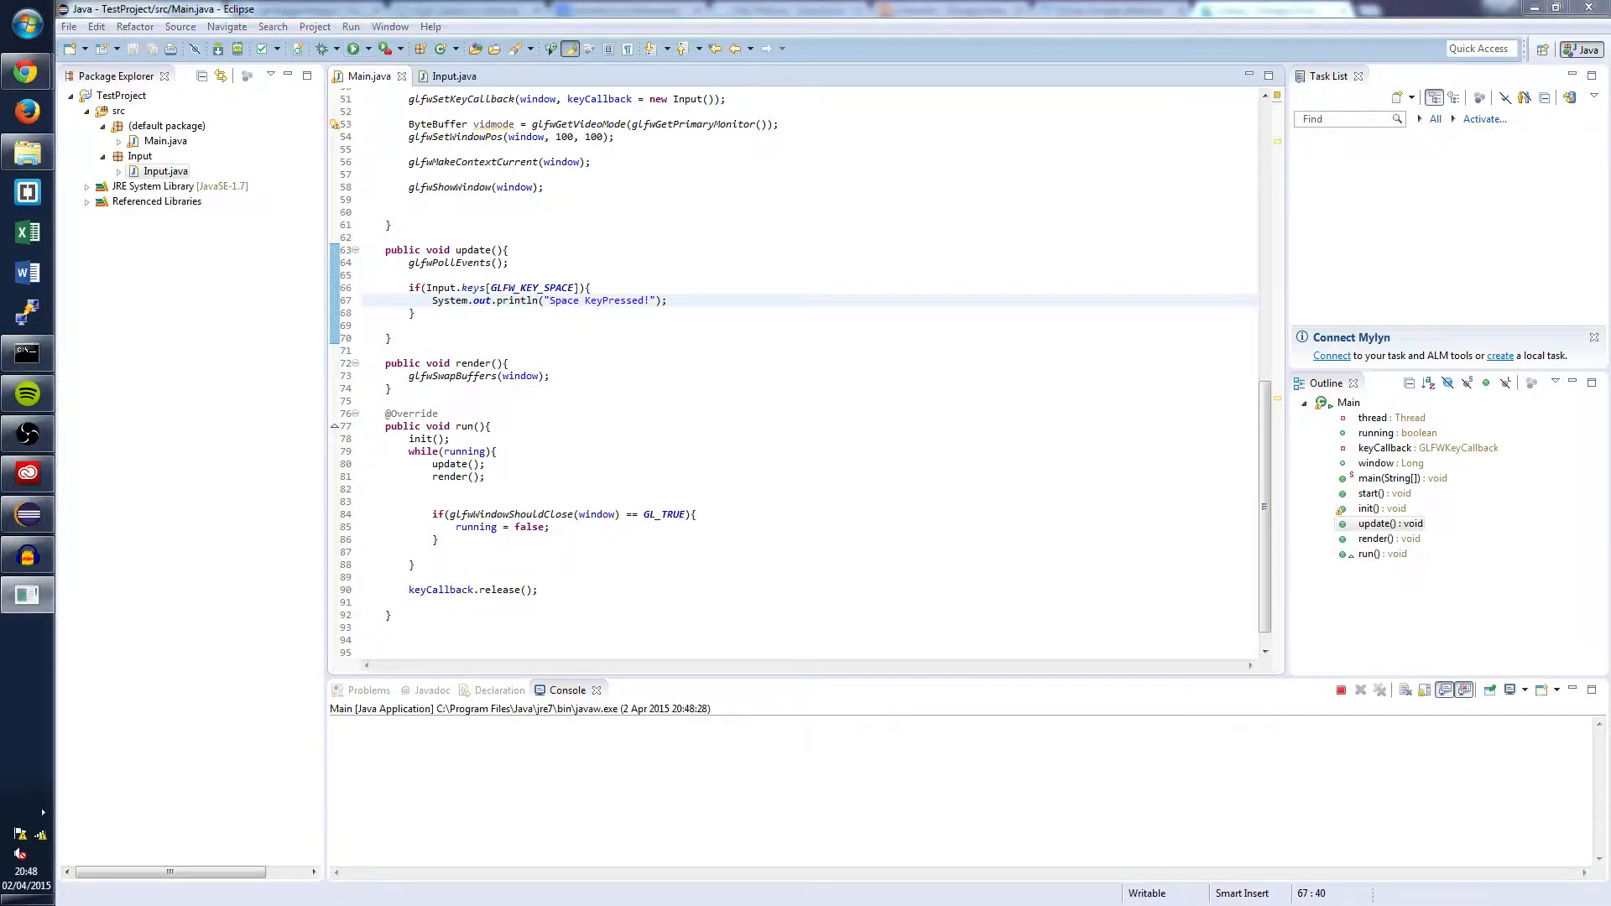
{"action": "left_click", "coordinate": [351, 26]}
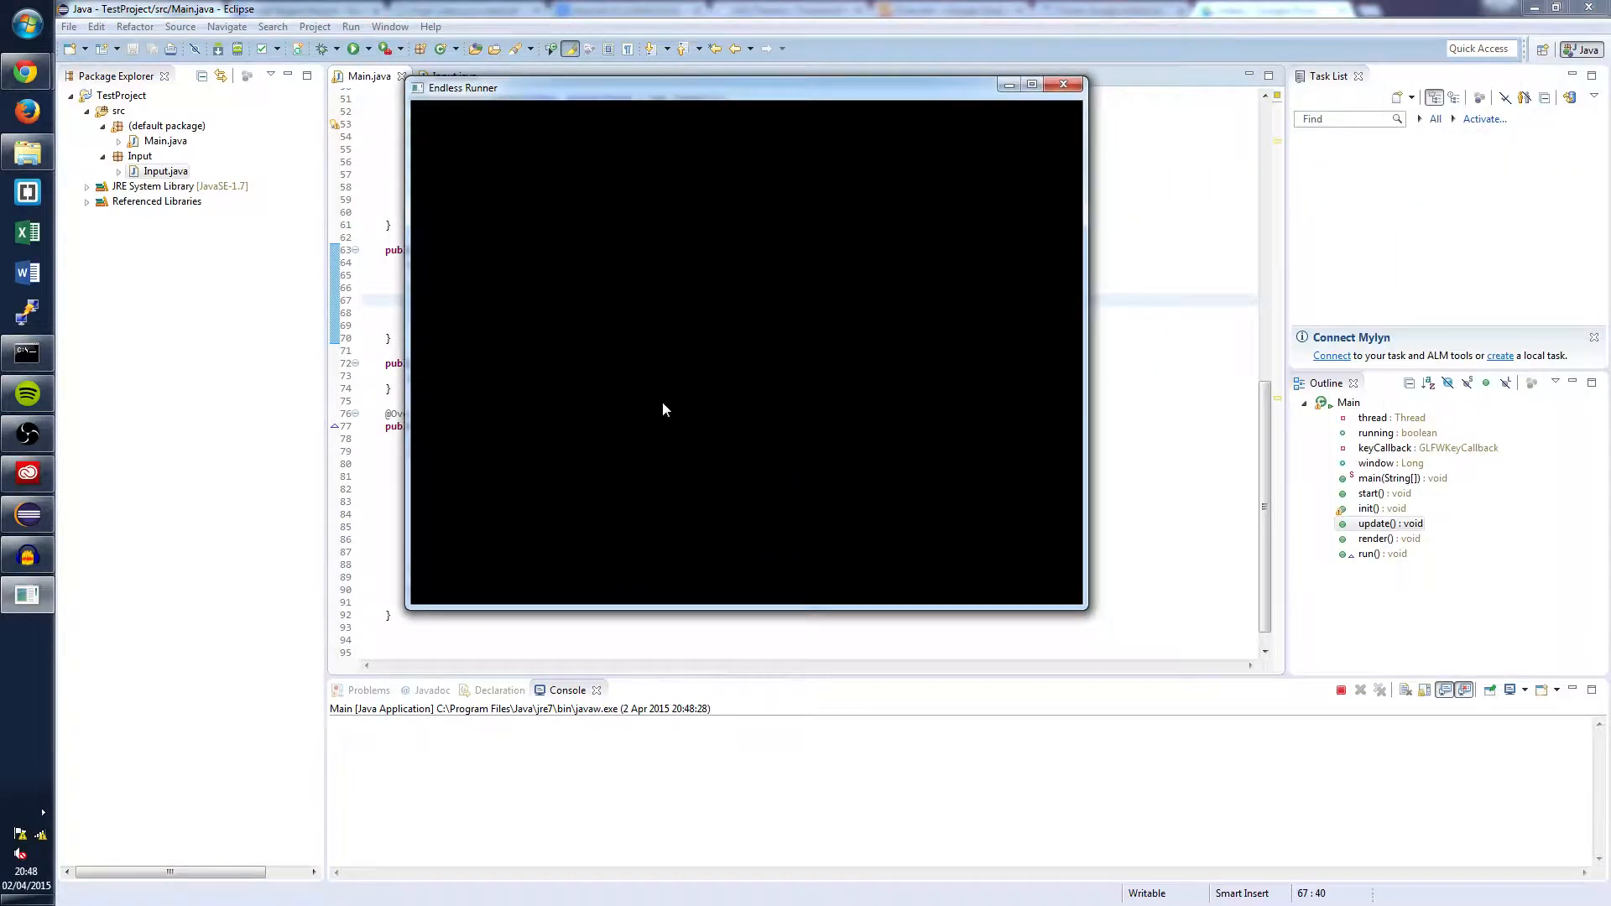
{"action": "mouse_move", "coordinate": [589, 448]}
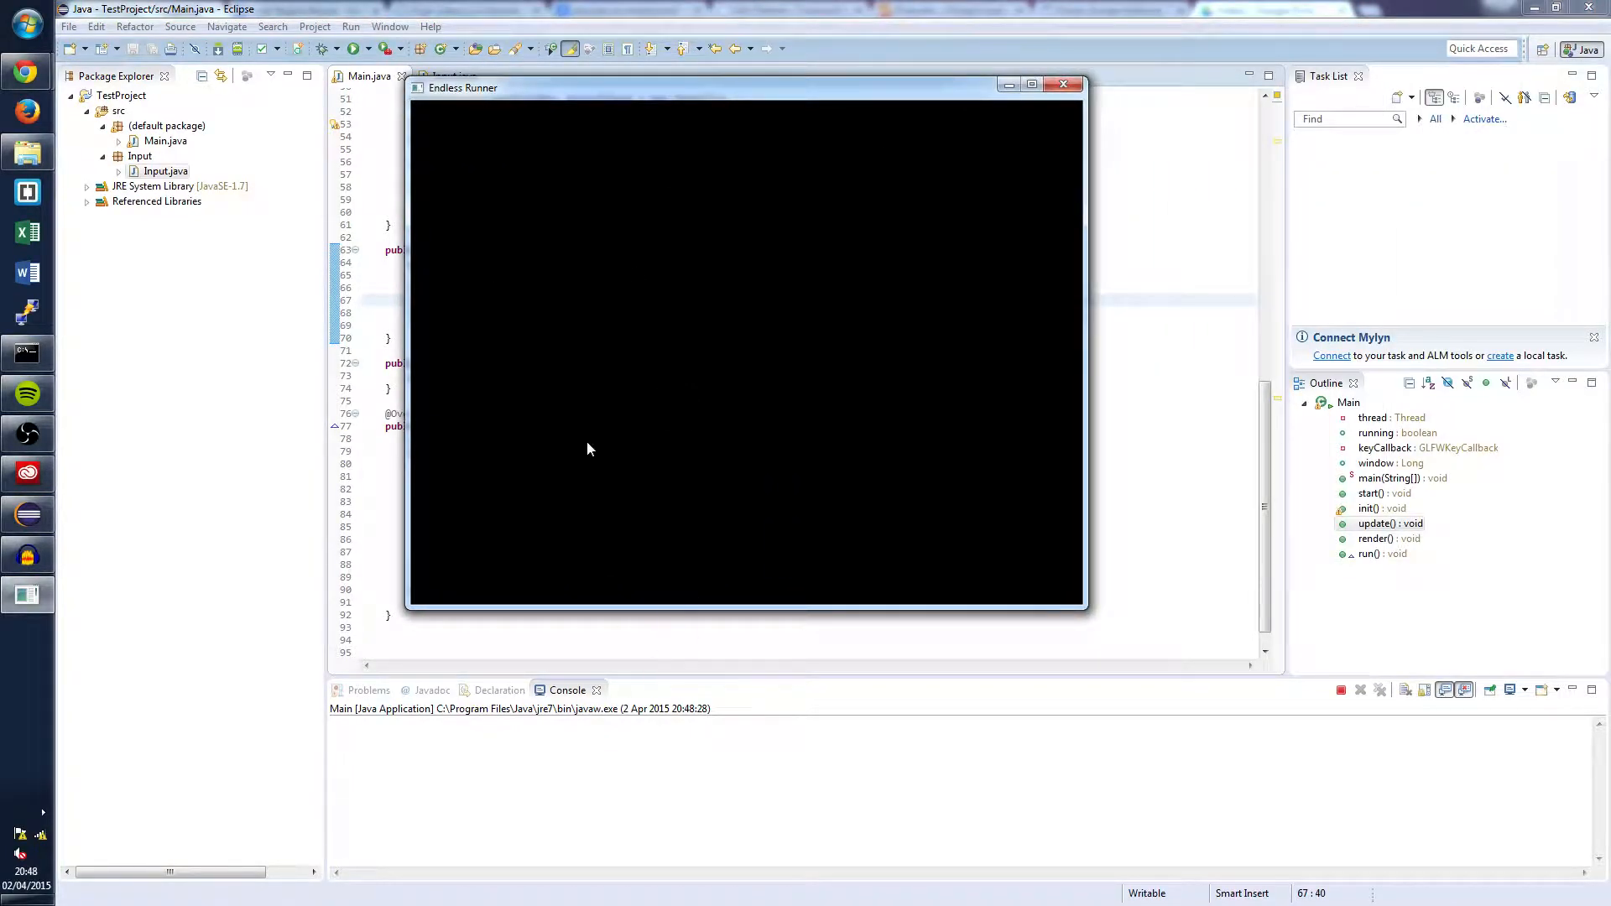
{"action": "key", "text": "space"}
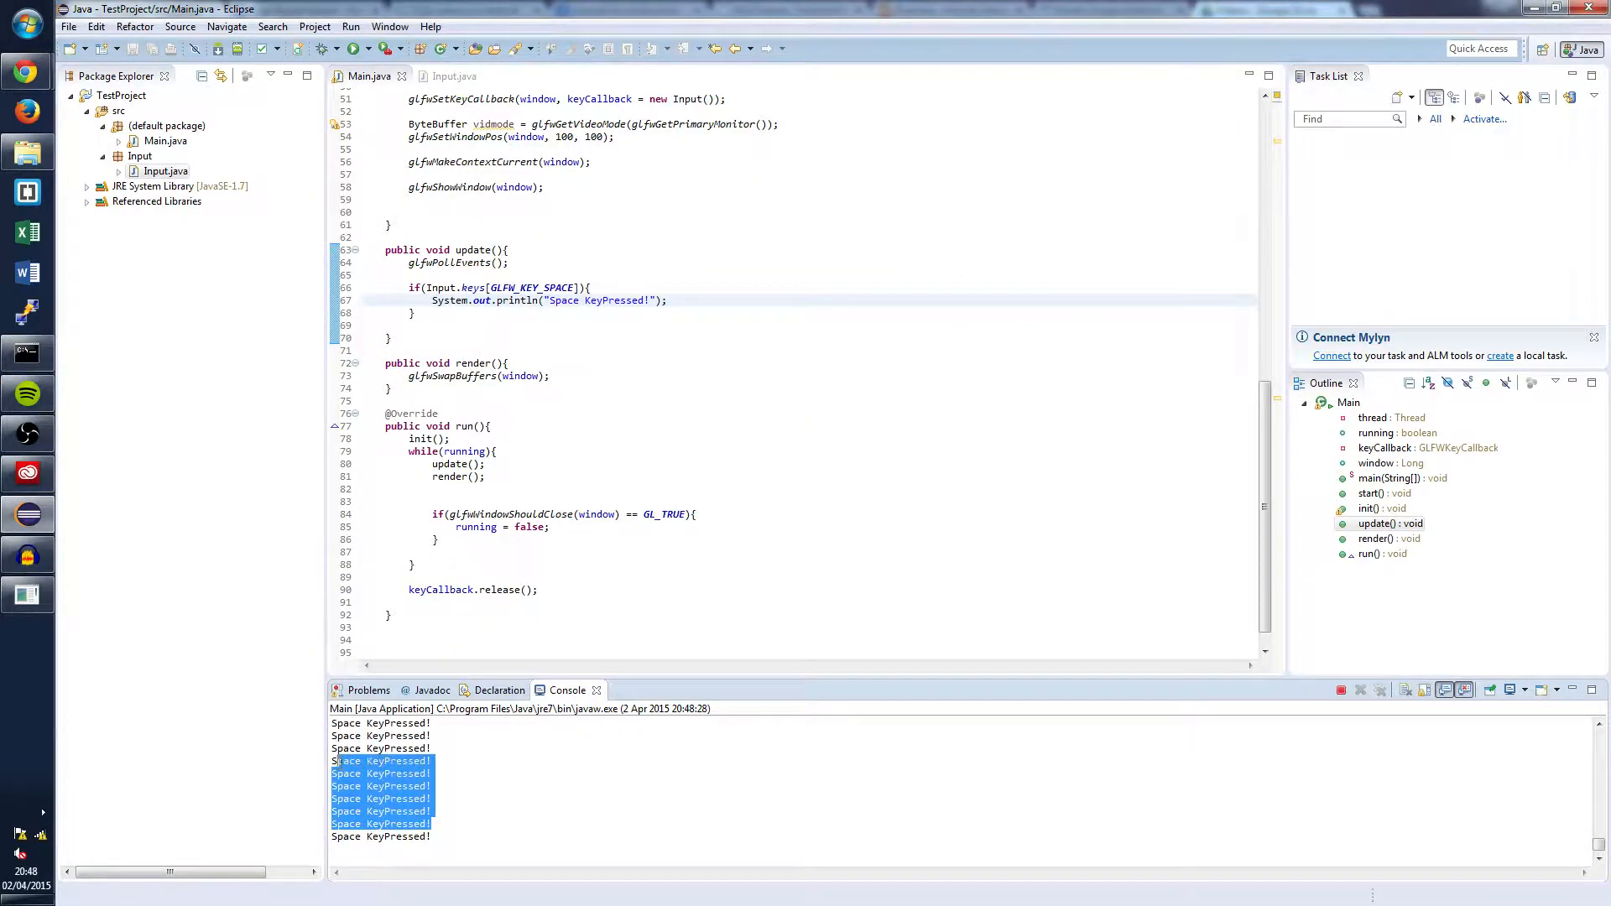
Return to Main.java to inspect GLFW_KEY_SPACE, whose value is 32.
{"action": "left_click", "coordinate": [472, 774]}
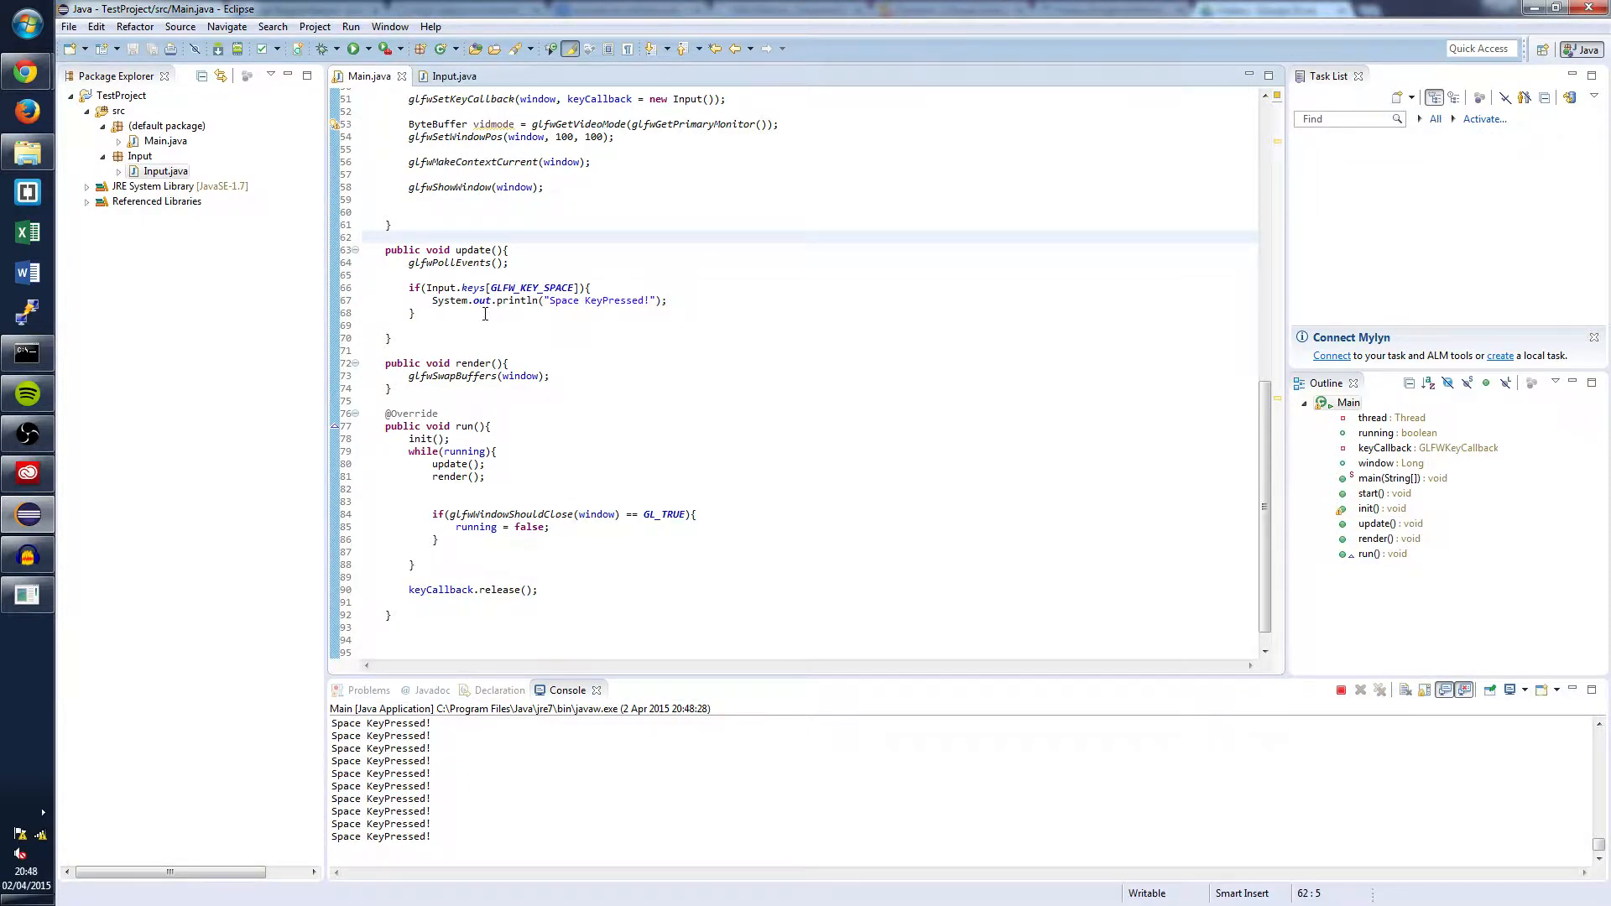
{"action": "mouse_move", "coordinate": [531, 288]}
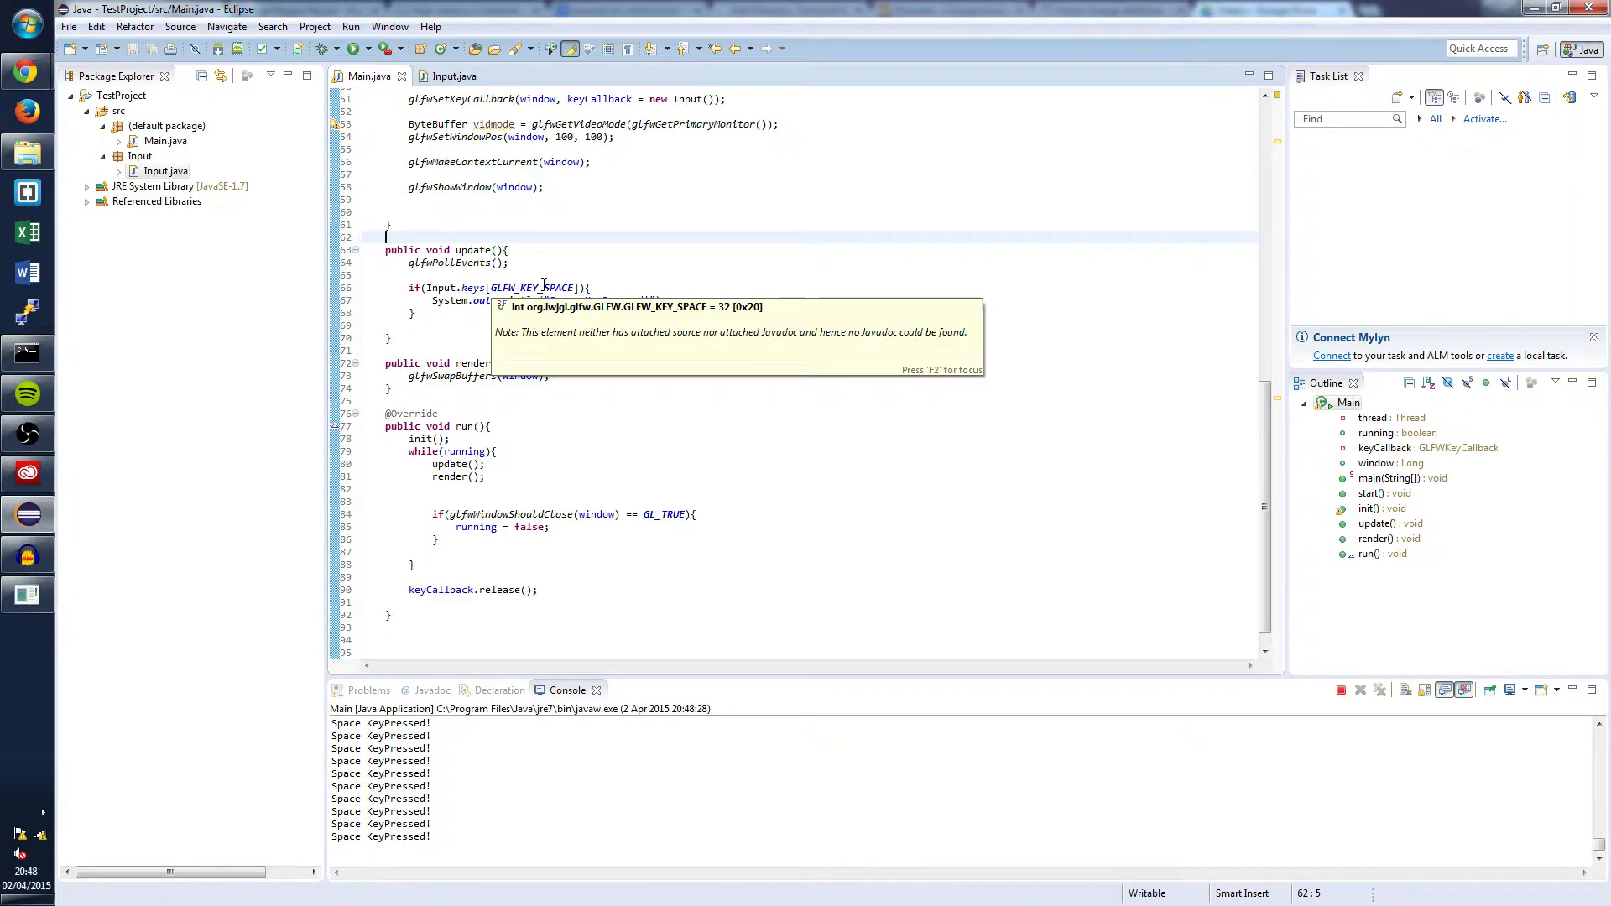
{"action": "mouse_move", "coordinate": [552, 321]}
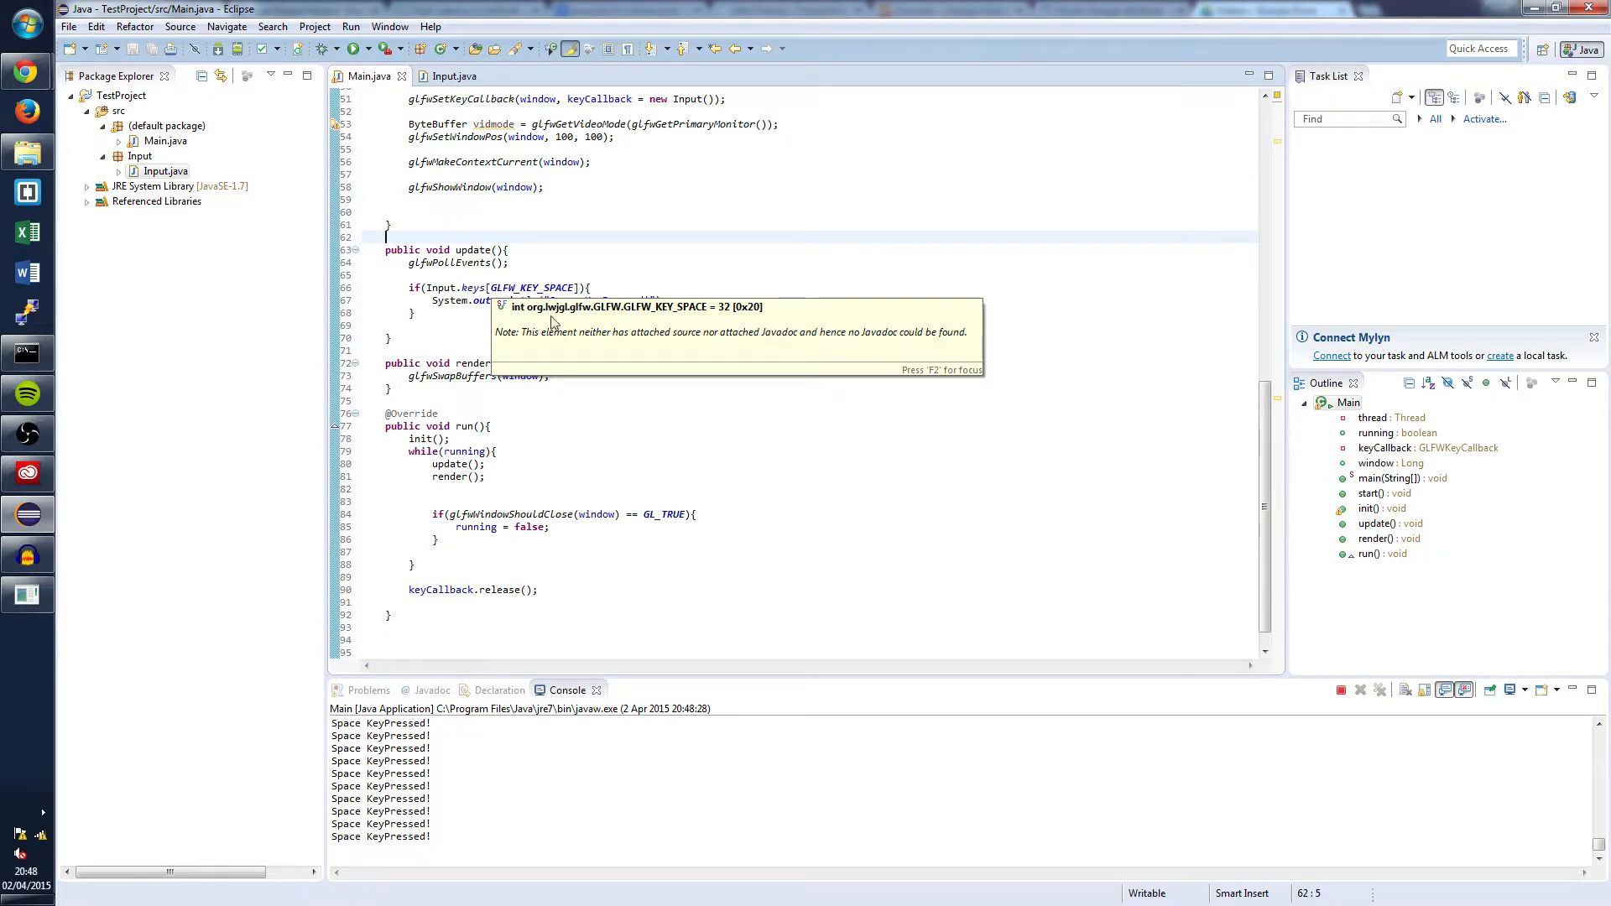